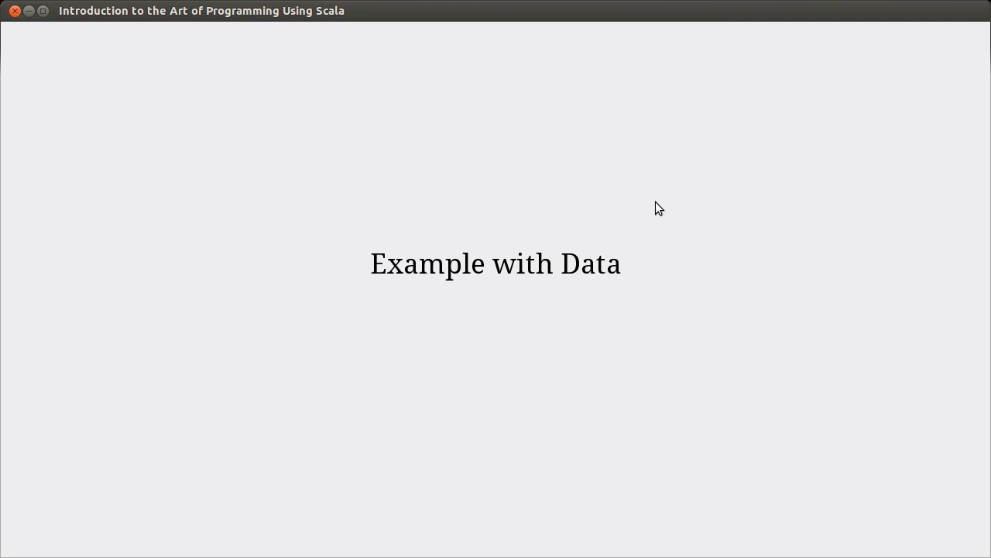
{"action": "mouse_move", "coordinate": [626, 198]}
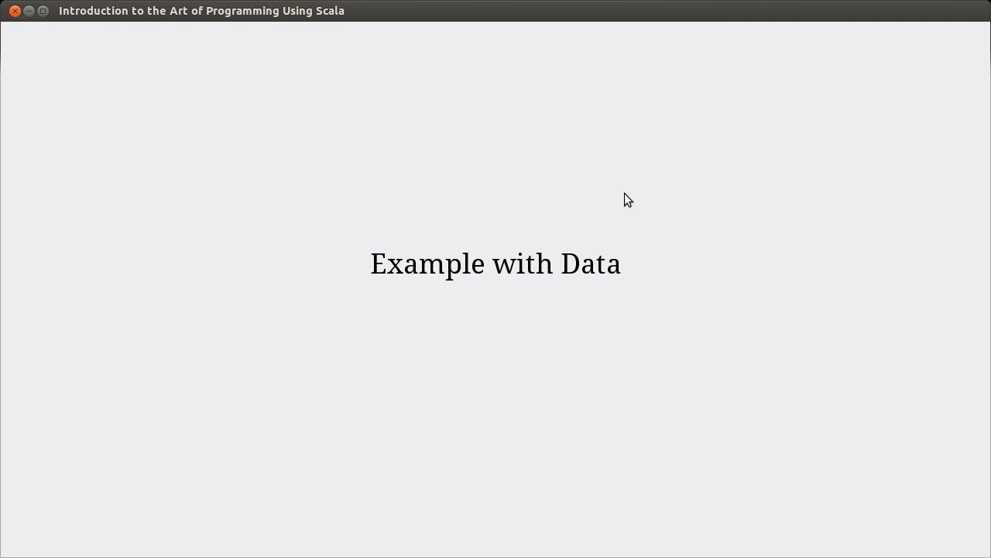
{"action": "mouse_move", "coordinate": [31, 28]}
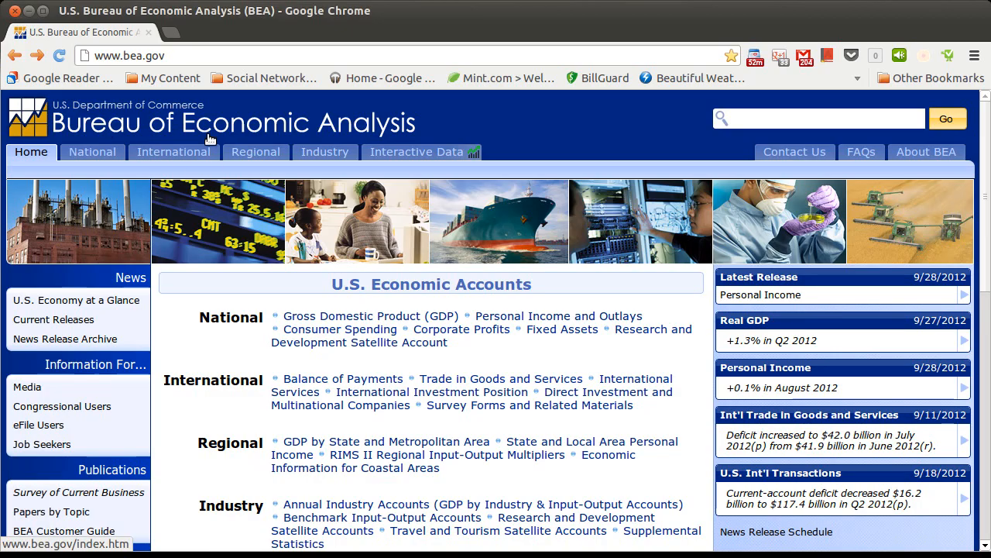
{"action": "mouse_move", "coordinate": [488, 122]}
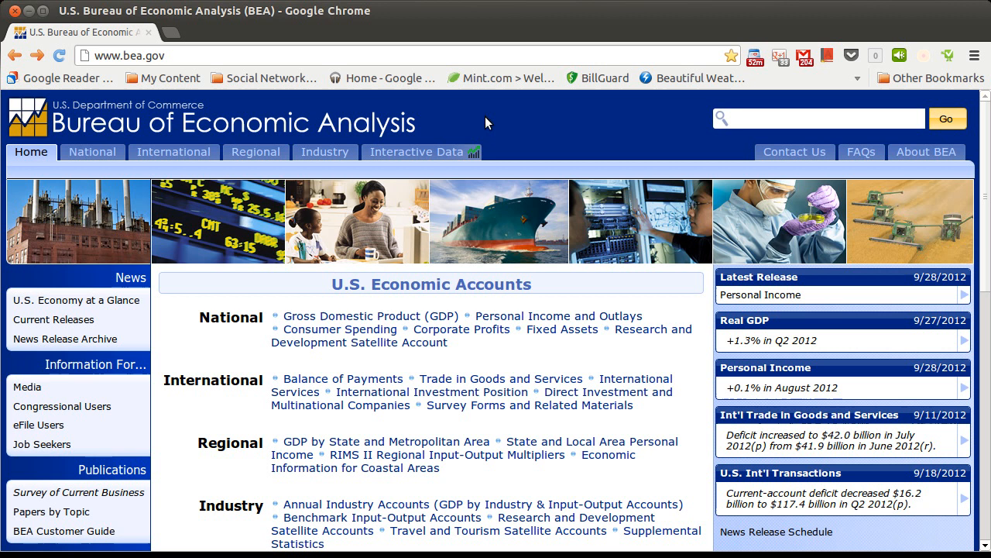
{"action": "mouse_move", "coordinate": [498, 382]}
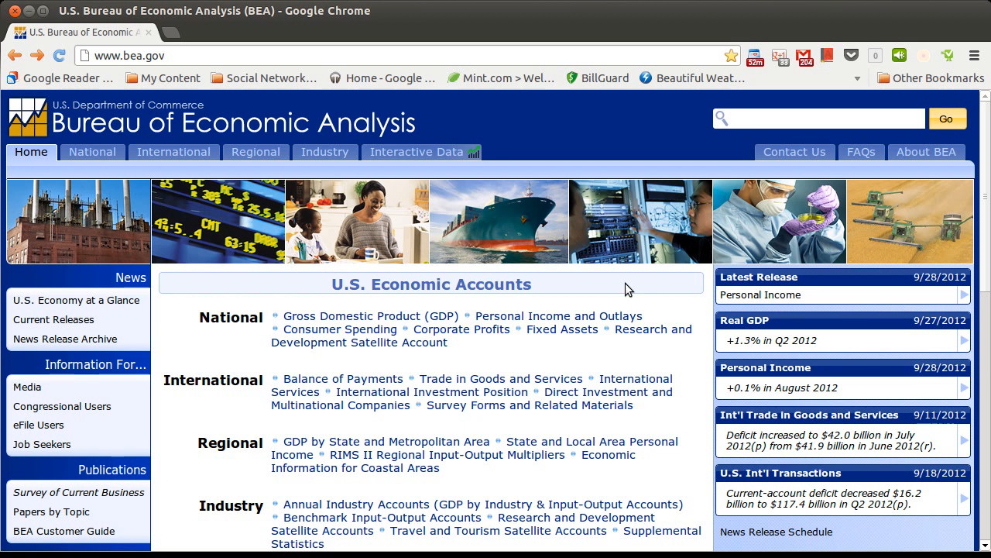
{"action": "mouse_move", "coordinate": [543, 321]}
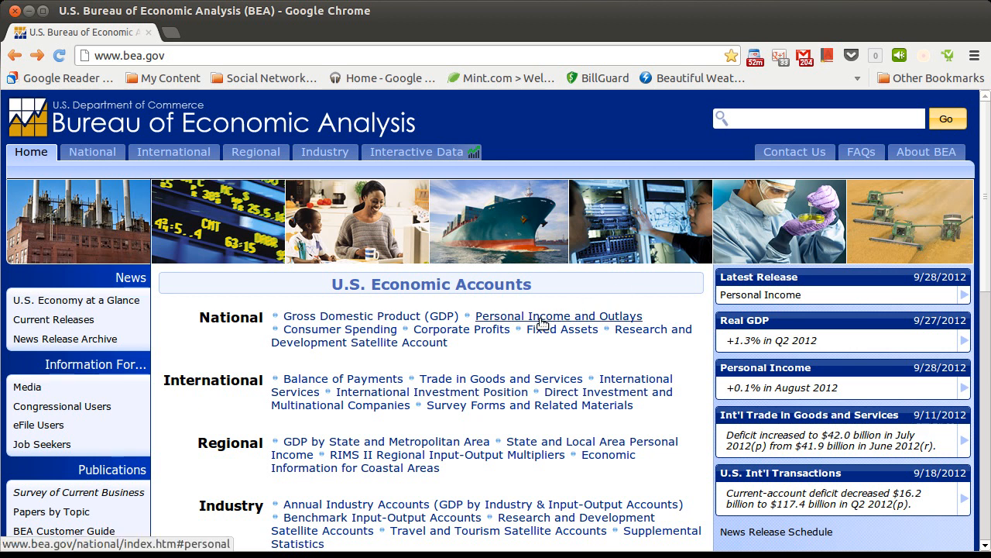
- Follow the Personal Income and Outlays link under National on bea.gov
{"action": "left_click", "coordinate": [557, 316]}
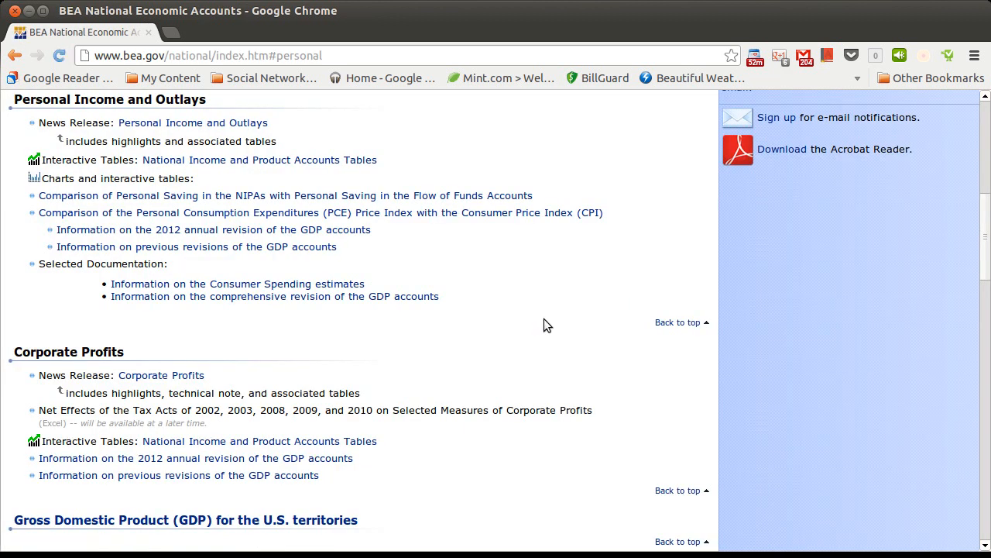
{"action": "mouse_move", "coordinate": [242, 159]}
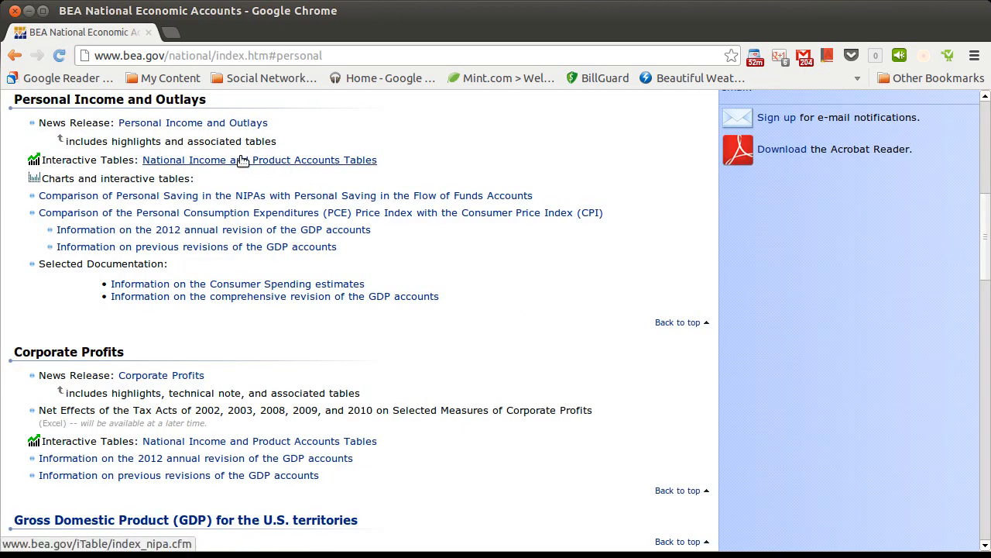
{"action": "mouse_move", "coordinate": [205, 165]}
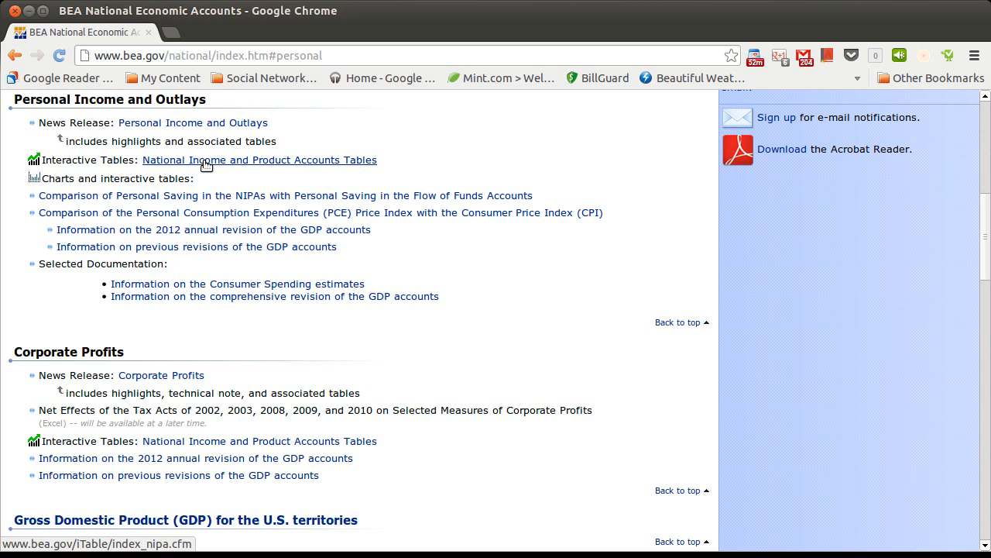
- Navigate through NIPA Tables and 'Begin using the data' to Table 2.1 Personal Income and Its Disposition
{"action": "left_click", "coordinate": [259, 160]}
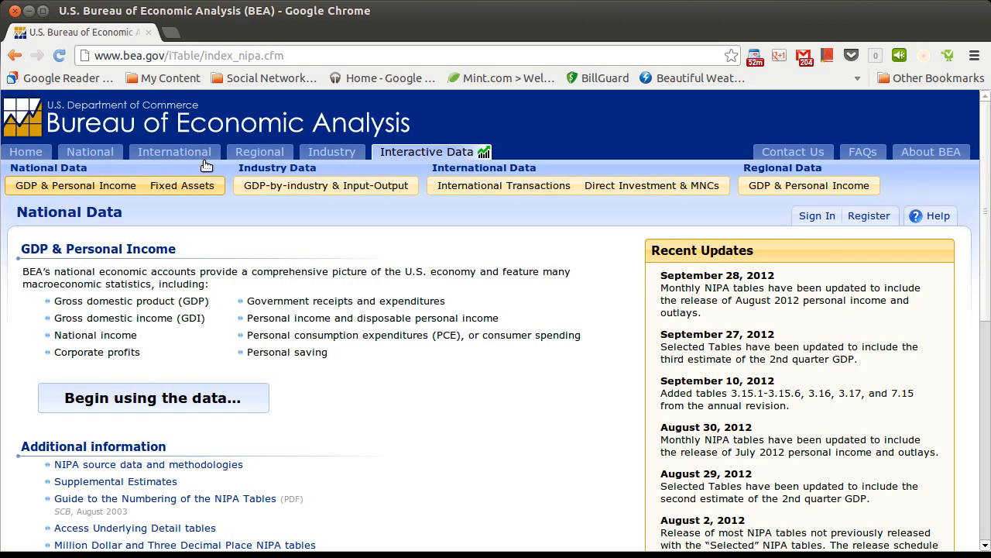
{"action": "mouse_move", "coordinate": [138, 406]}
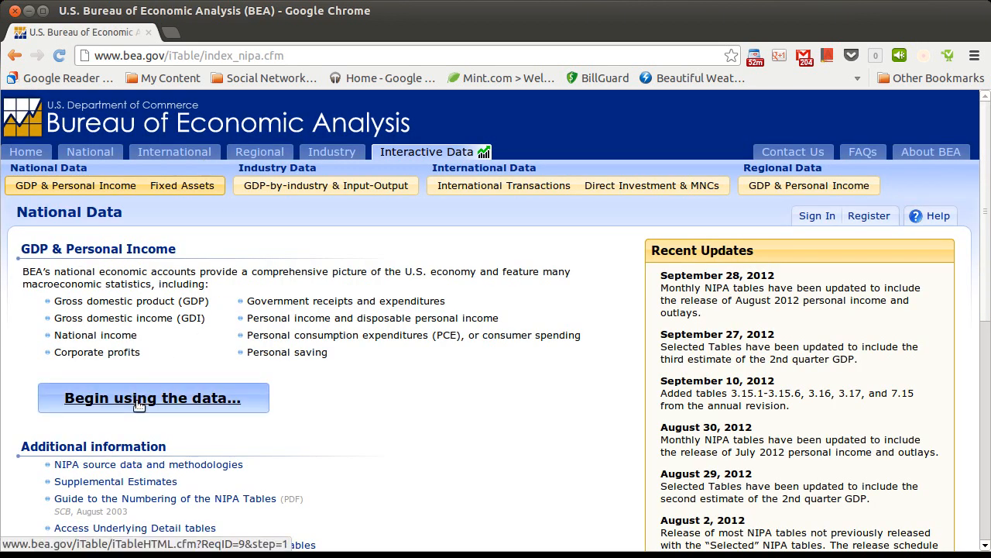
{"action": "left_click", "coordinate": [152, 396]}
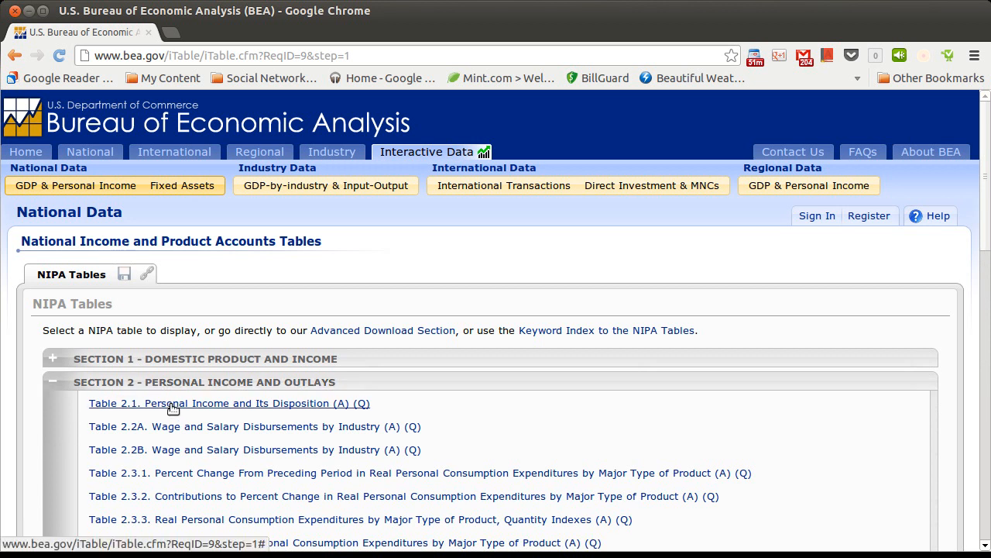
{"action": "left_click", "coordinate": [178, 403]}
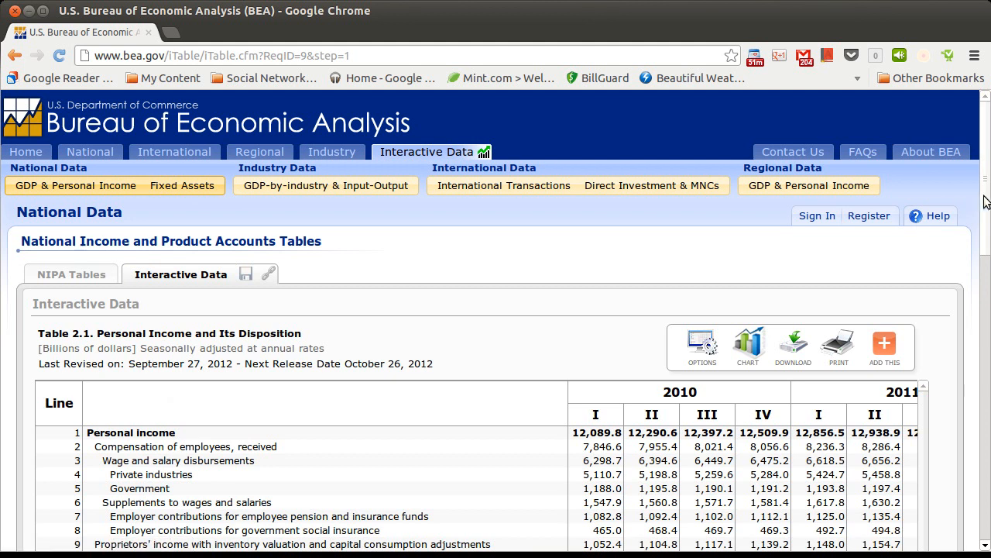
- Scroll through Table 2.1 down to disposable personal income and personal saving, then back up
{"action": "scroll", "scroll_direction": "down", "scroll_amount": 3}
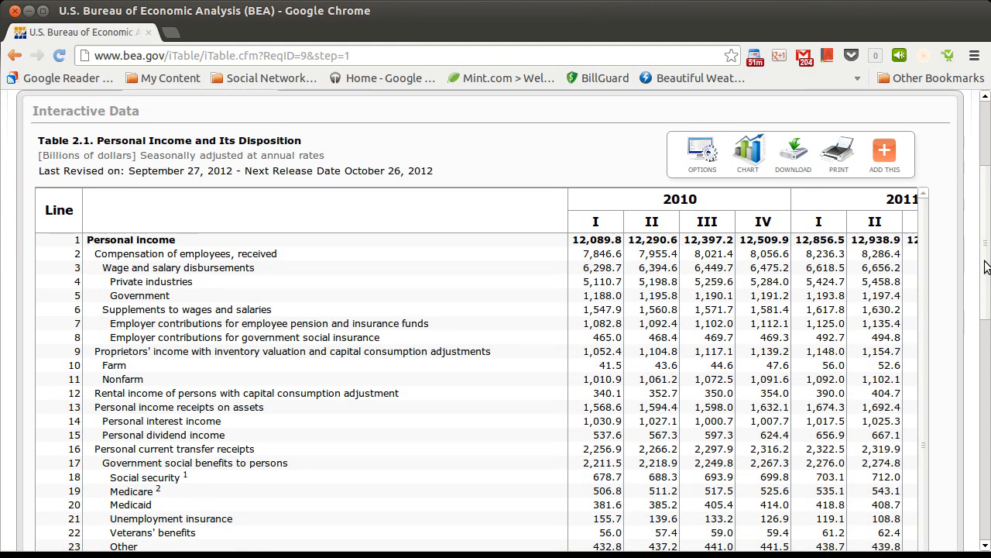
{"action": "mouse_move", "coordinate": [852, 267]}
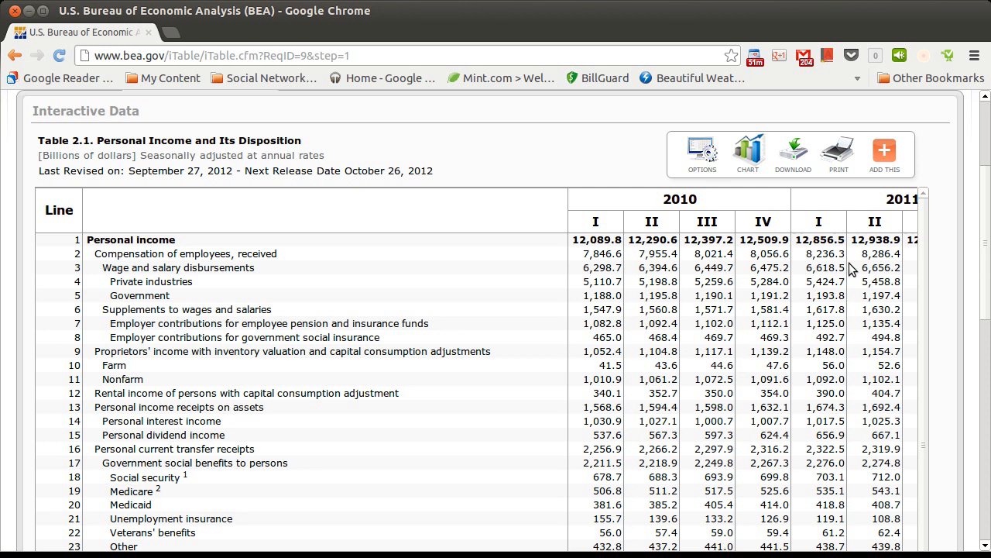
{"action": "mouse_move", "coordinate": [986, 224]}
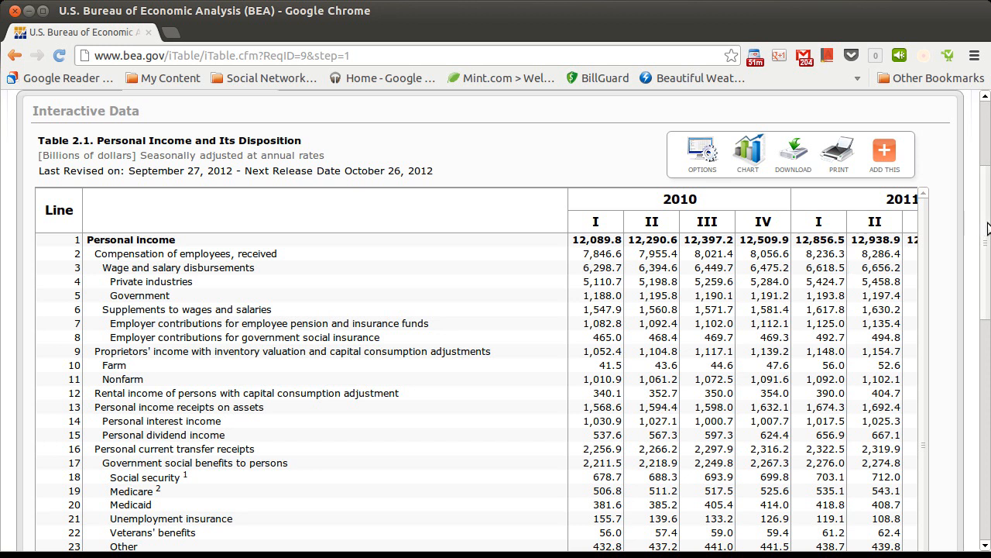
{"action": "scroll", "scroll_direction": "down", "scroll_amount": 3}
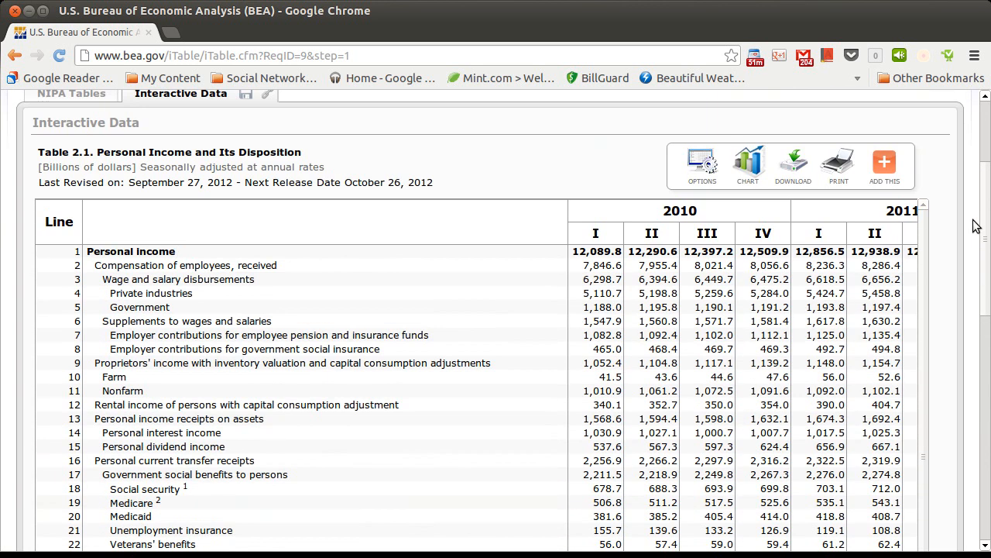
{"action": "scroll", "scroll_direction": "down", "scroll_amount": 3}
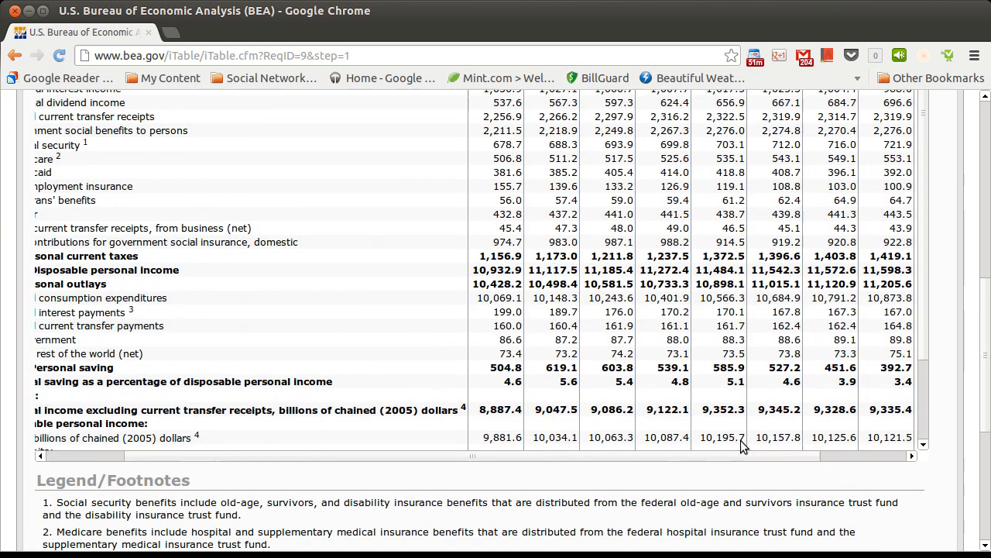
{"action": "scroll", "scroll_direction": "up", "scroll_amount": 3}
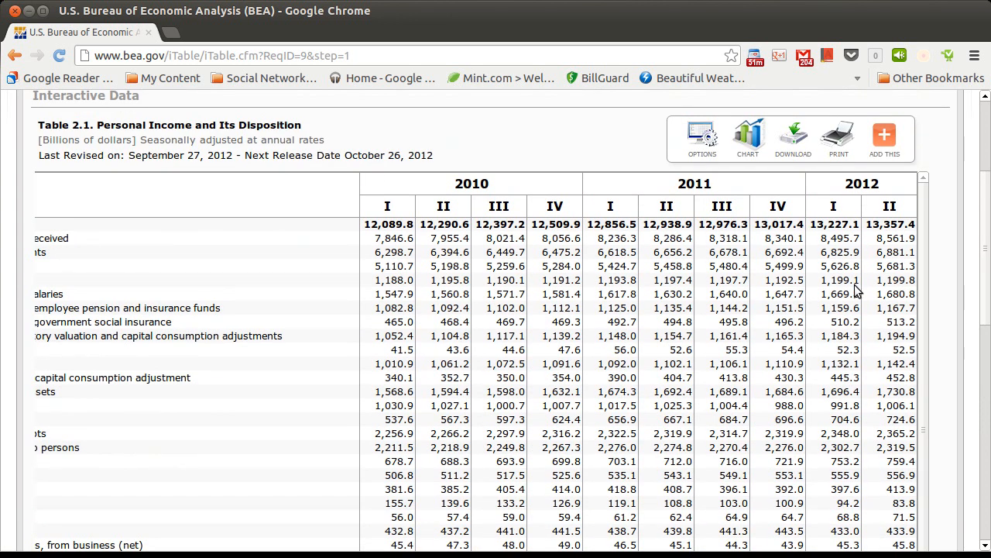
{"action": "mouse_move", "coordinate": [870, 288]}
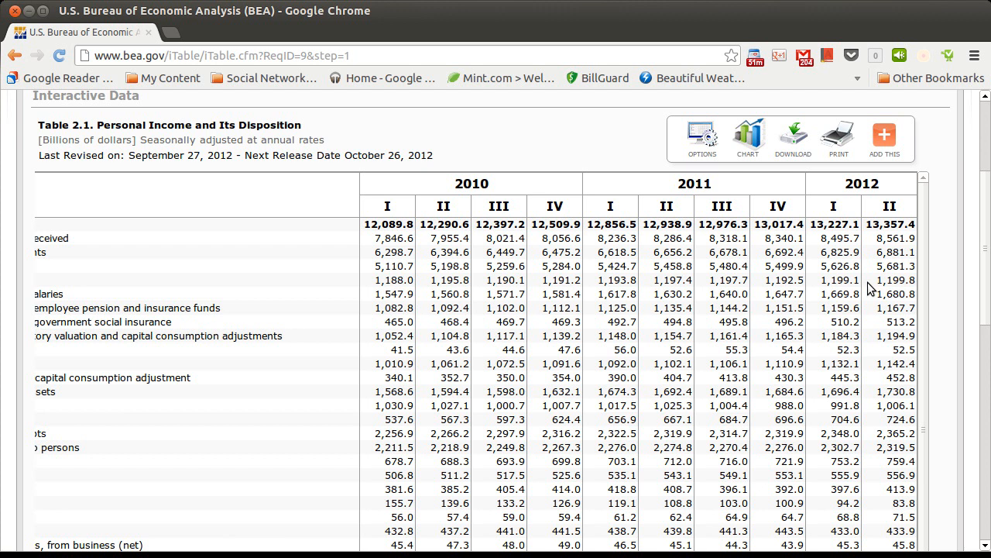
{"action": "mouse_move", "coordinate": [735, 282]}
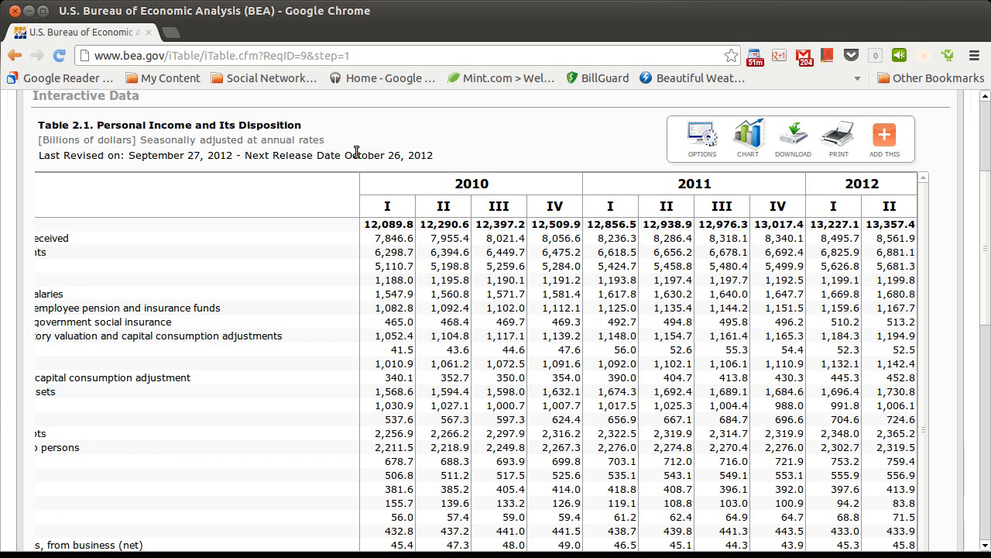
{"action": "scroll", "scroll_direction": "down", "scroll_amount": 3}
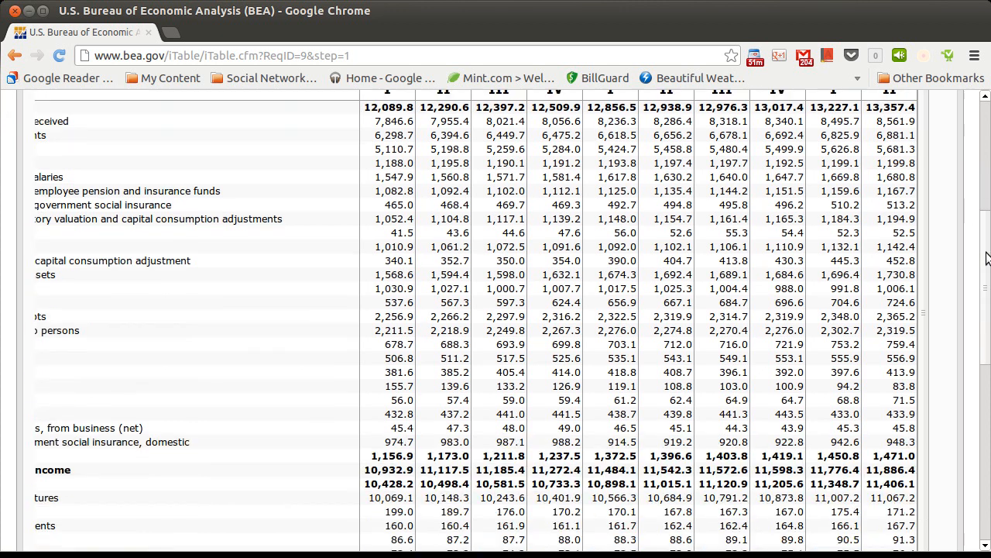
{"action": "scroll", "scroll_direction": "down", "scroll_amount": 3}
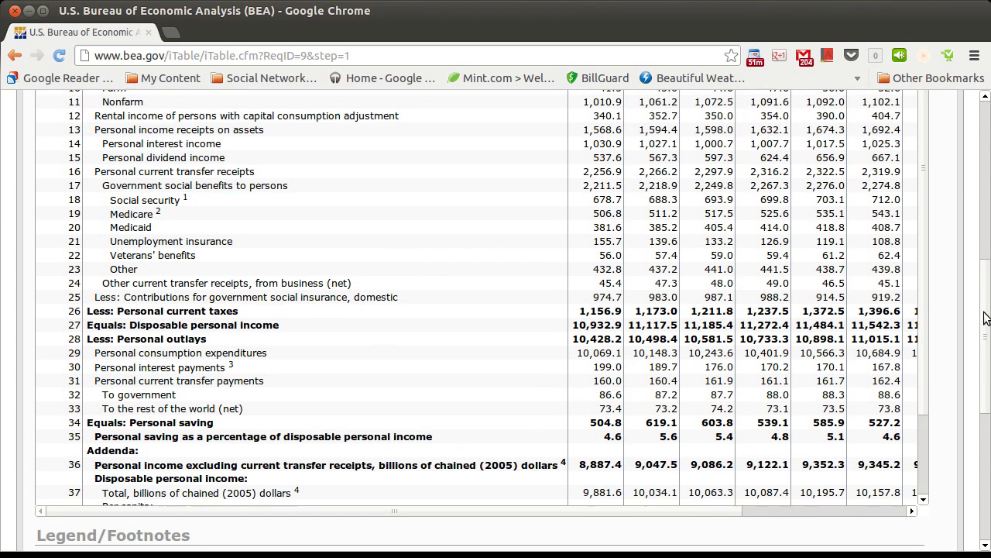
{"action": "scroll", "scroll_direction": "up", "scroll_amount": 3}
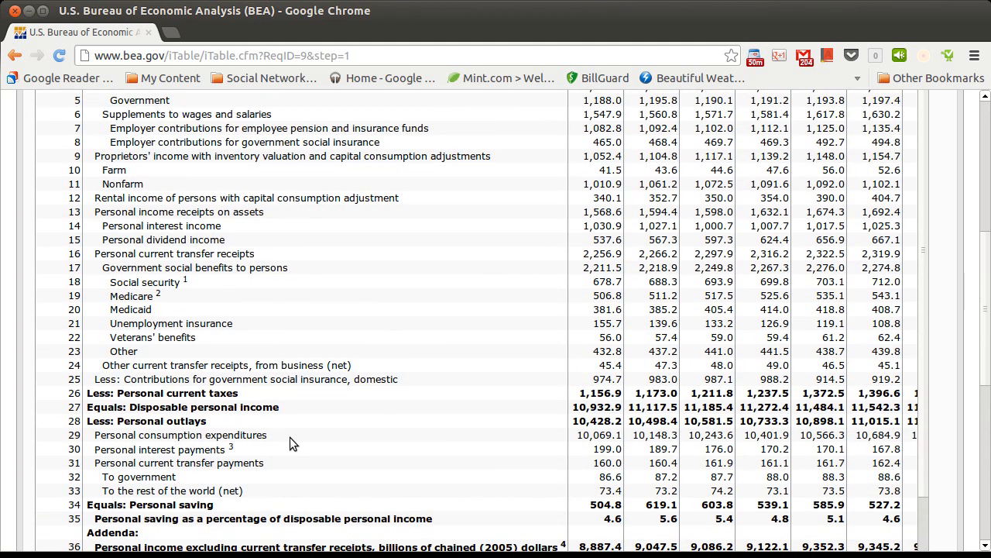
{"action": "mouse_move", "coordinate": [329, 378]}
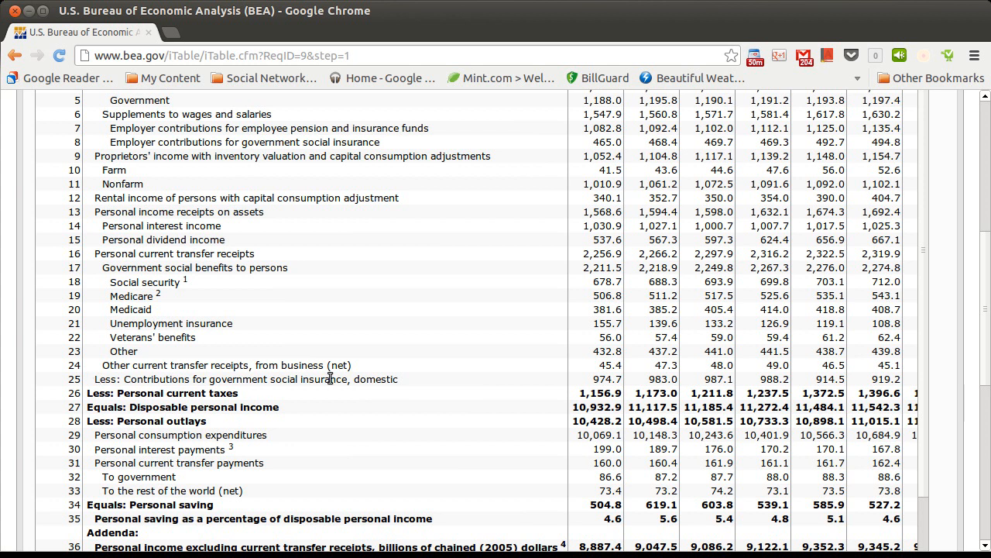
{"action": "mouse_move", "coordinate": [361, 378]}
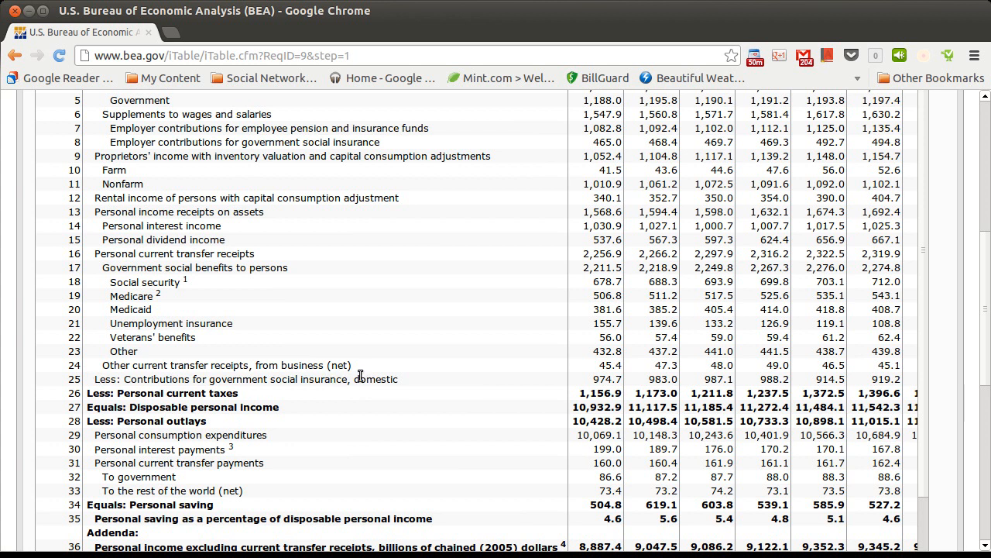
{"action": "mouse_move", "coordinate": [361, 380]}
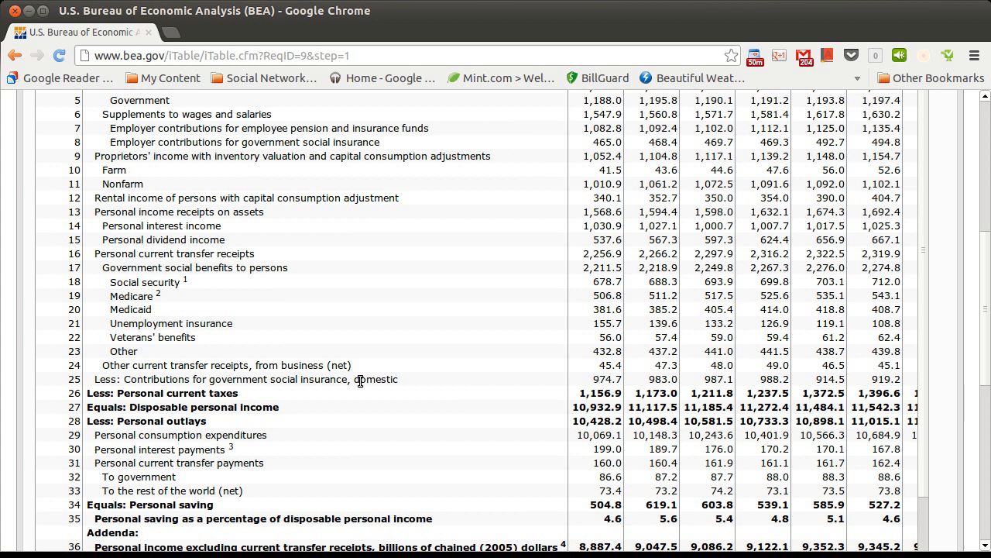
{"action": "mouse_move", "coordinate": [985, 294]}
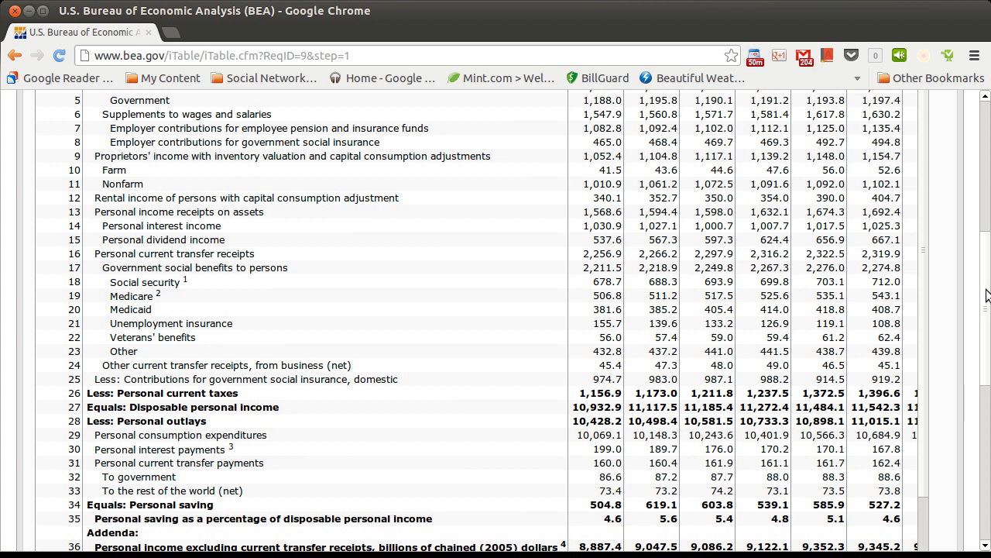
{"action": "scroll", "scroll_direction": "down", "scroll_amount": 3}
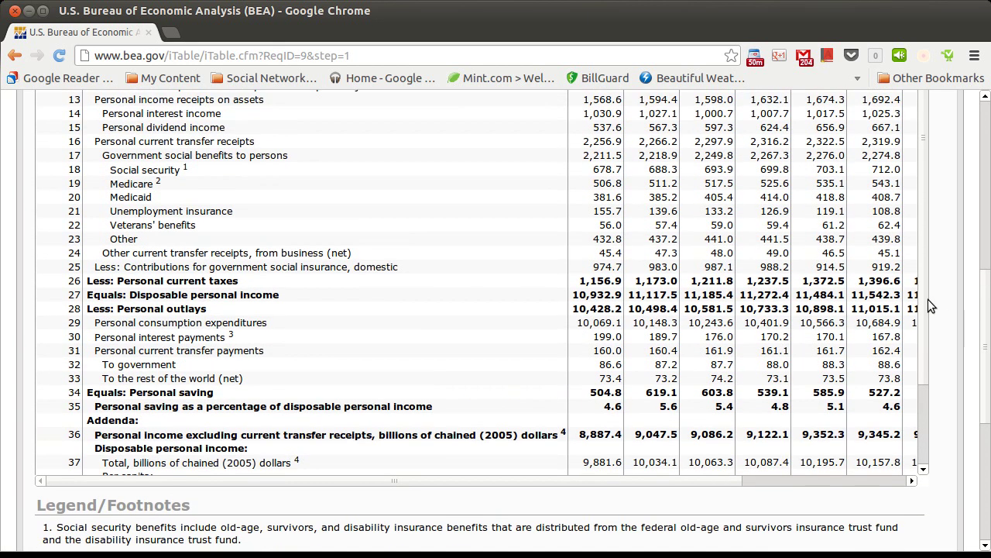
{"action": "scroll", "scroll_direction": "down", "scroll_amount": 3}
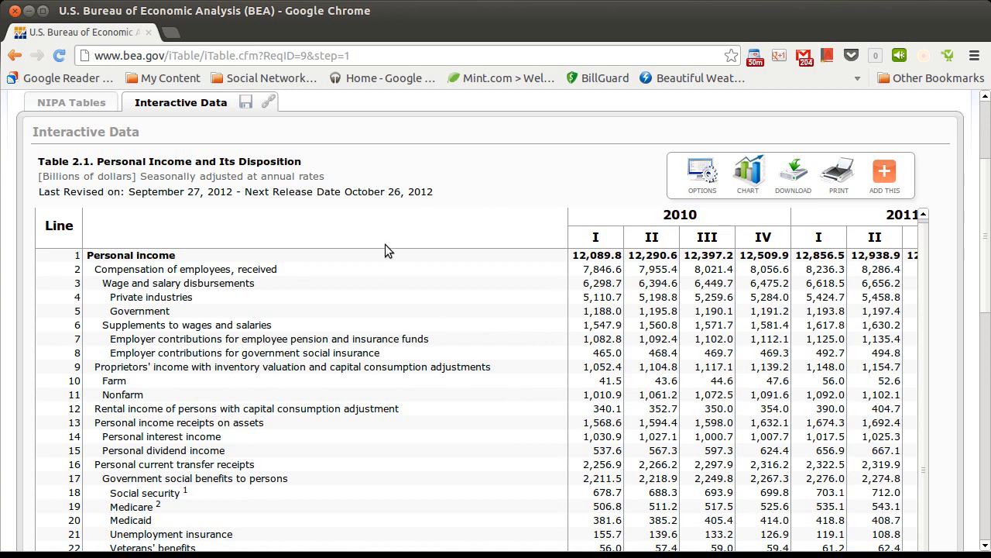
{"action": "mouse_move", "coordinate": [13, 14]}
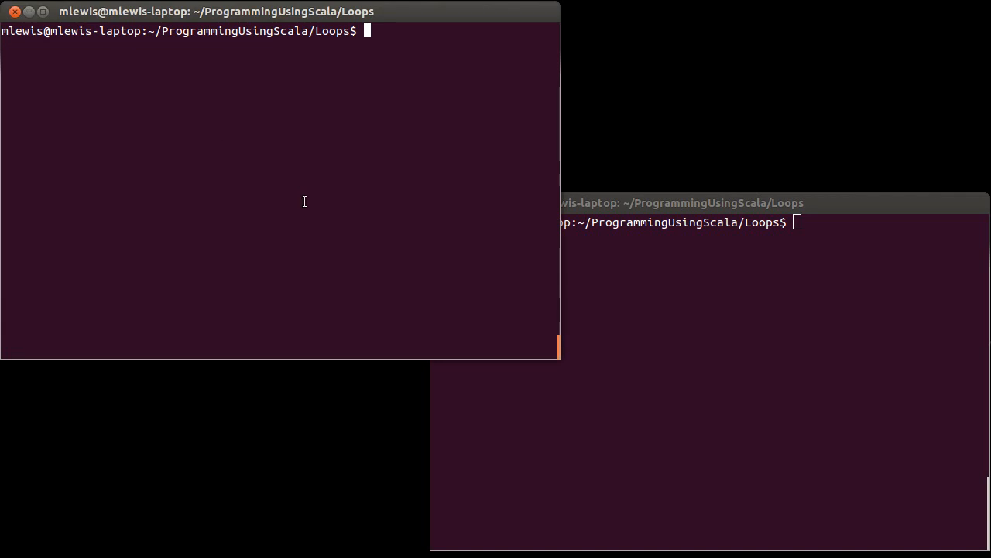
- View PersonalIncome.csv with less and page through its annual Table 2.1 rows
{"action": "type", "text": "le"}
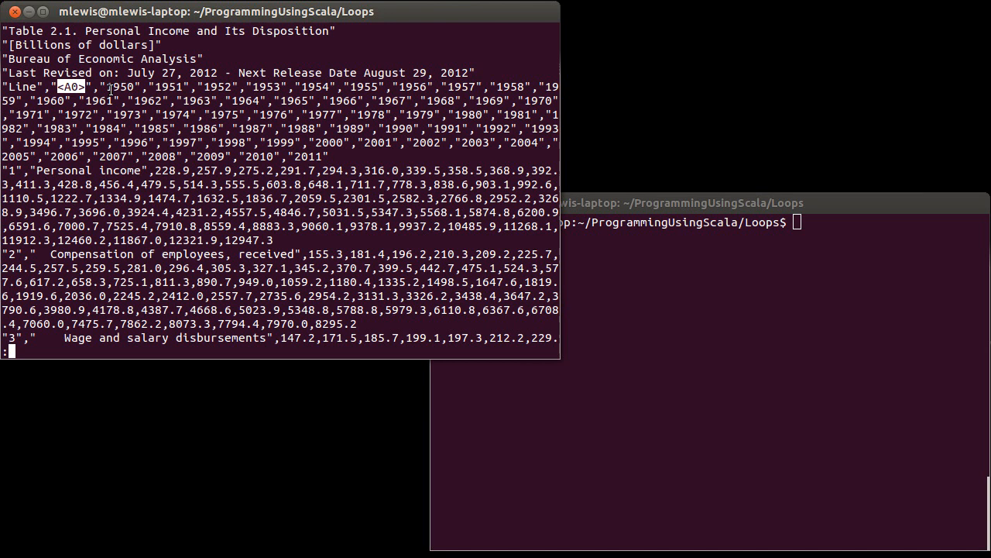
{"action": "mouse_move", "coordinate": [132, 99]}
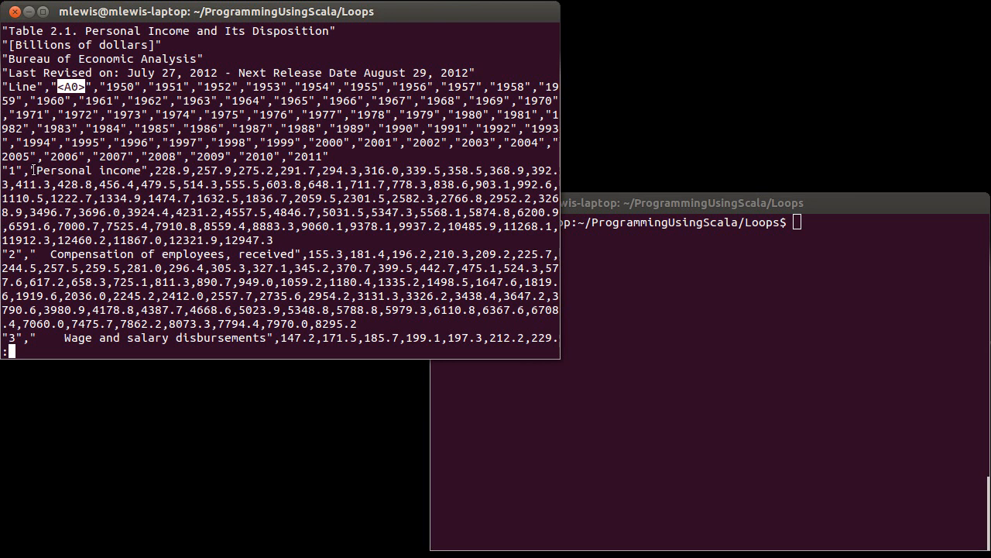
{"action": "mouse_move", "coordinate": [102, 171]}
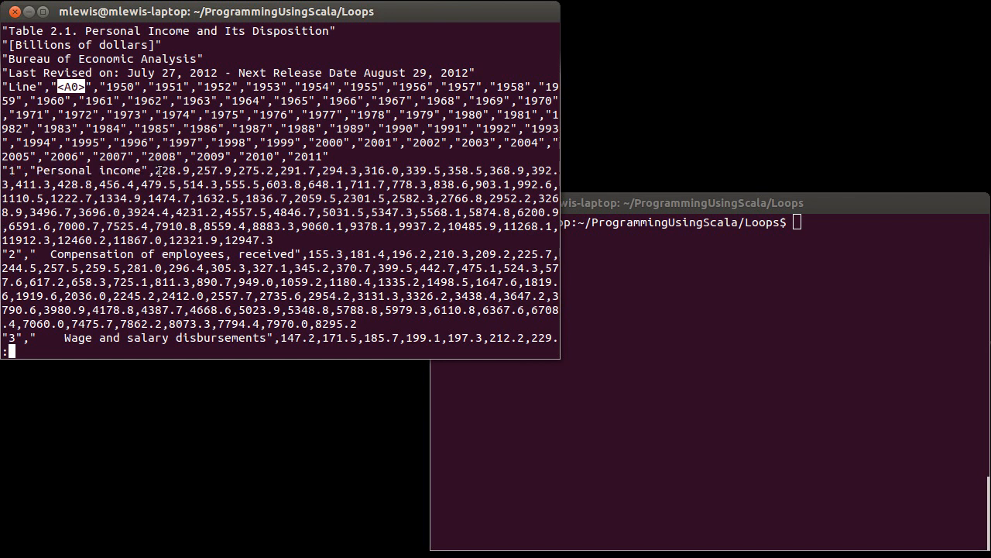
{"action": "left_click_drag", "start_coordinate": [155, 170], "coordinate": [279, 240]}
{"action": "type", "text": "less Per"}
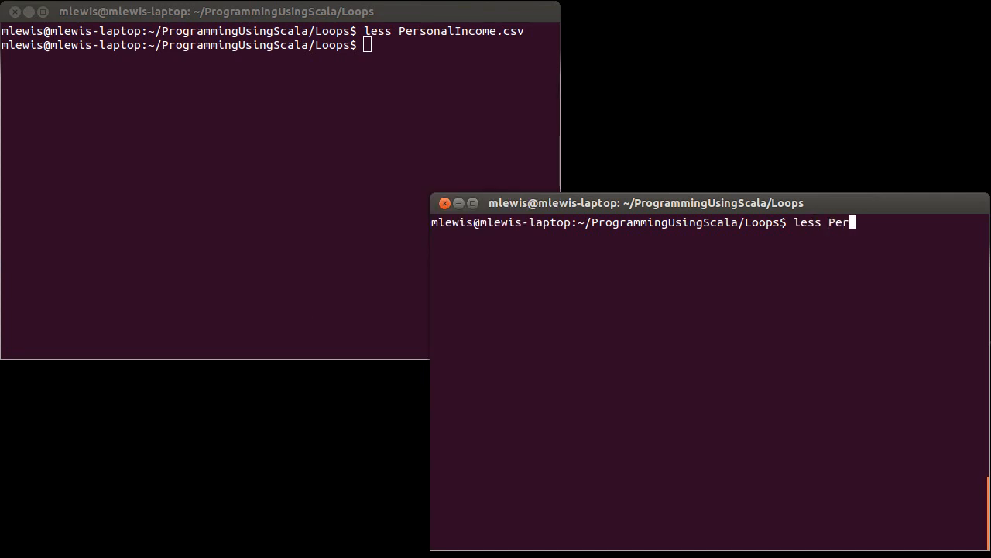
- Run less PersonalIncome.csv in the second terminal and start vi IncomeData.scala in the first
{"action": "key", "text": "Return"}
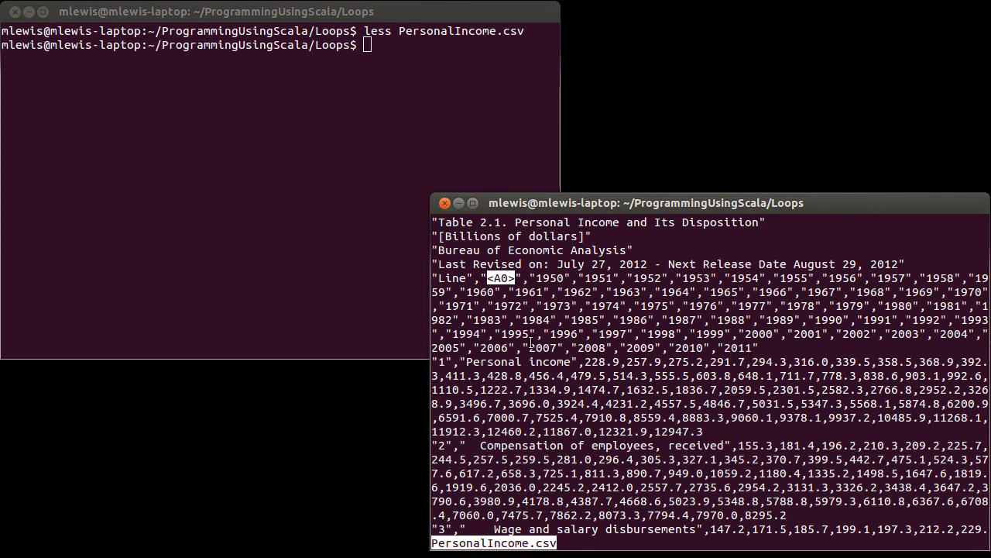
{"action": "type", "text": "vi"}
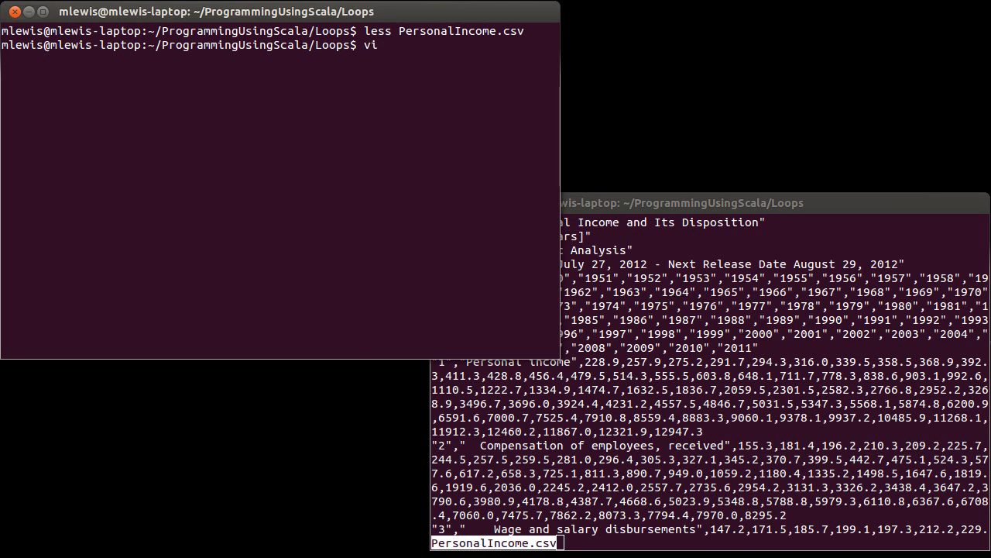
{"action": "type", "text": "P"}
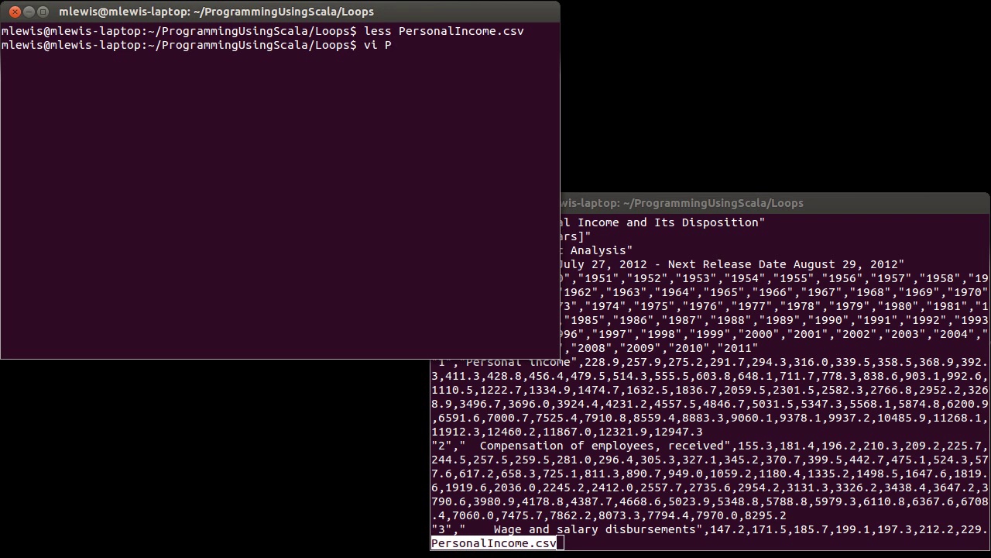
{"action": "type", "text": "ncome"}
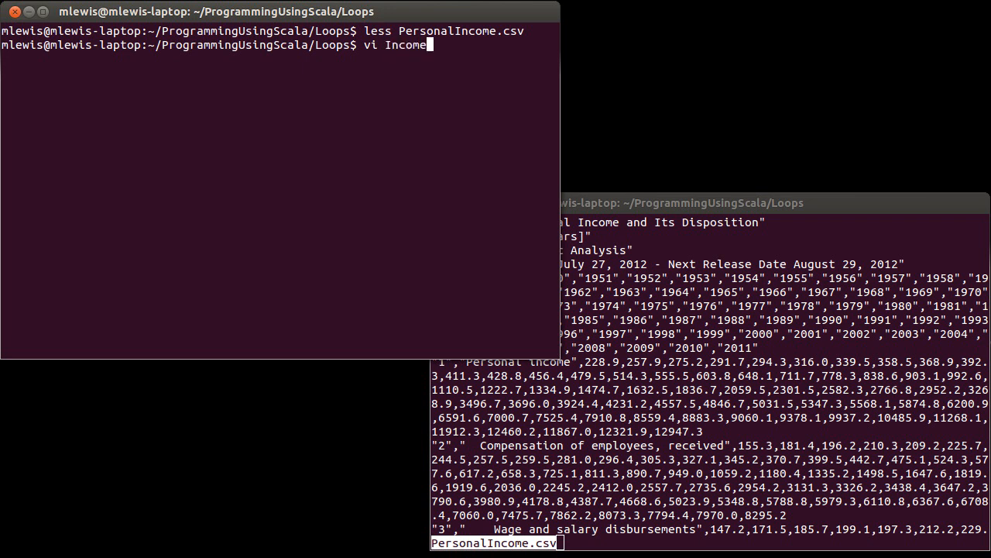
{"action": "type", "text": "Data.scala"}
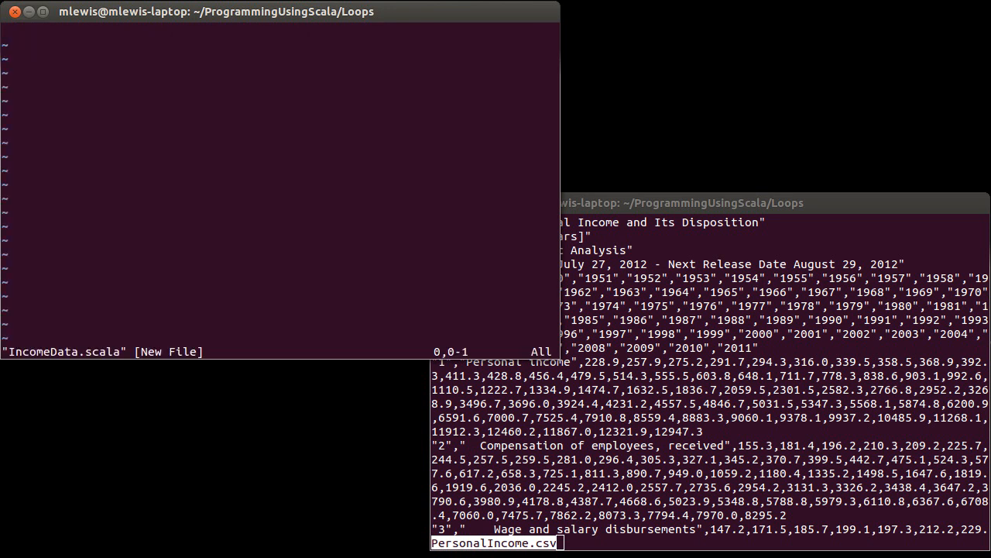
- Write the opening comment describing that the program reads and analyzes income data
{"action": "type", "text": "// This program"}
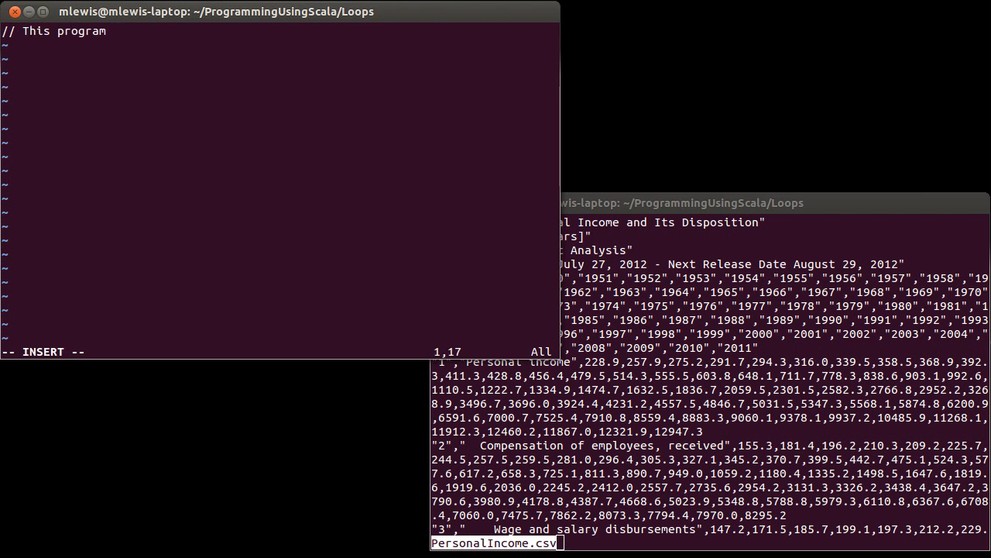
{"action": "type", "text": "reads and does a little analysis of"}
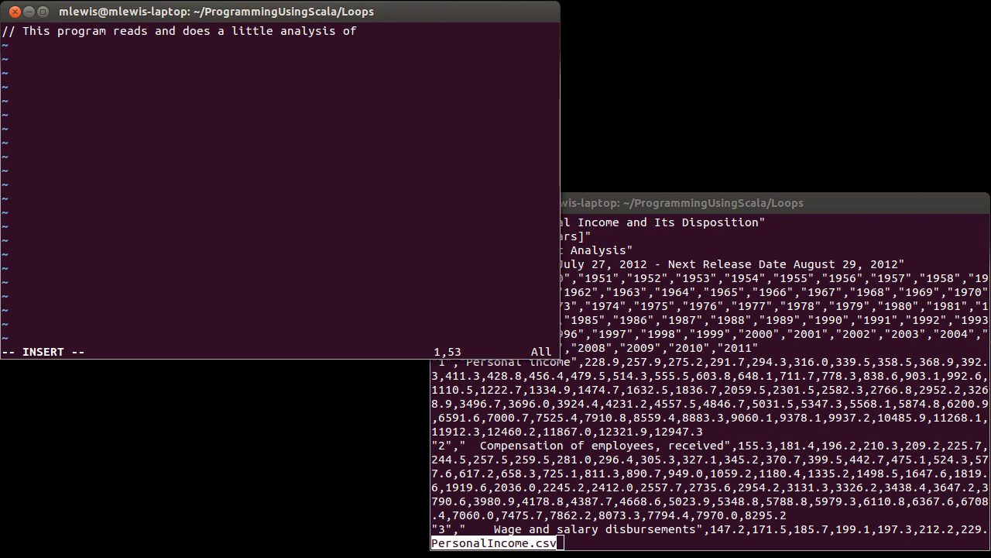
{"action": "type", "text": "income data"}
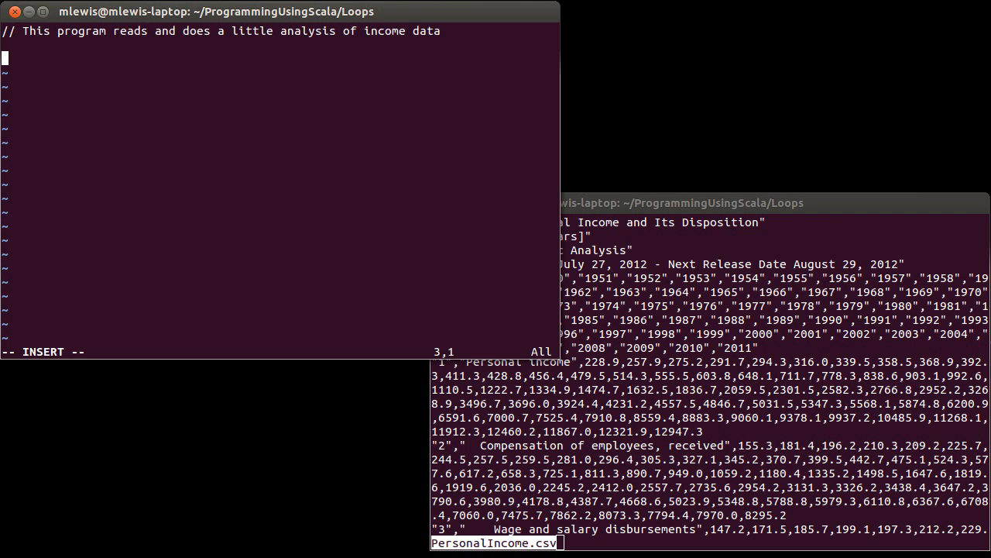
{"action": "left_click", "coordinate": [580, 201]}
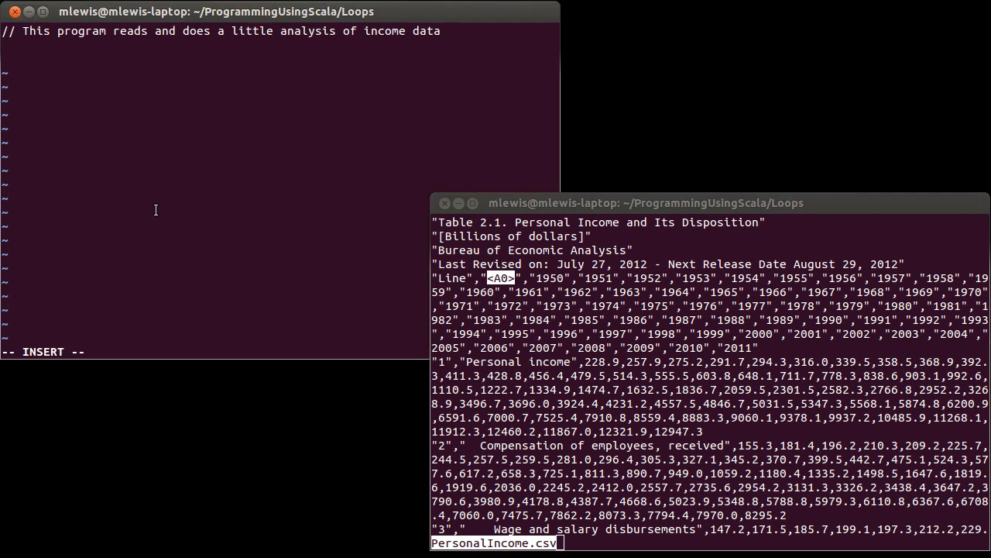
- Add 'for(i <- 1 to 4) readLine' to skip the header lines, checking the CSV's year row
{"action": "type", "text": "for"}
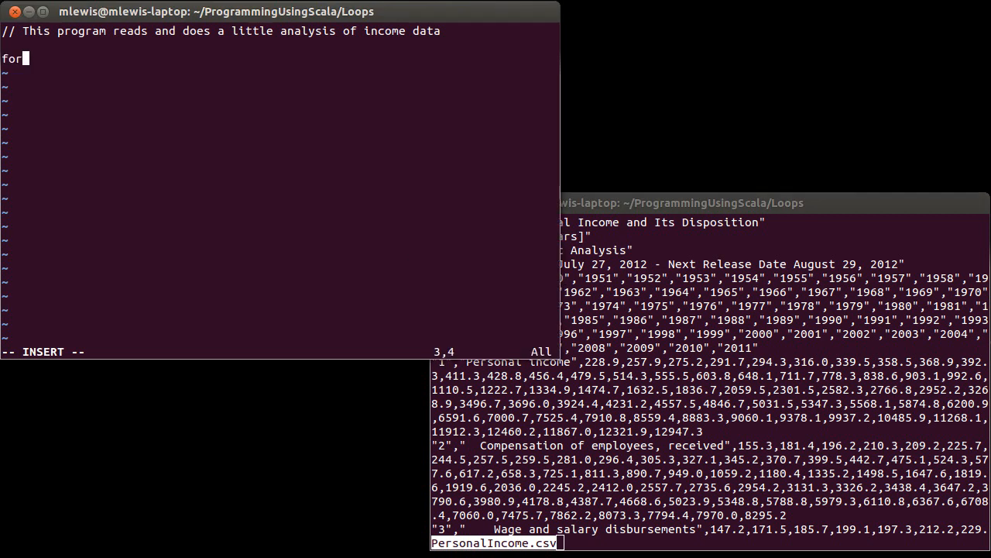
{"action": "type", "text": "(i <- 1 to 4"}
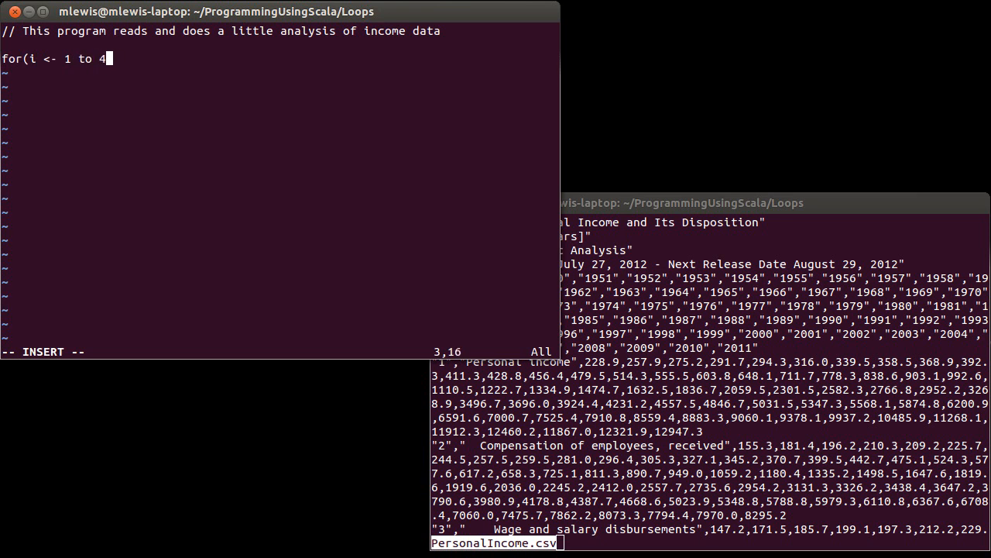
{"action": "type", "text": ") readLine"}
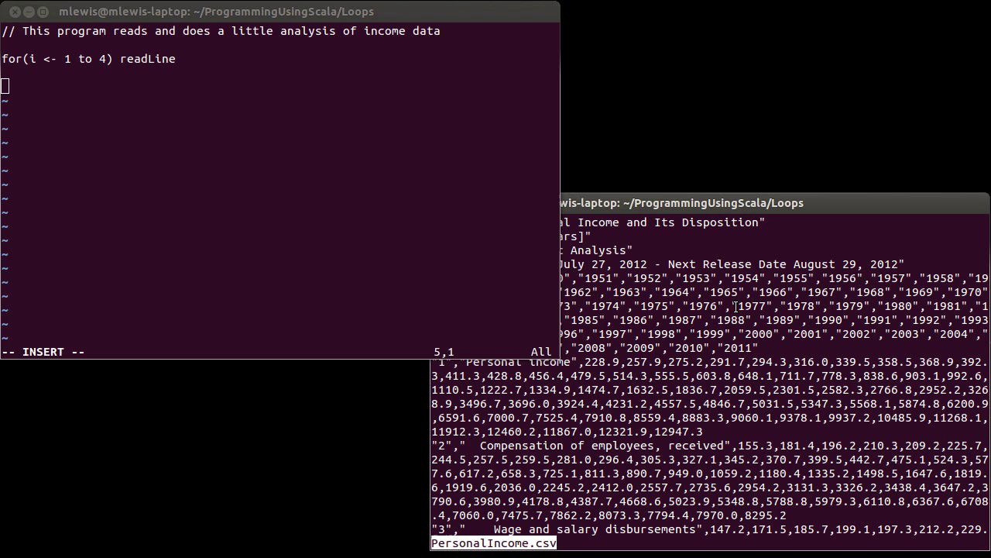
{"action": "mouse_move", "coordinate": [689, 511]}
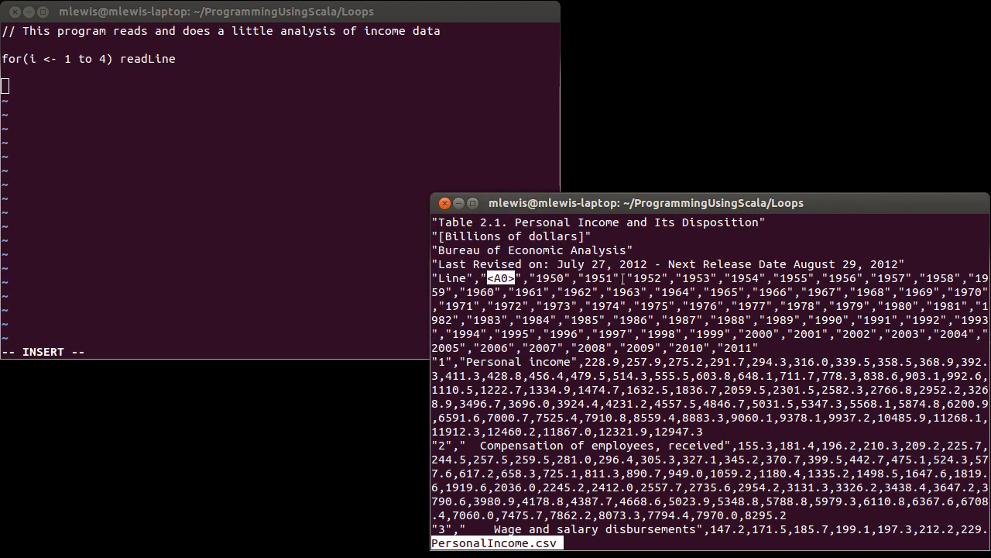
{"action": "double_click", "coordinate": [613, 291]}
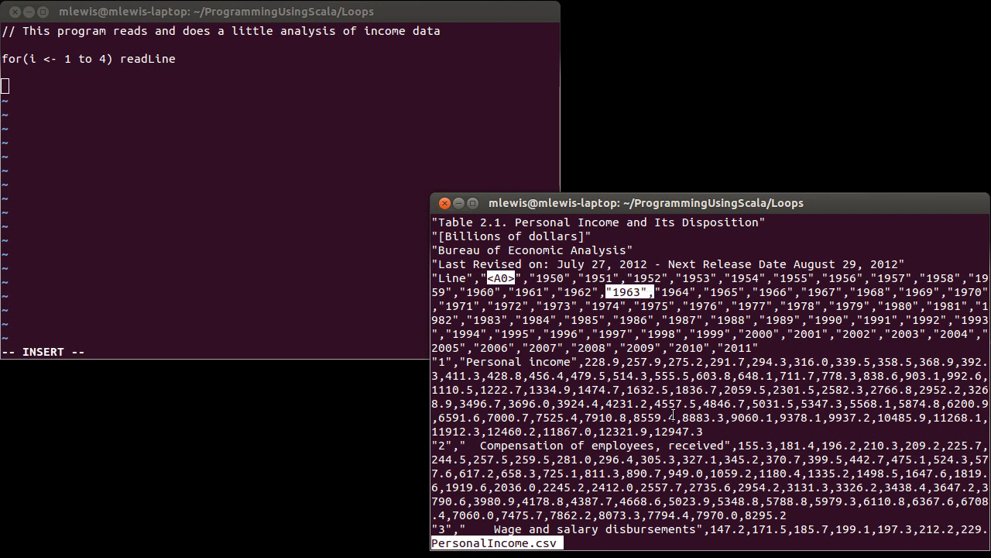
{"action": "mouse_move", "coordinate": [734, 485]}
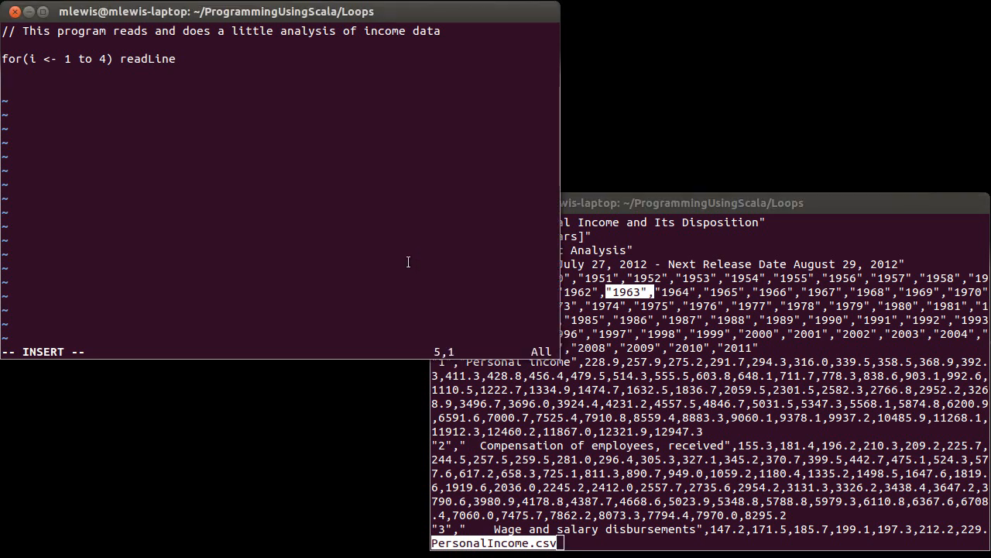
- Add 'val yearLine = readLine' to capture the year header line
{"action": "type", "text": "val year"}
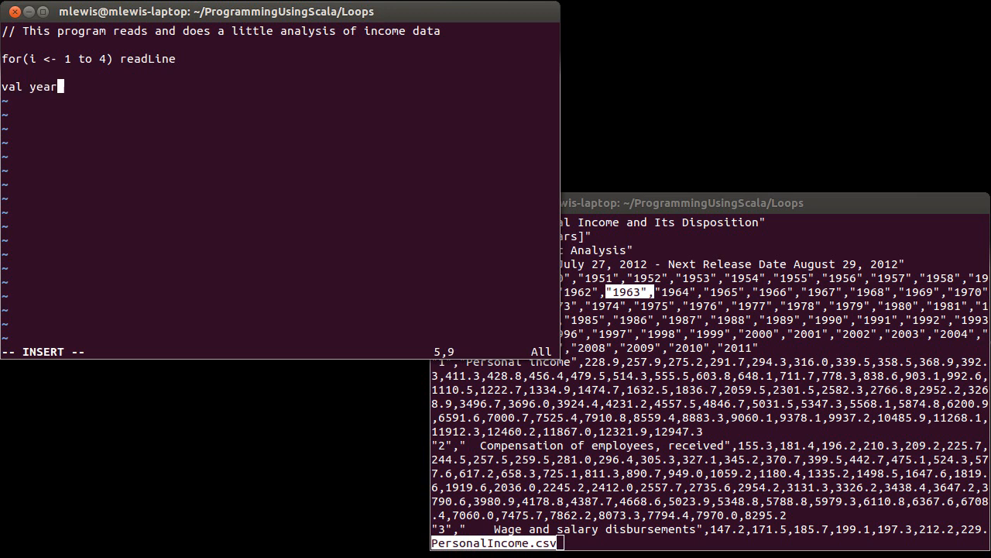
{"action": "type", "text": "Line ="}
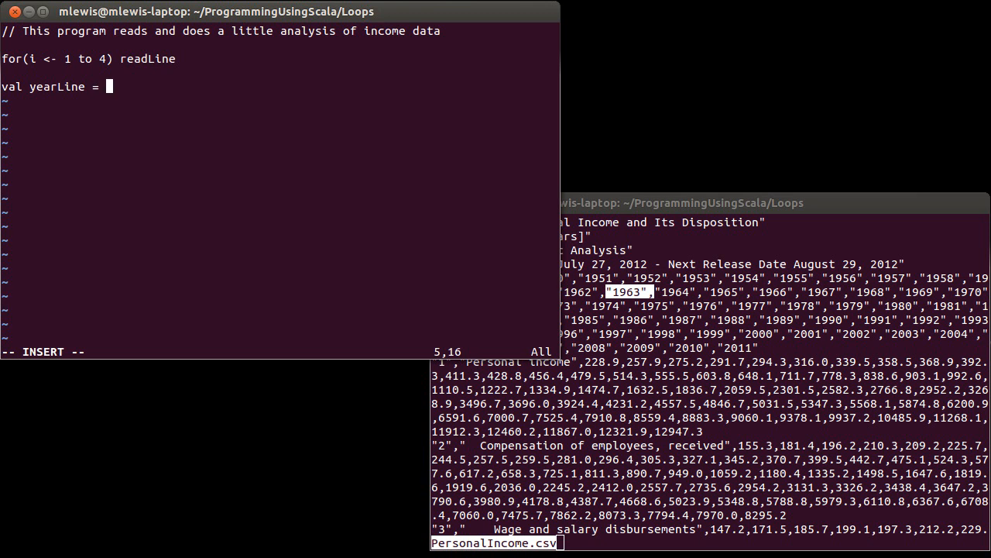
{"action": "type", "text": "readLine"}
{"action": "left_click", "coordinate": [280, 99]}
{"action": "type", "text": "v"}
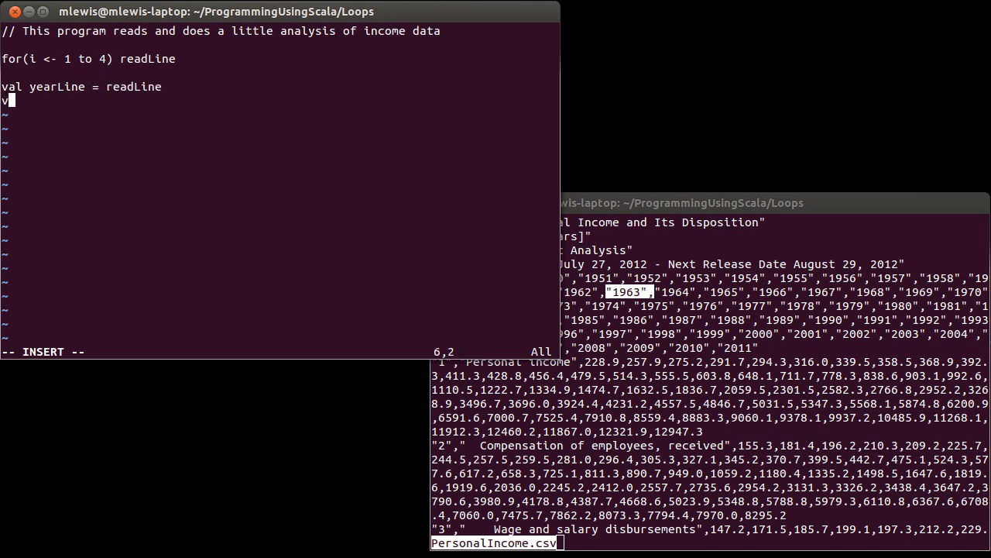
{"action": "type", "text": "al dataLines ="}
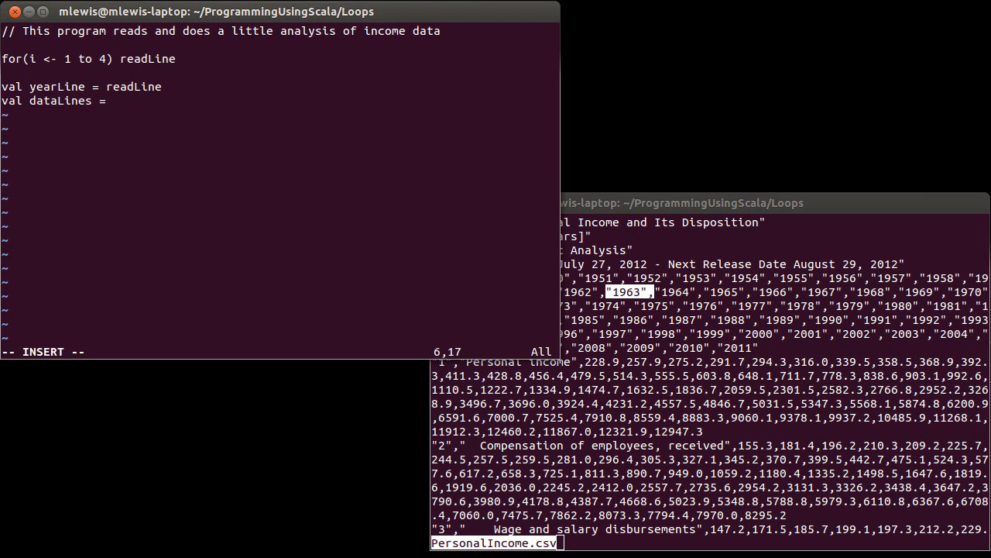
- Add 'val dataLines = for(i <- 1 to 10) yield readLine' to collect ten data lines
{"action": "type", "text": "for("}
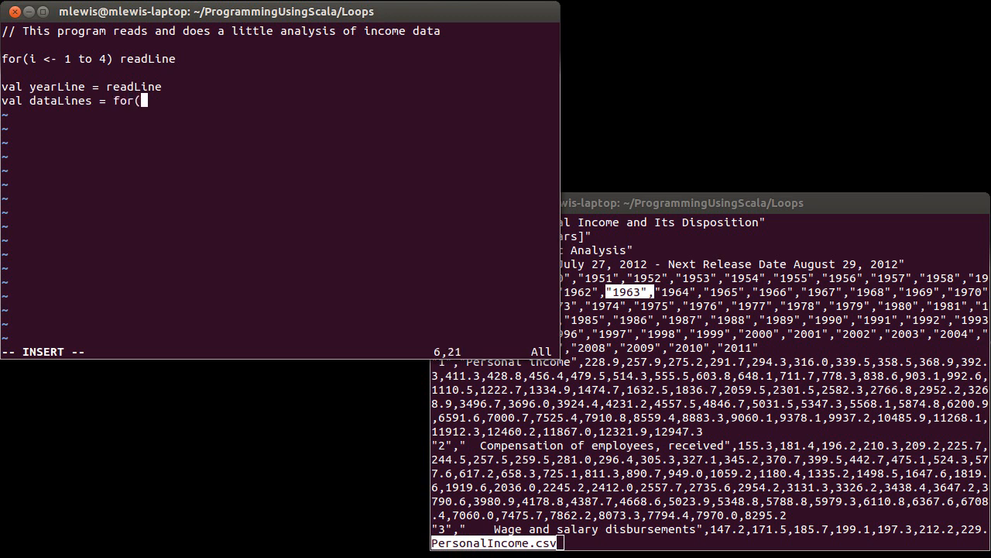
{"action": "type", "text": "i <- 1 to 10) y"}
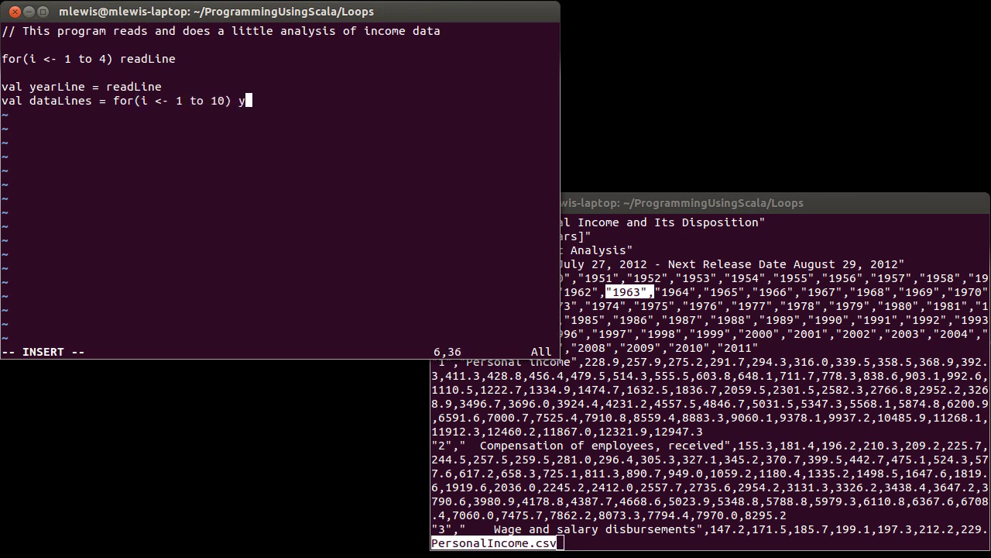
{"action": "type", "text": "ield"}
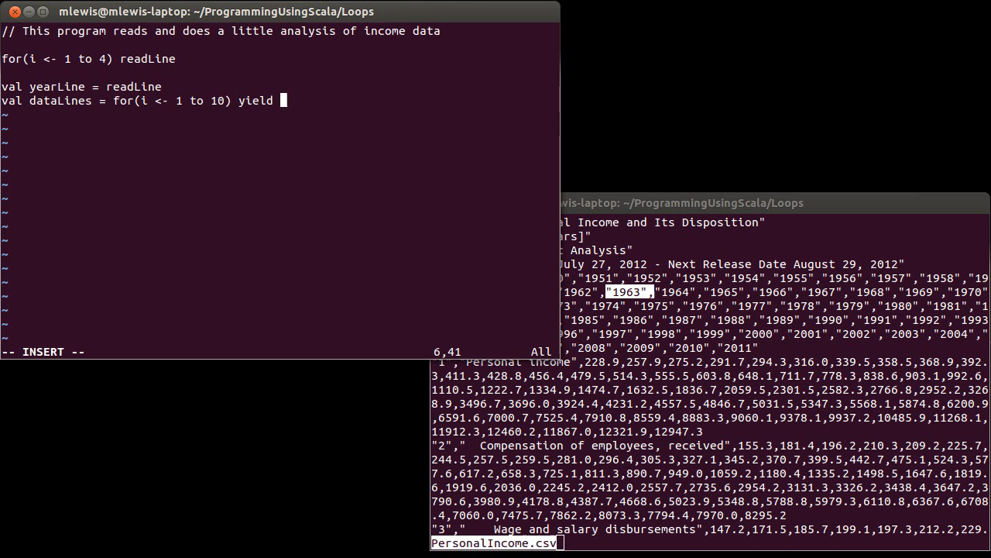
{"action": "type", "text": "readLine"}
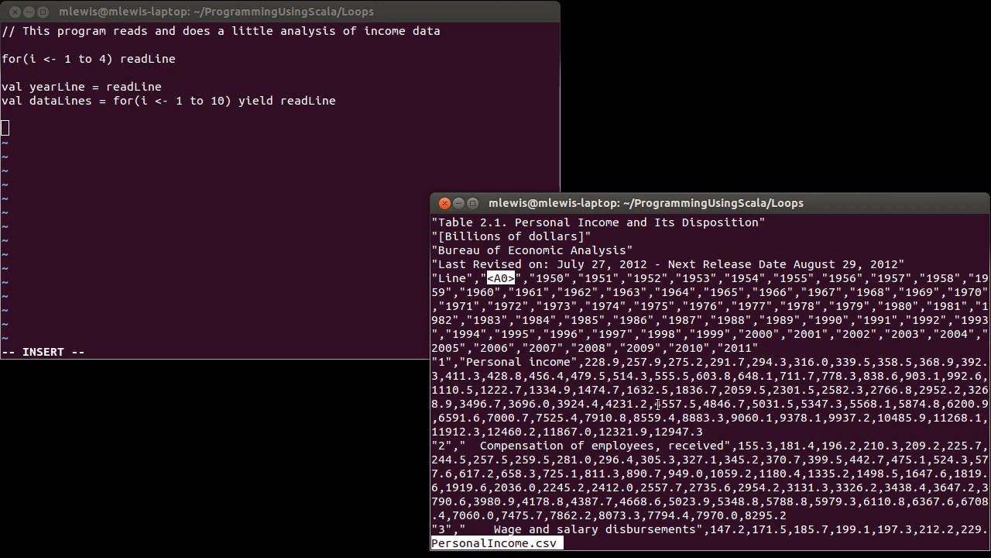
- Declare 'def lineToTuple(line:String):(String,Array[Double]) = {' above the loops
{"action": "left_click", "coordinate": [256, 191]}
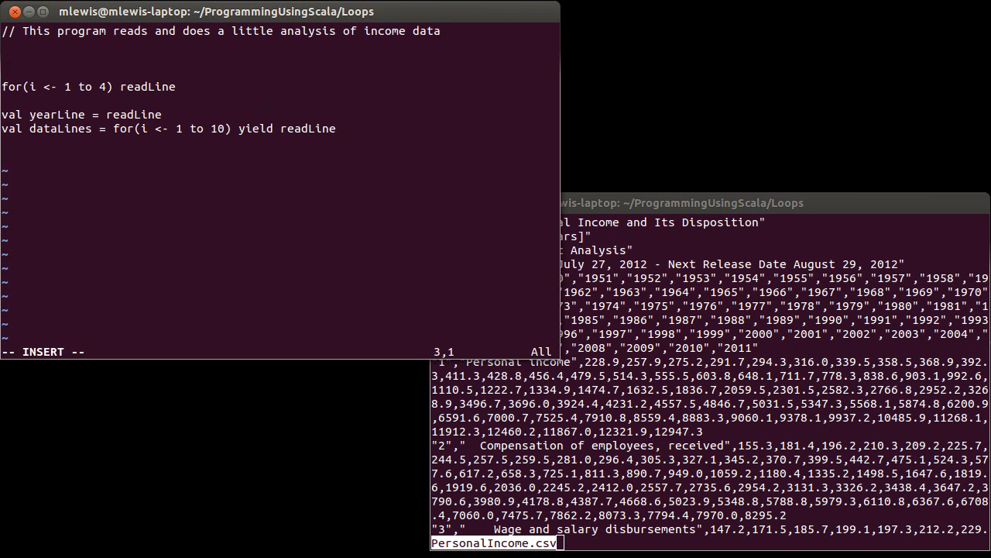
{"action": "type", "text": "def"}
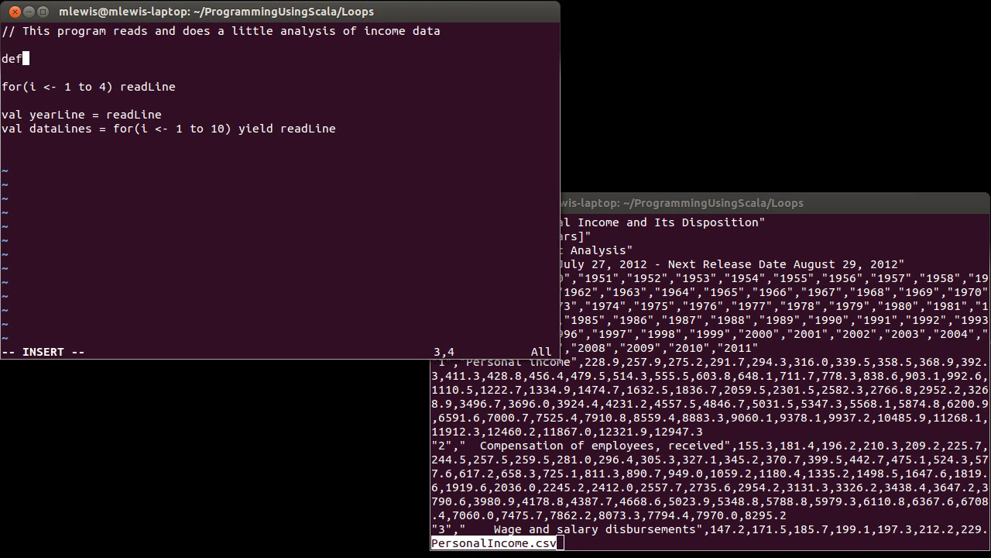
{"action": "type", "text": "toD"}
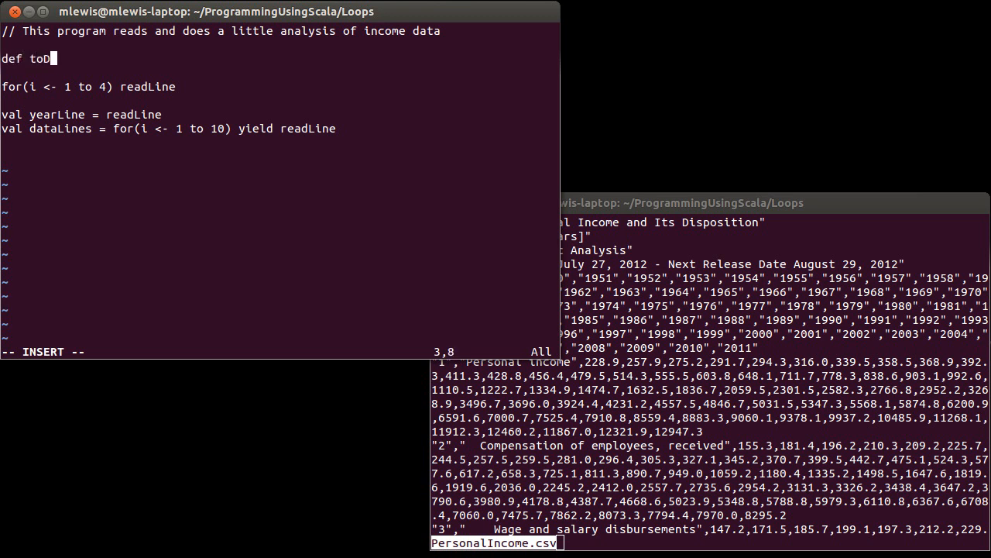
{"action": "type", "text": "line"}
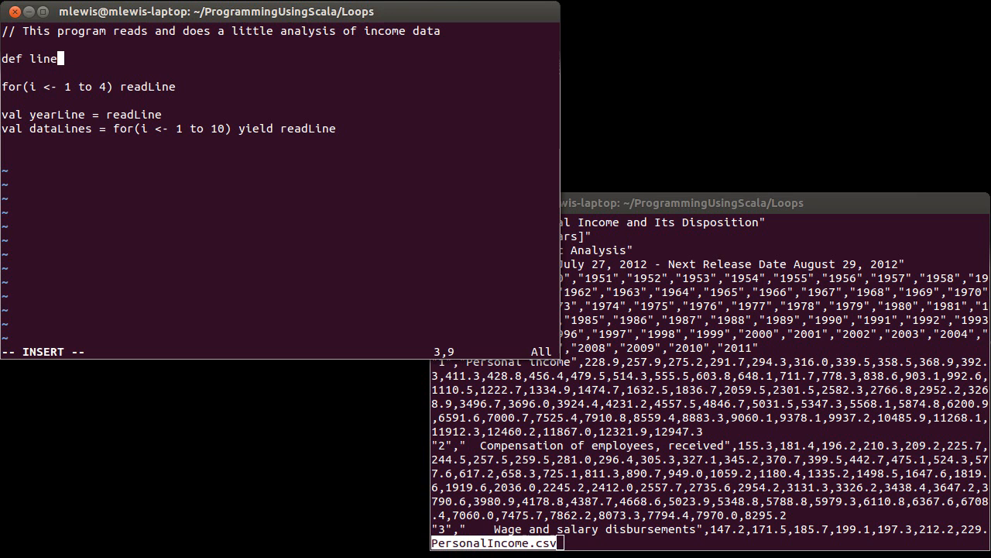
{"action": "type", "text": "ToTuple"}
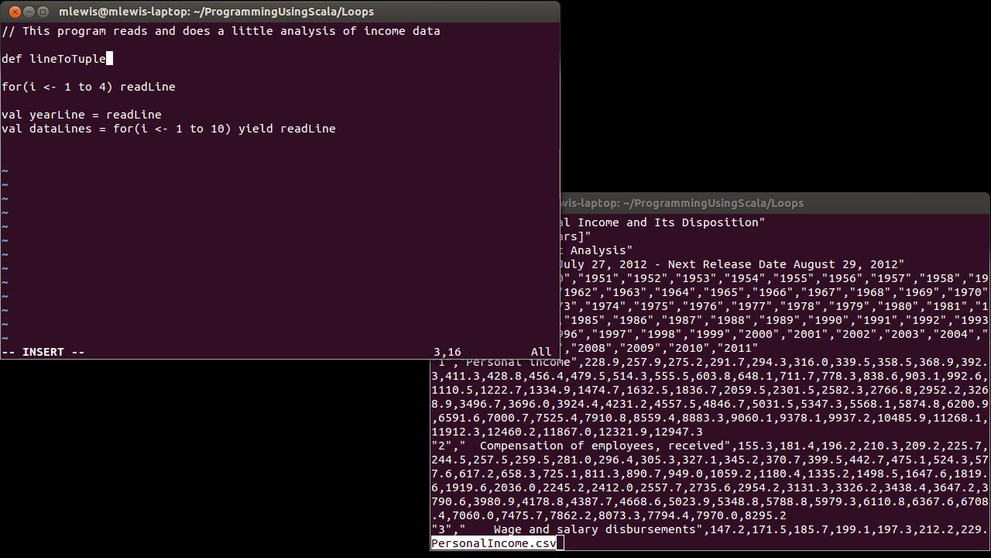
{"action": "type", "text": "("}
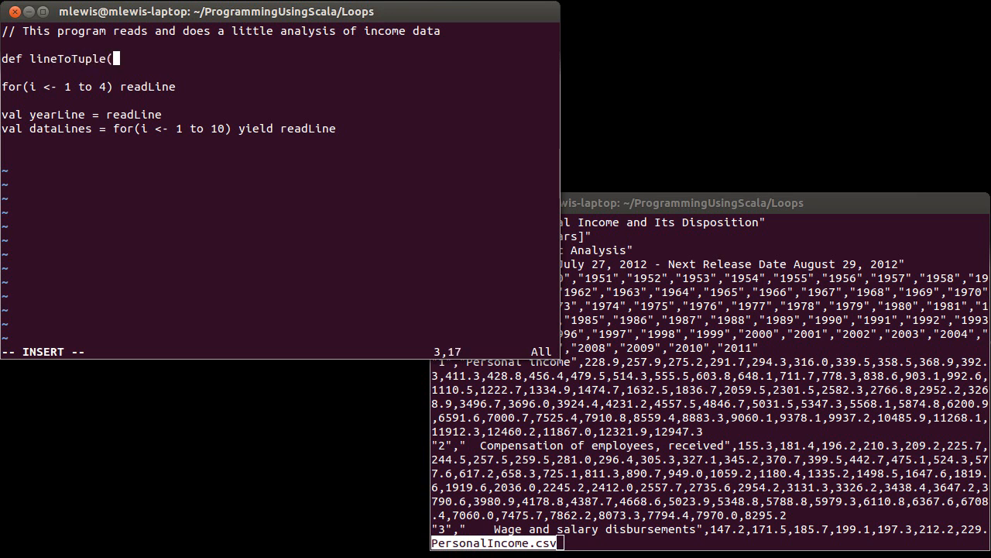
{"action": "type", "text": "line:String"}
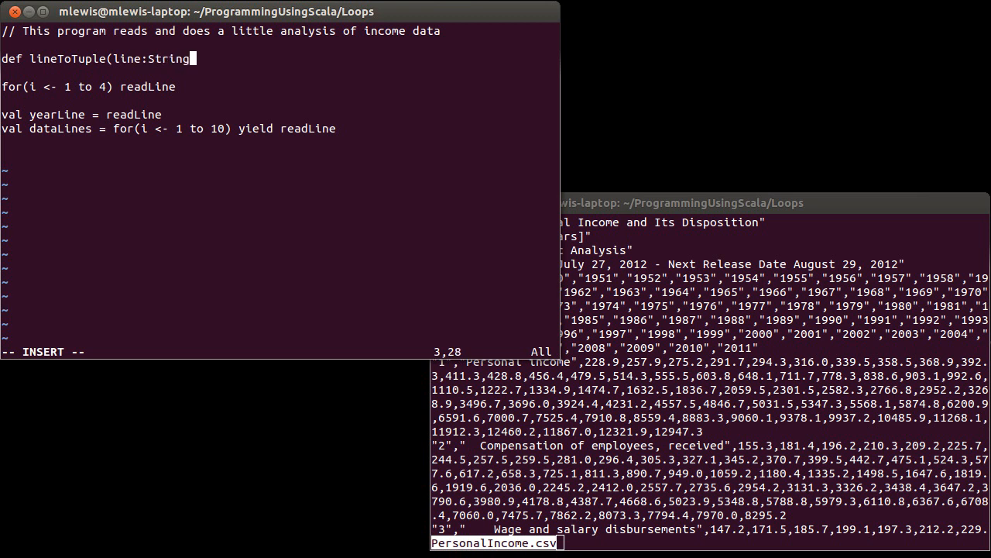
{"action": "type", "text": "):"}
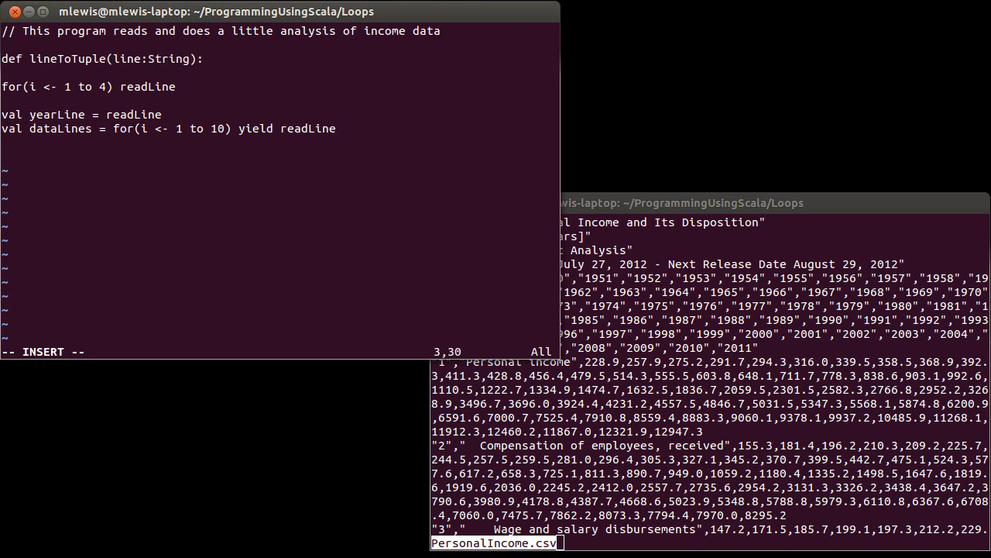
{"action": "type", "text": ":(Stri"}
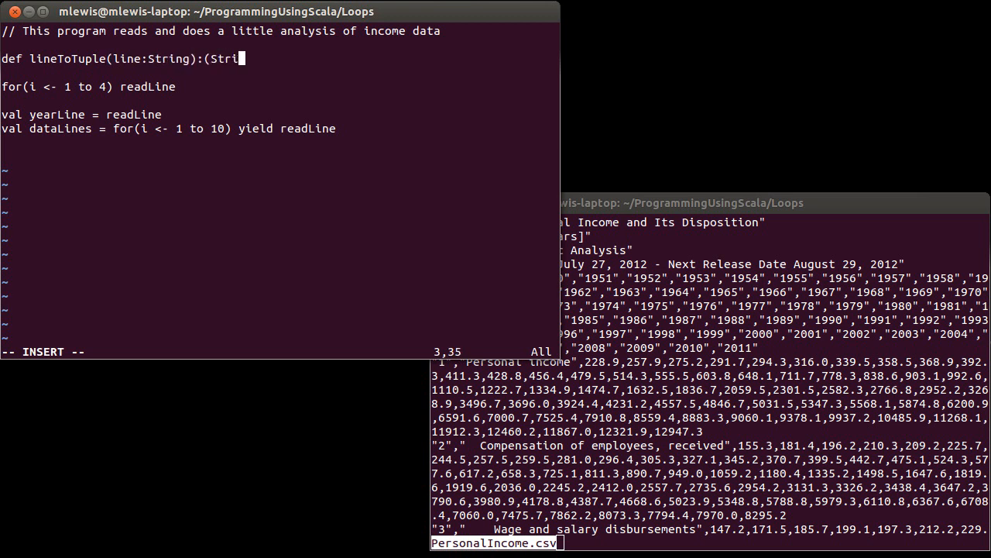
{"action": "type", "text": "ng,"}
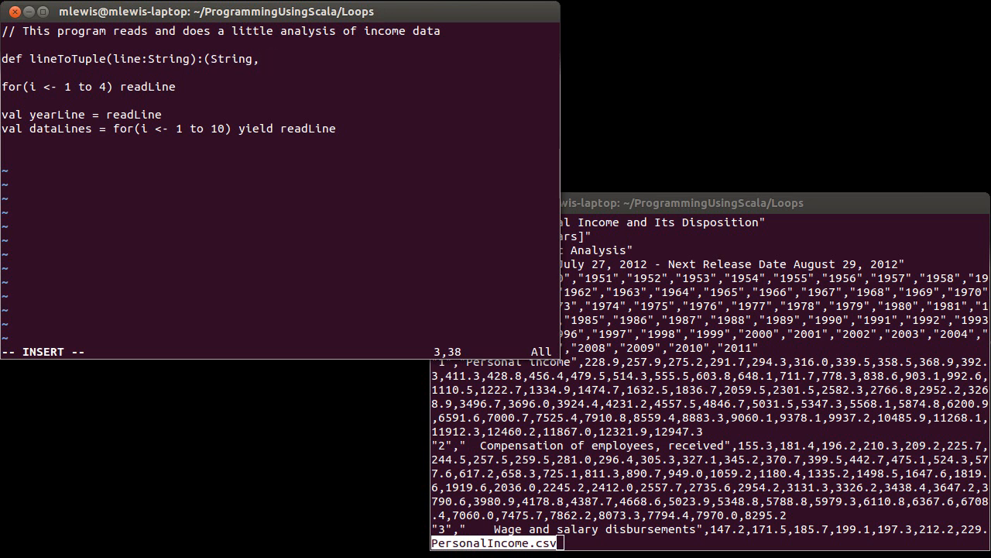
{"action": "type", "text": "Array[Doubl"}
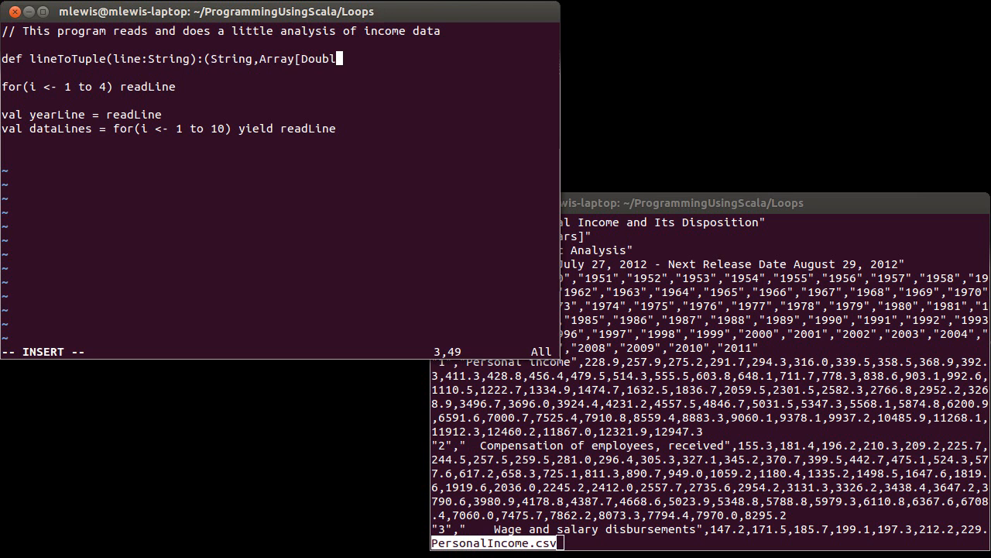
{"action": "type", "text": "e])"}
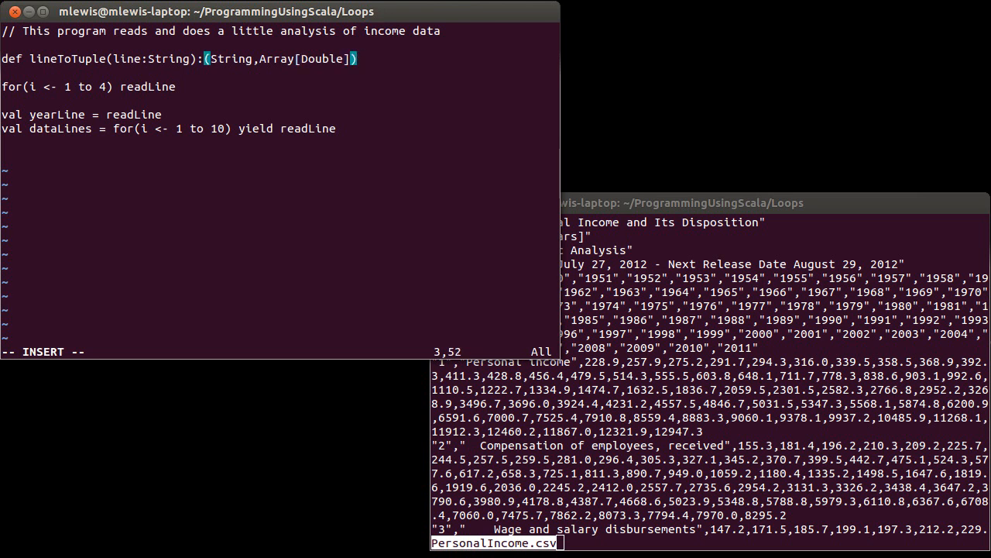
{"action": "type", "text": "={"}
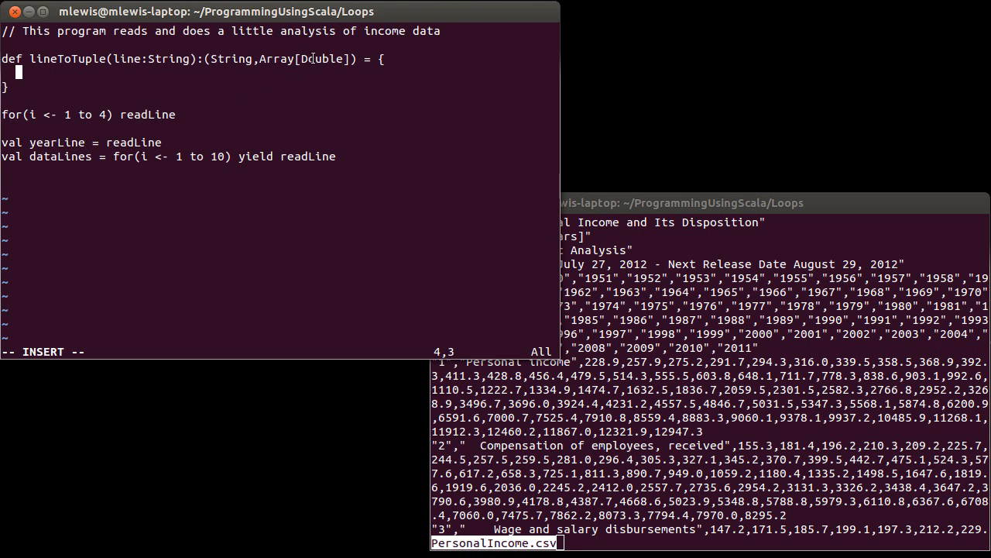
{"action": "mouse_move", "coordinate": [285, 90]}
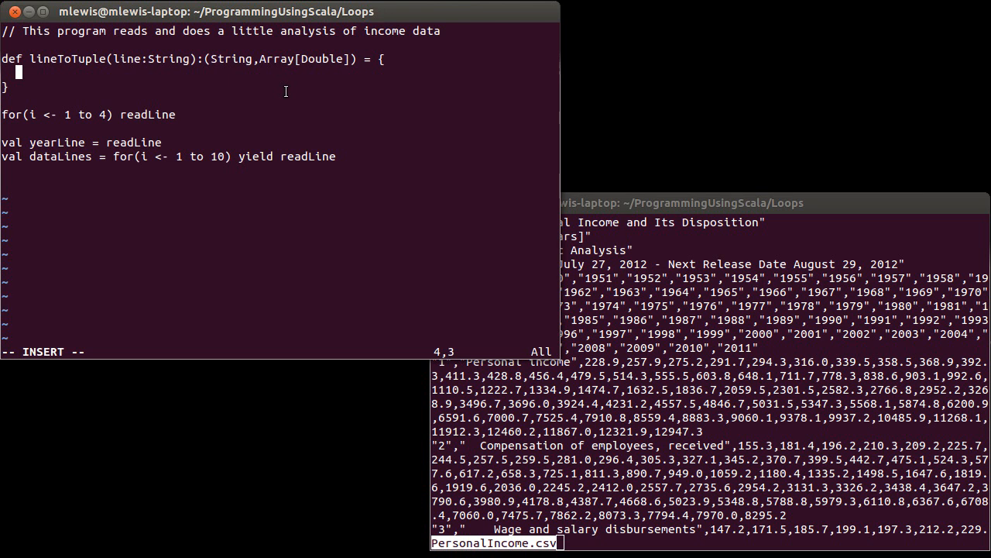
{"action": "mouse_move", "coordinate": [300, 99]}
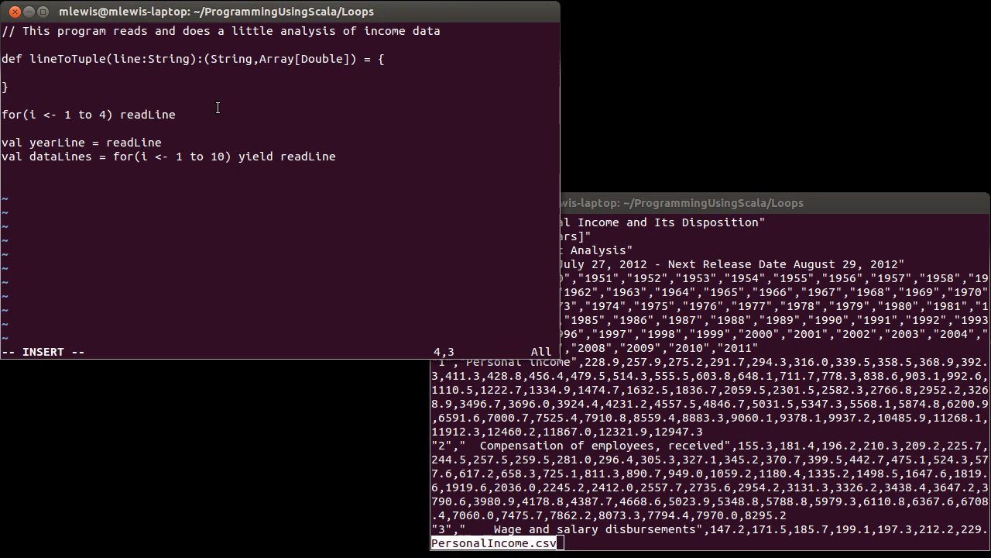
- Split the line on commas into parts and take parts(1) as the header
{"action": "type", "text": "val header ="}
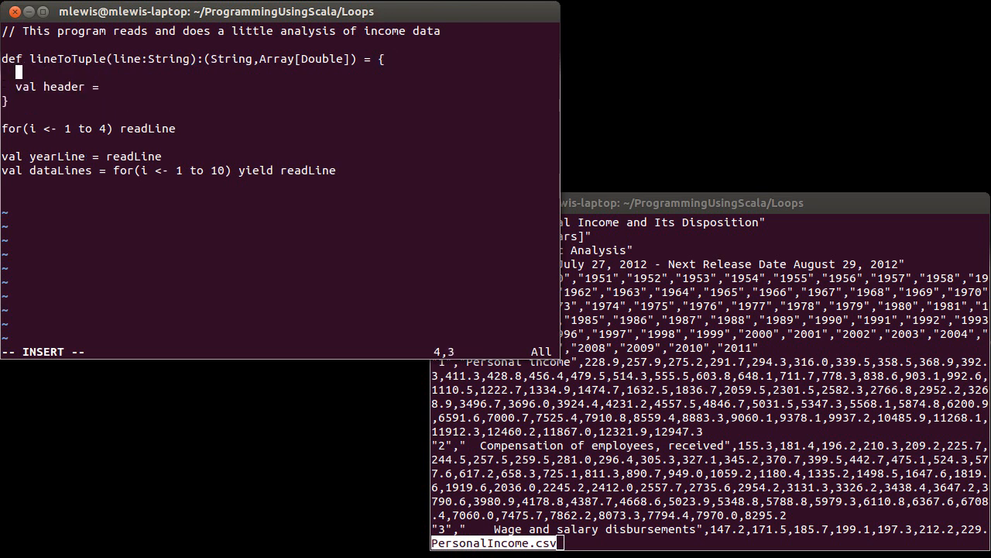
{"action": "type", "text": "val parts = line.sp"}
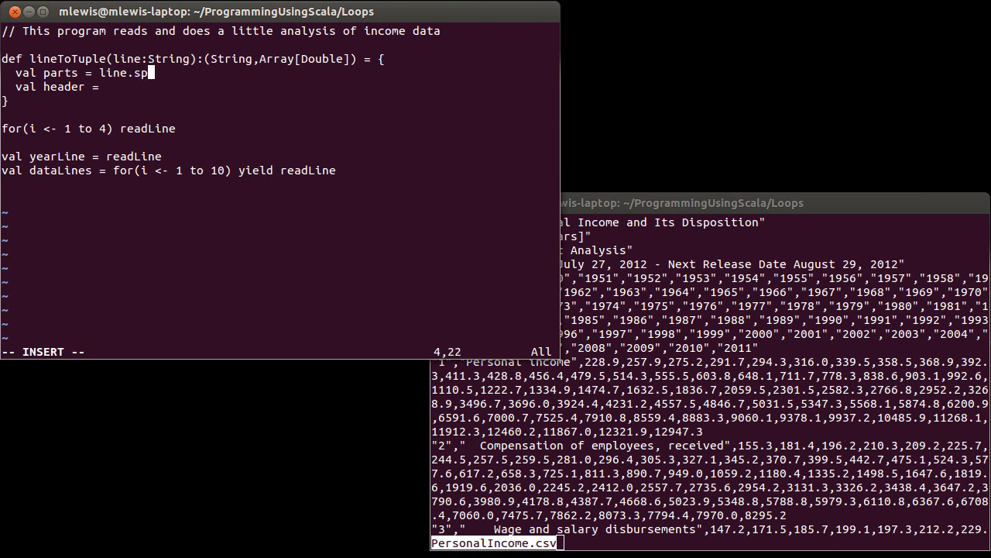
{"action": "type", "text": "lit(\","}
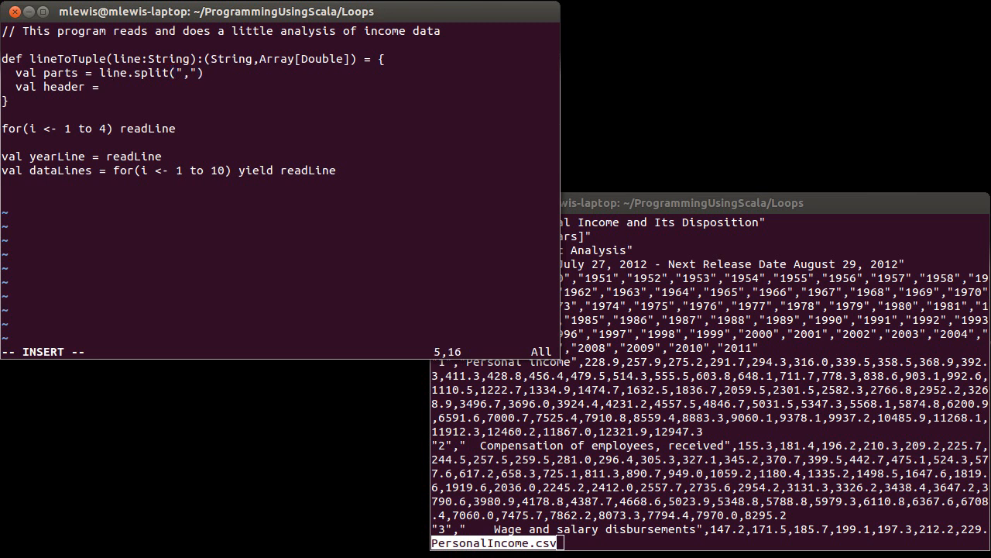
{"action": "type", "text": "parts(1"}
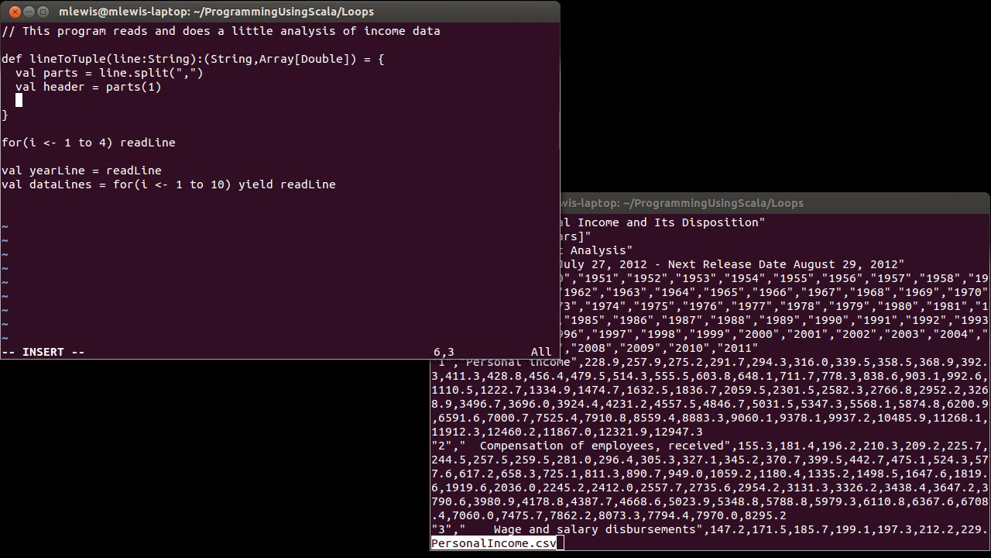
- Convert parts.drop(2) to Doubles as data and return (header,data), then save with :w
{"action": "type", "text": "val data ="}
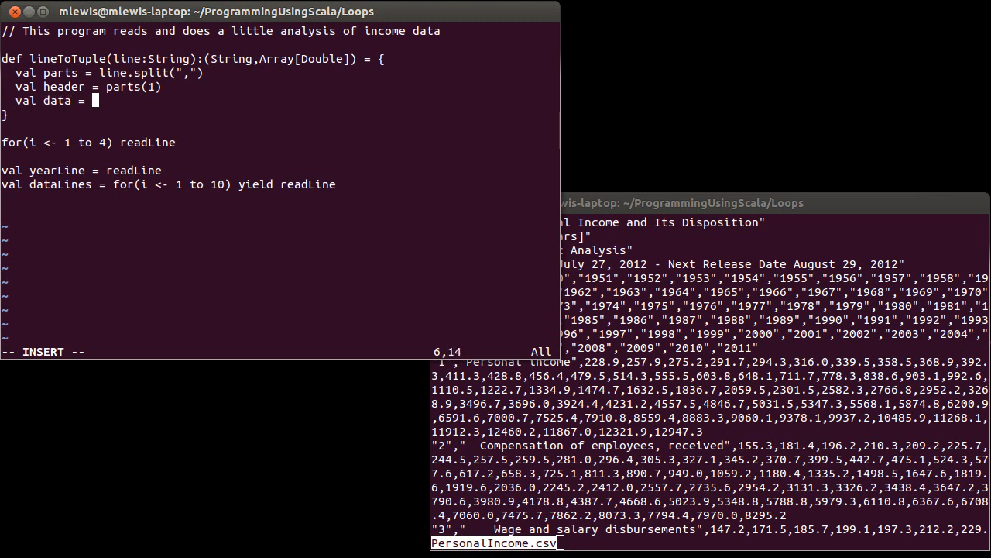
{"action": "type", "text": "parts"}
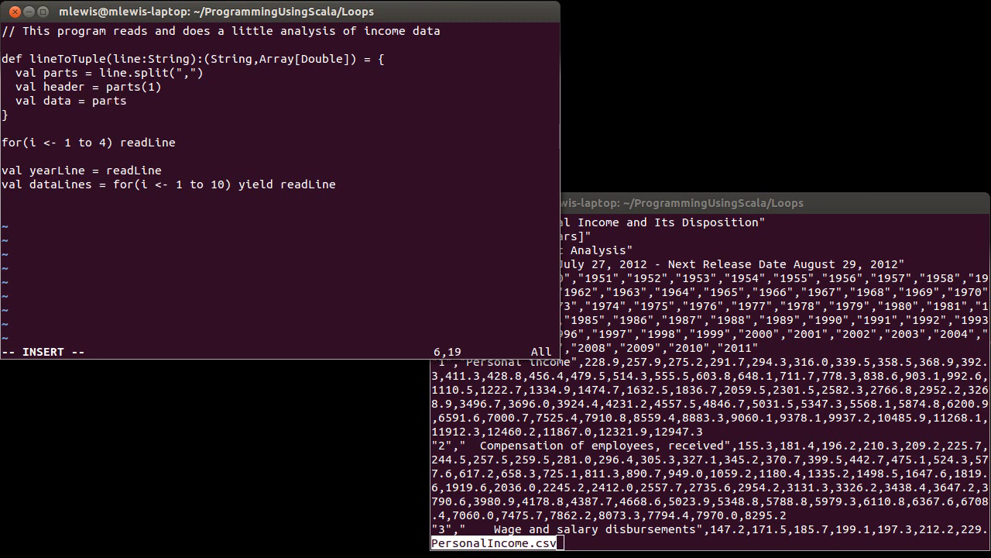
{"action": "type", "text": ".drop(2"}
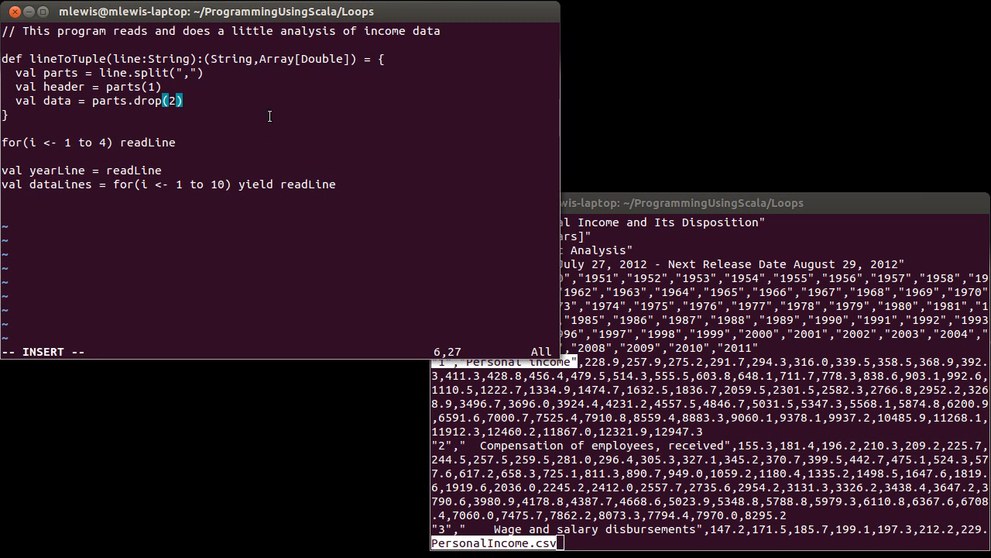
{"action": "type", "text": ".map"}
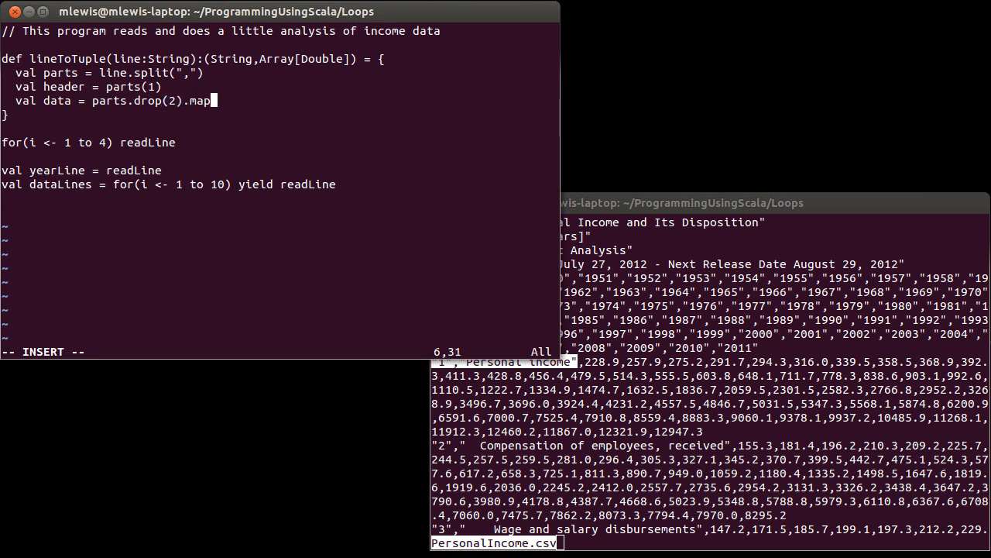
{"action": "type", "text": "("}
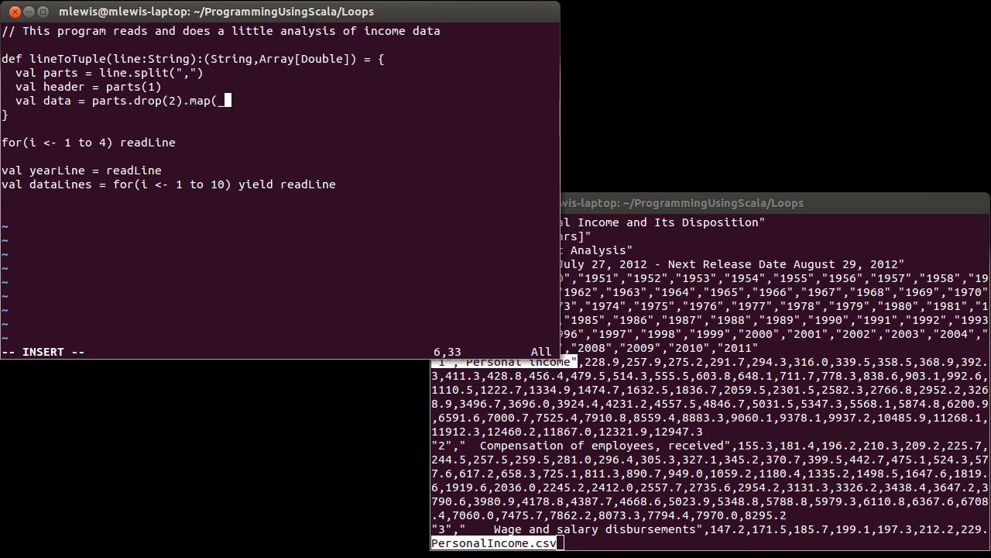
{"action": "type", "text": "_.toDouble"}
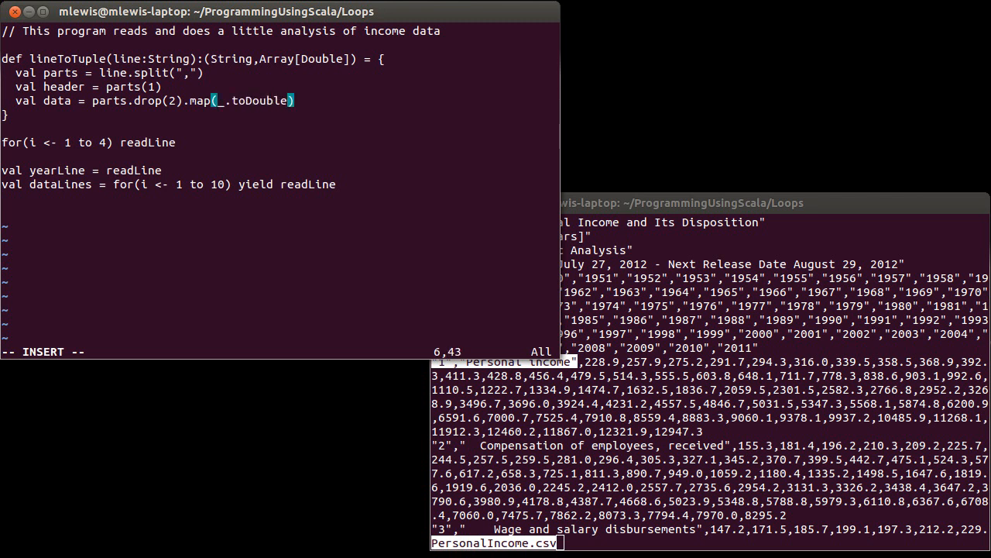
{"action": "type", "text": "("}
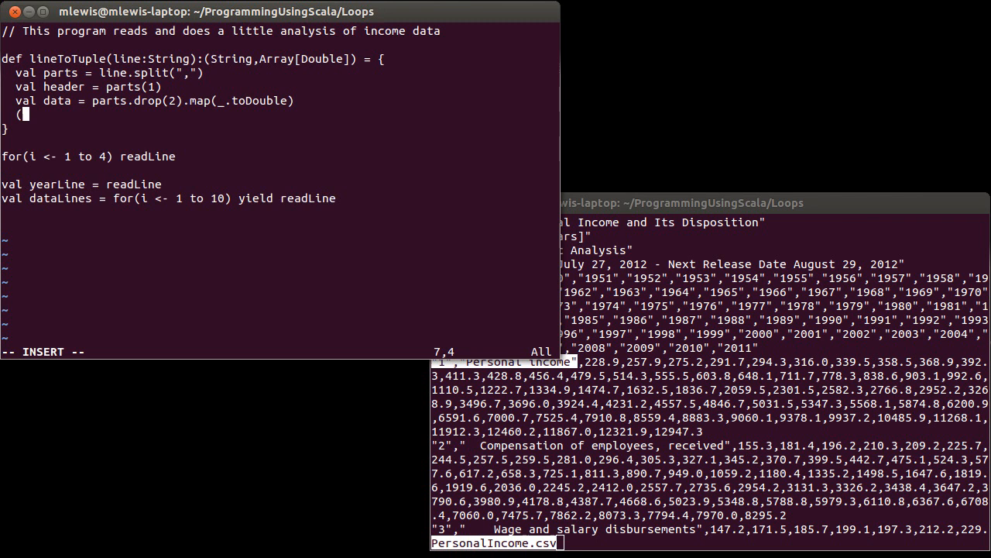
{"action": "type", "text": "header"}
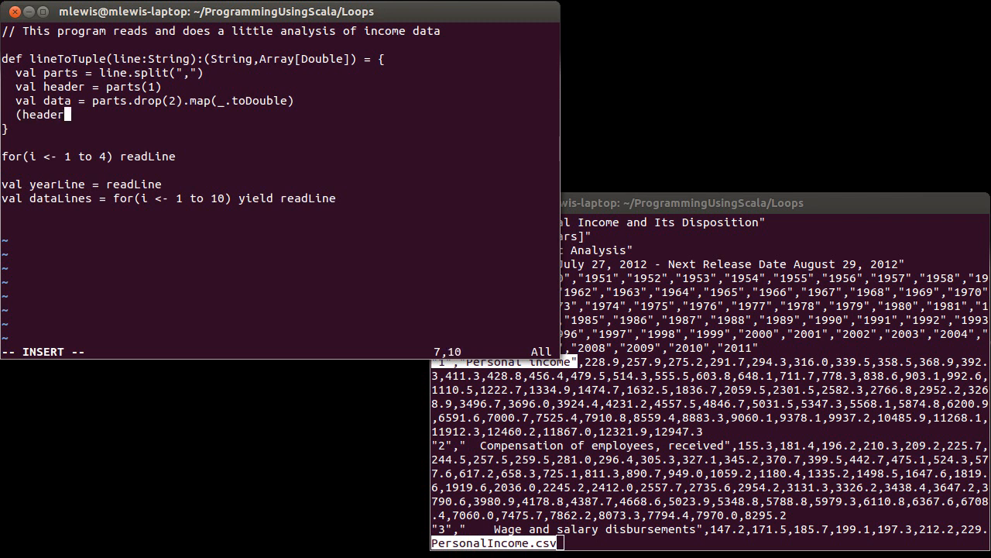
{"action": "type", "text": ",data"}
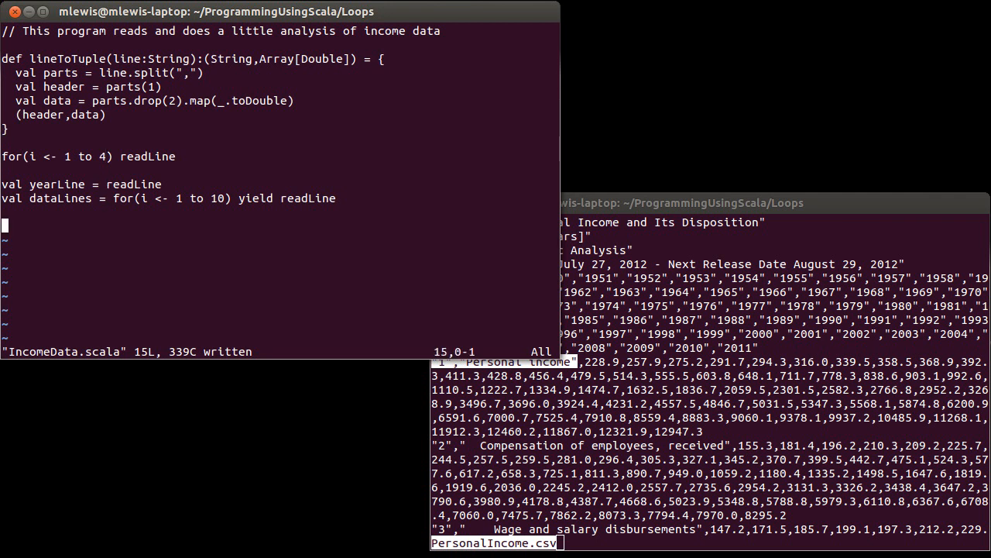
- Add 'val incomeData = dataLines.map(lineToTuple)'
{"action": "type", "text": "val"}
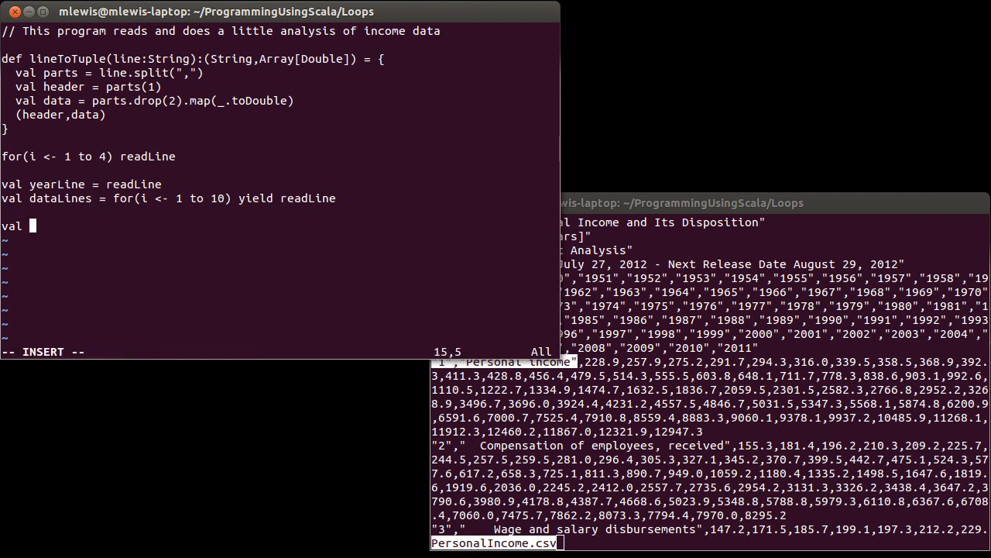
{"action": "type", "text": "data"}
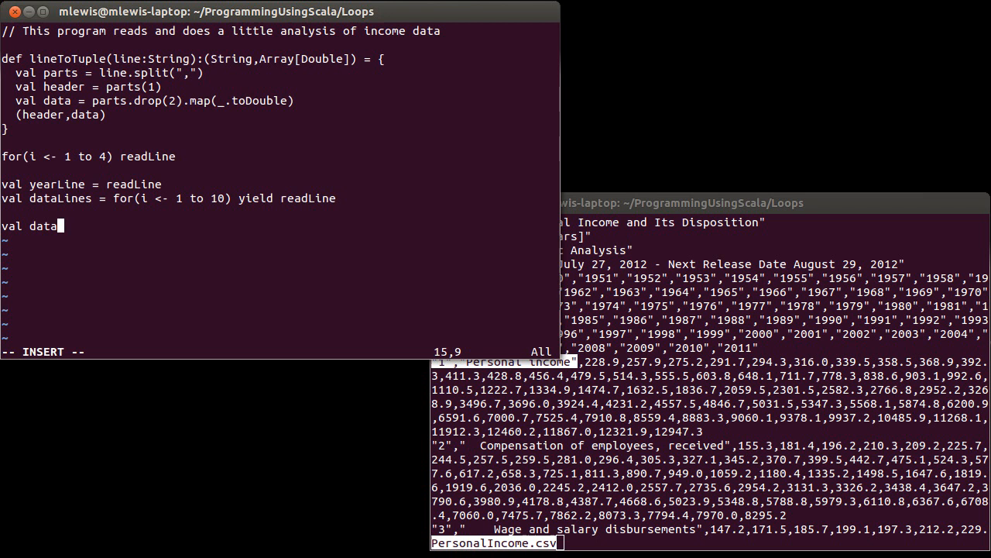
{"action": "type", "text": "income"}
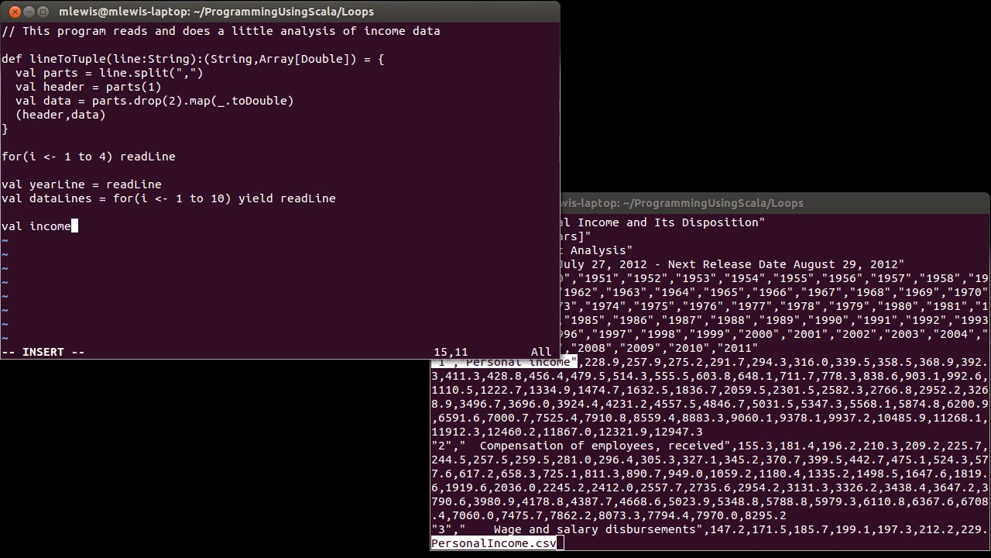
{"action": "type", "text": "Data ="}
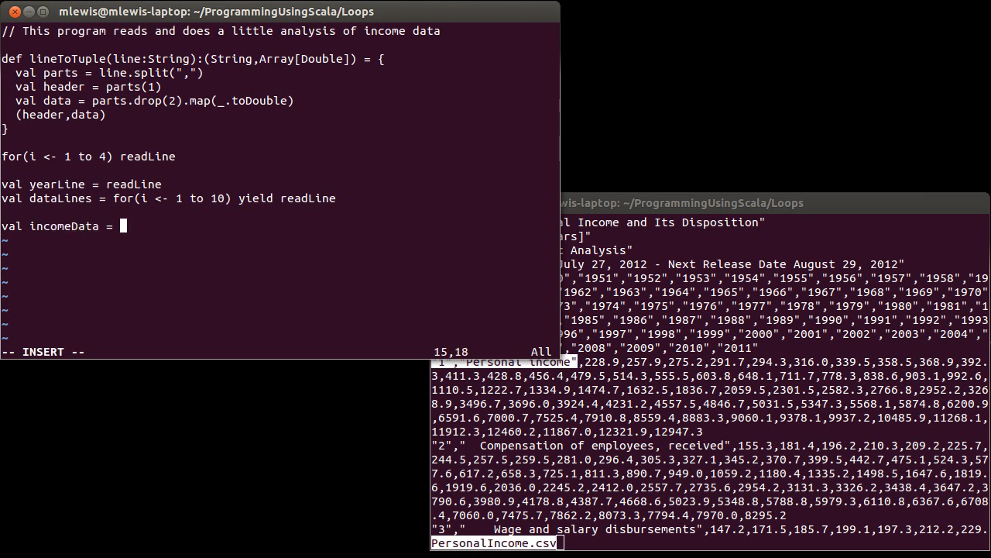
{"action": "type", "text": "dataLines.map("}
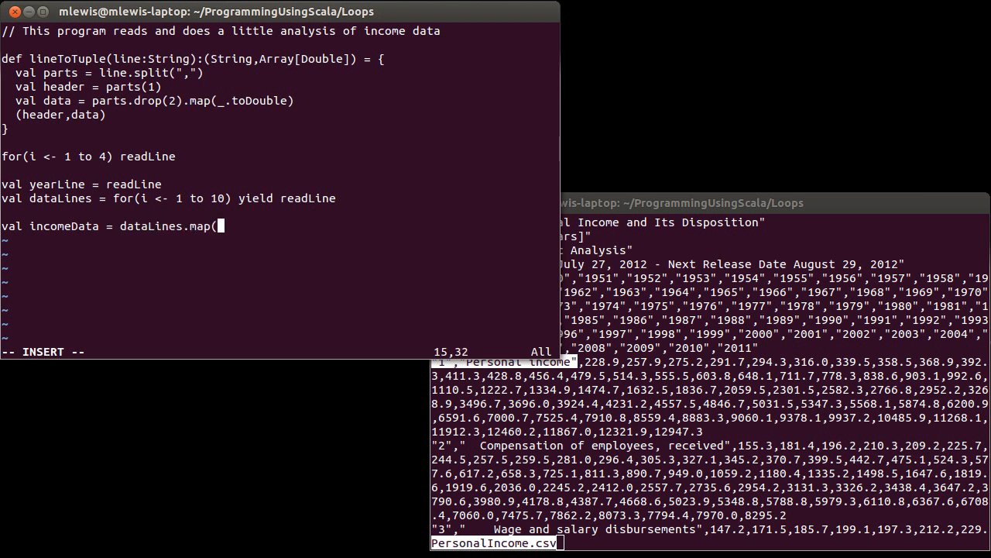
{"action": "type", "text": "lineTo"}
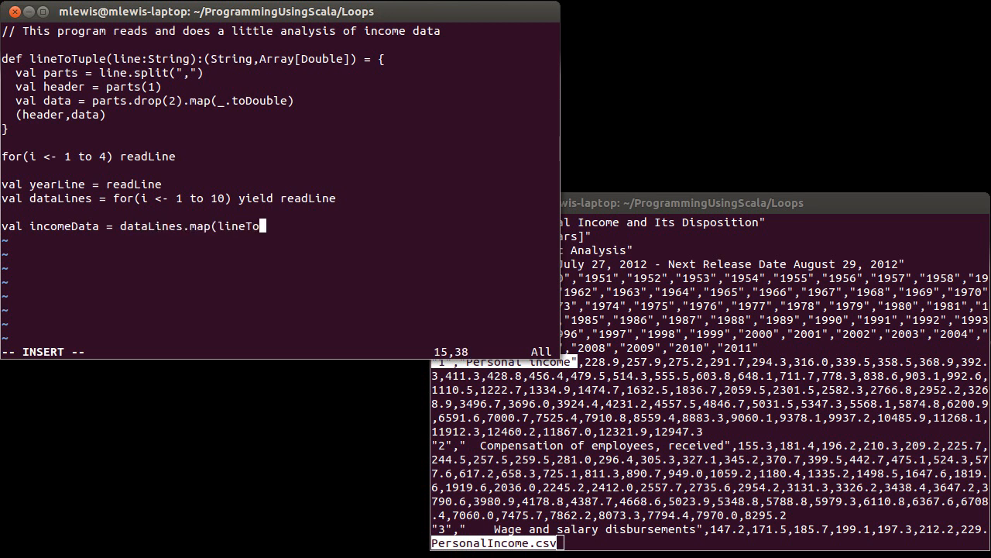
{"action": "type", "text": "Tuple"}
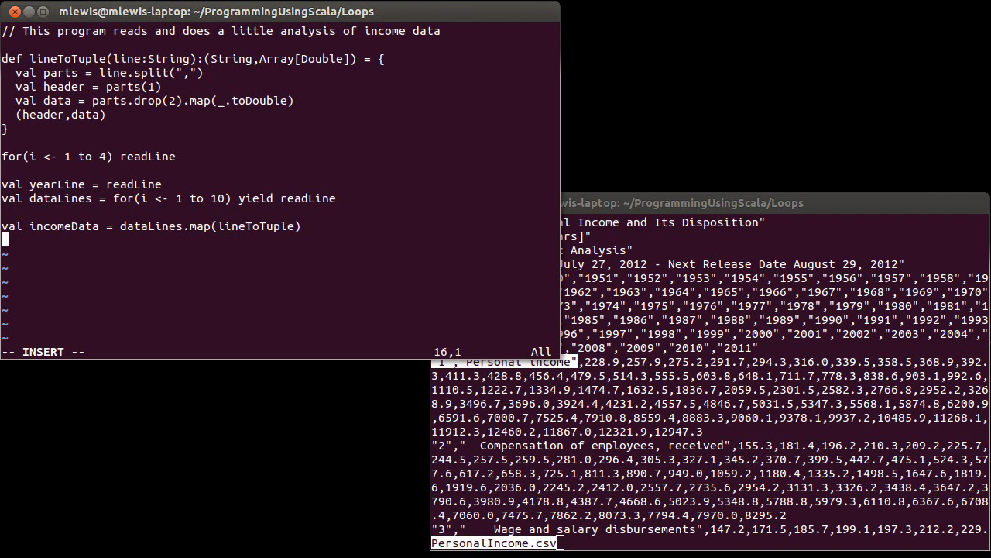
- Add 'incomeData.foreach(println)' to print every tuple and save the file
{"action": "type", "text": "incomeData"}
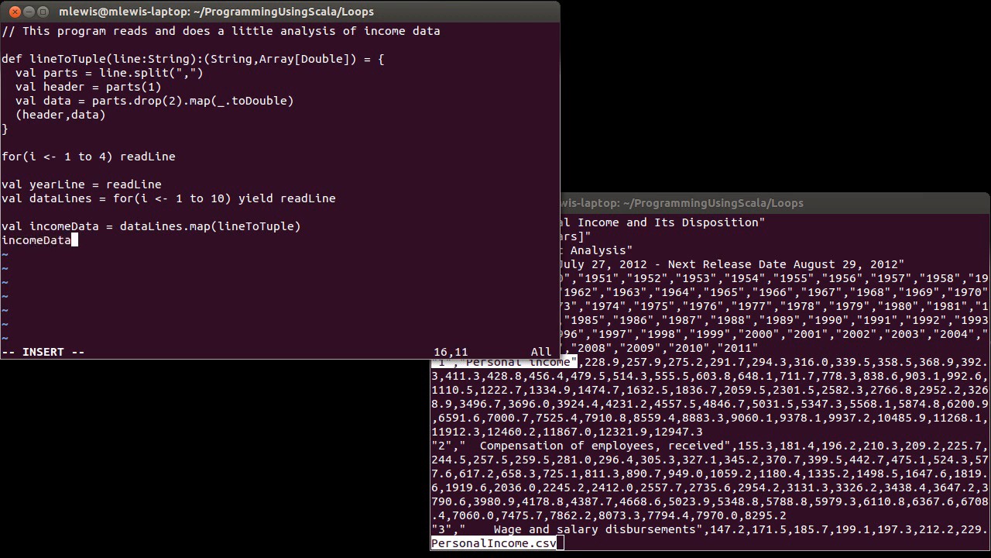
{"action": "type", "text": ".forEac"}
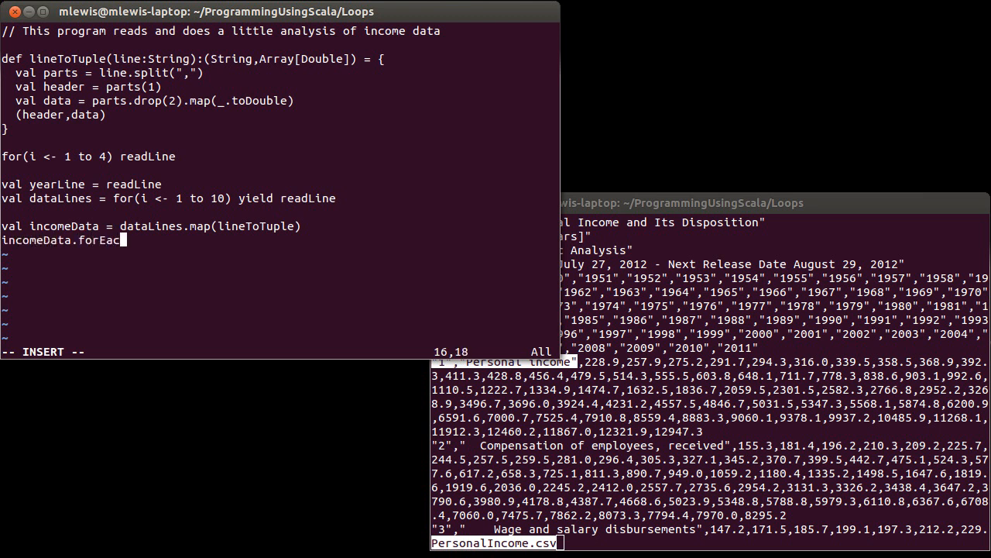
{"action": "type", "text": "h("}
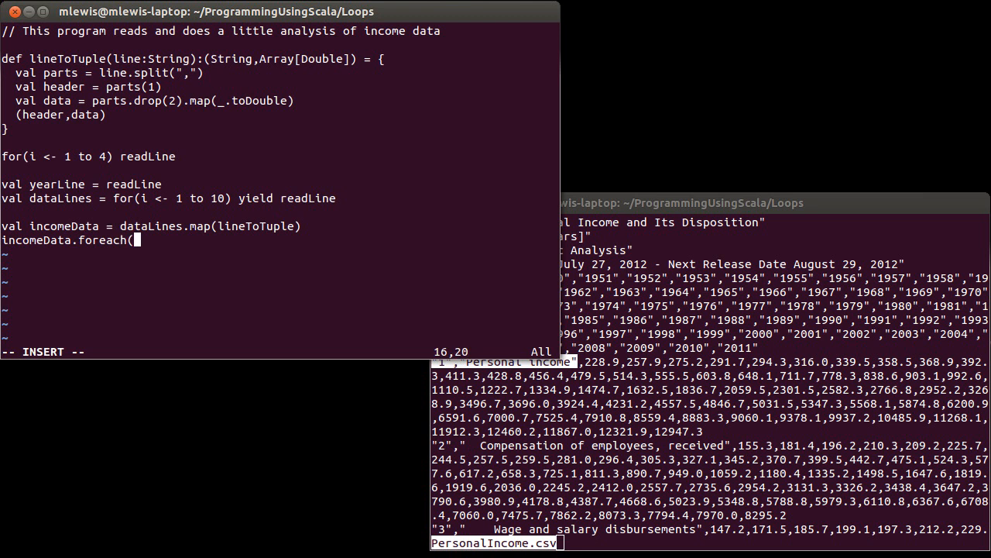
{"action": "type", "text": "println)"}
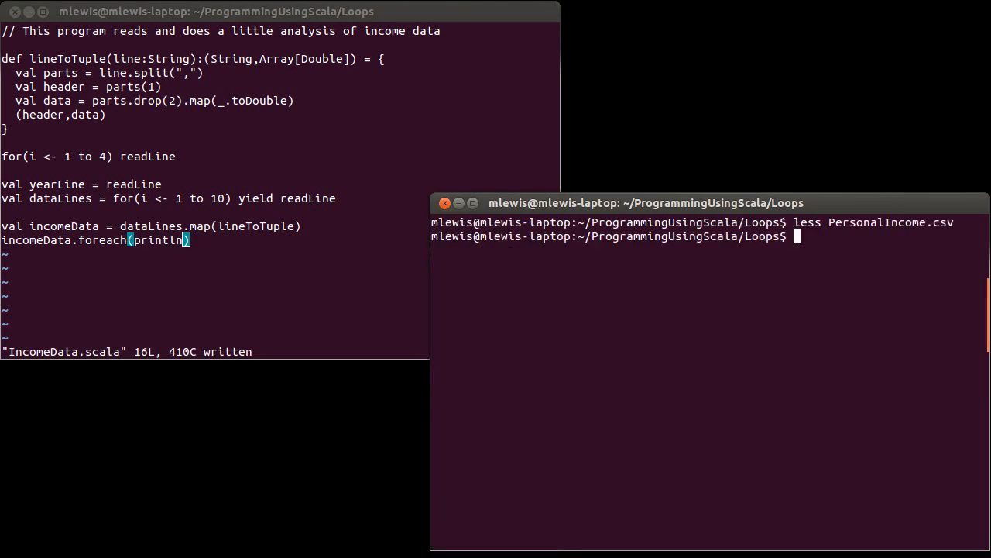
- Run 'scala IncomeData.scala < PersonalIncome.csv', which throws a NumberFormatException, then begin 'vi Pers'
{"action": "type", "text": "scala"}
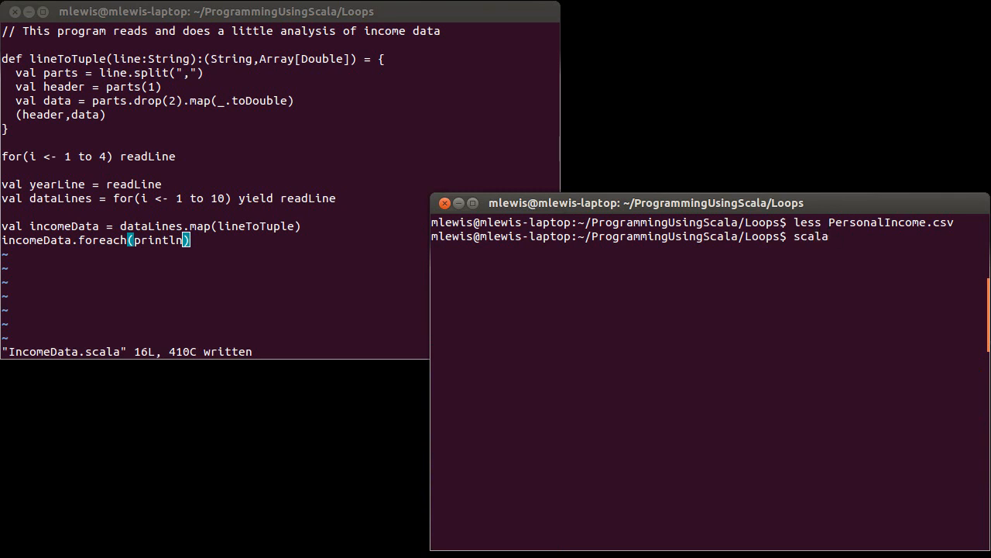
{"action": "type", "text": "IncomeData.scala"}
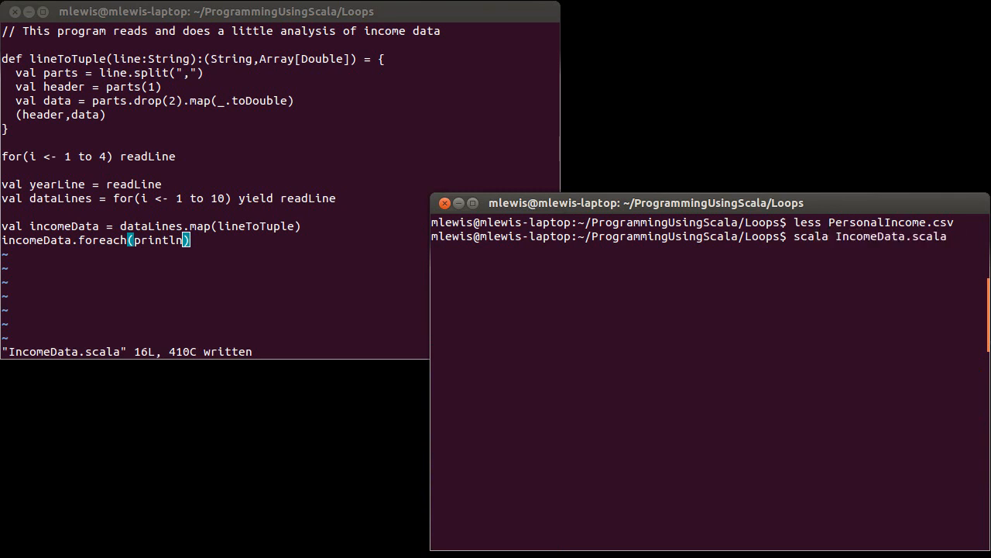
{"action": "type", "text": "< PersonalIncome.csv"}
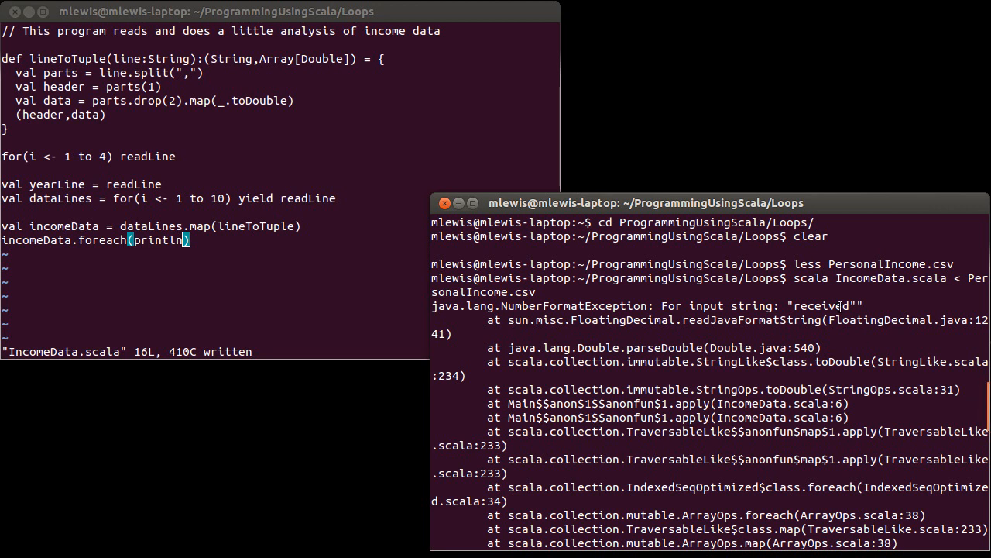
{"action": "mouse_move", "coordinate": [778, 347]}
{"action": "type", "text": "less PersonalIncome.csv "}
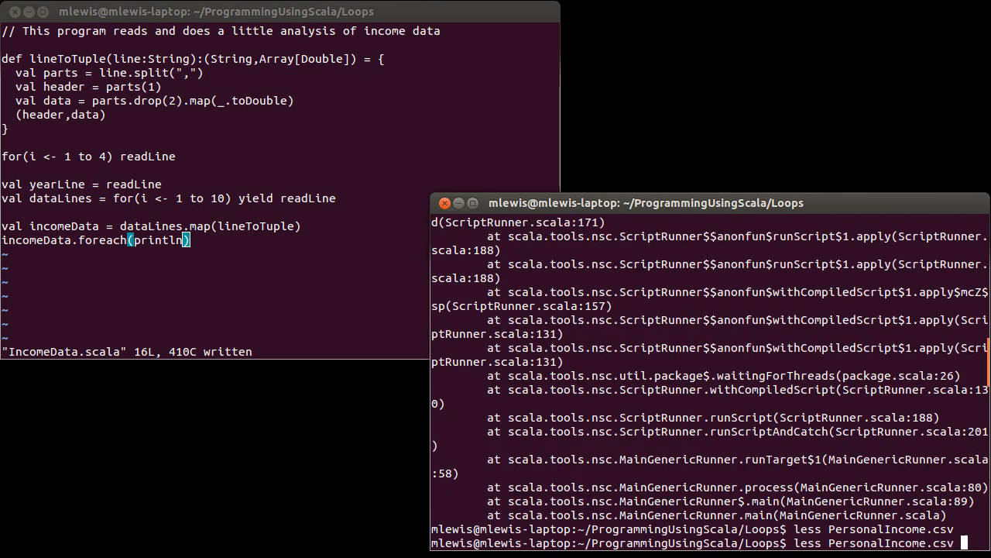
{"action": "type", "text": "vi"}
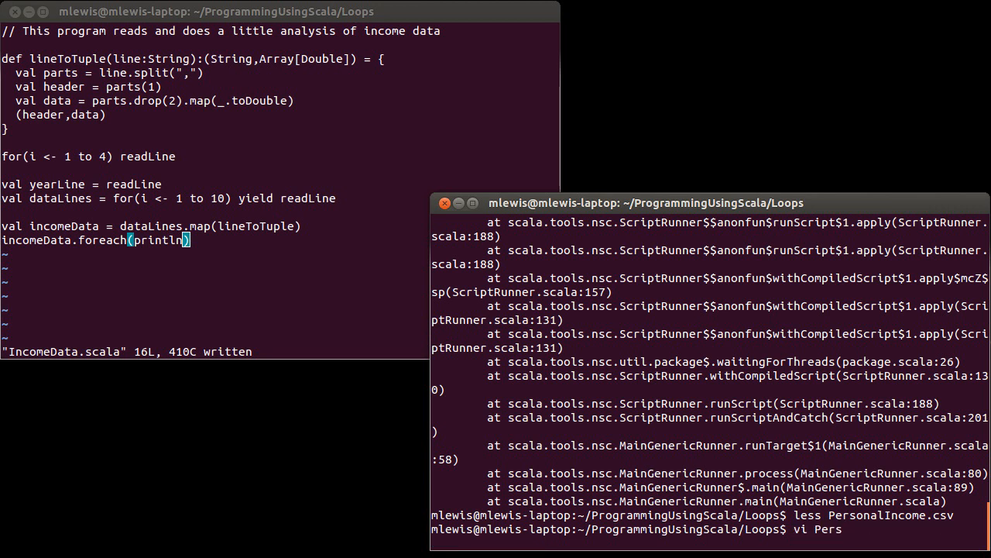
{"action": "key", "text": "Tab"}
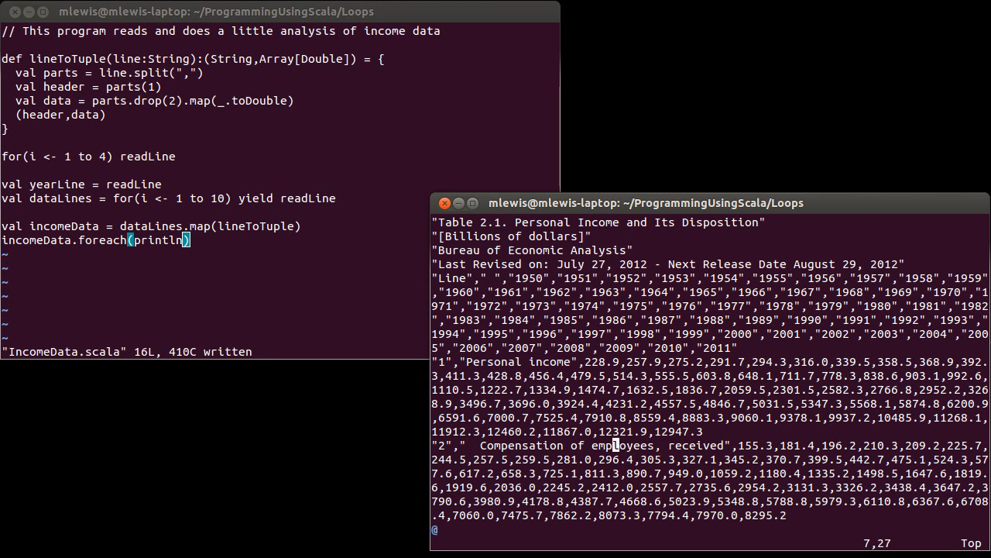
{"action": "scroll", "scroll_direction": "down", "scroll_amount": 3}
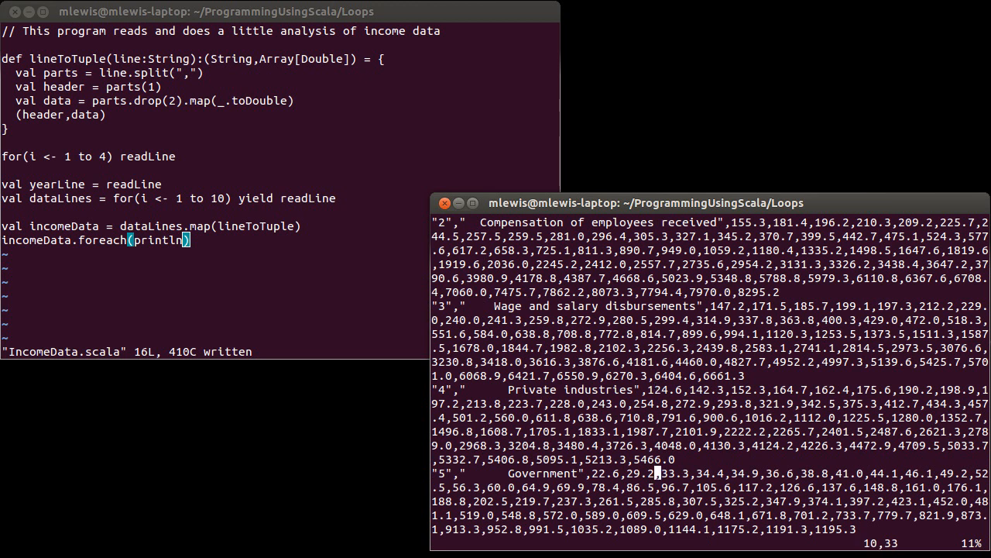
{"action": "scroll", "scroll_direction": "down", "scroll_amount": 3}
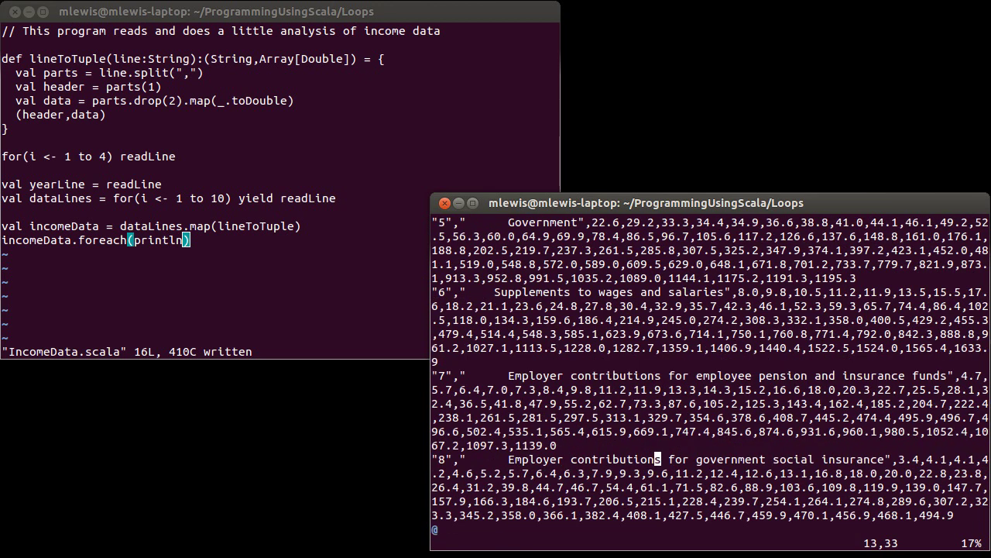
{"action": "scroll", "scroll_direction": "down", "scroll_amount": 3}
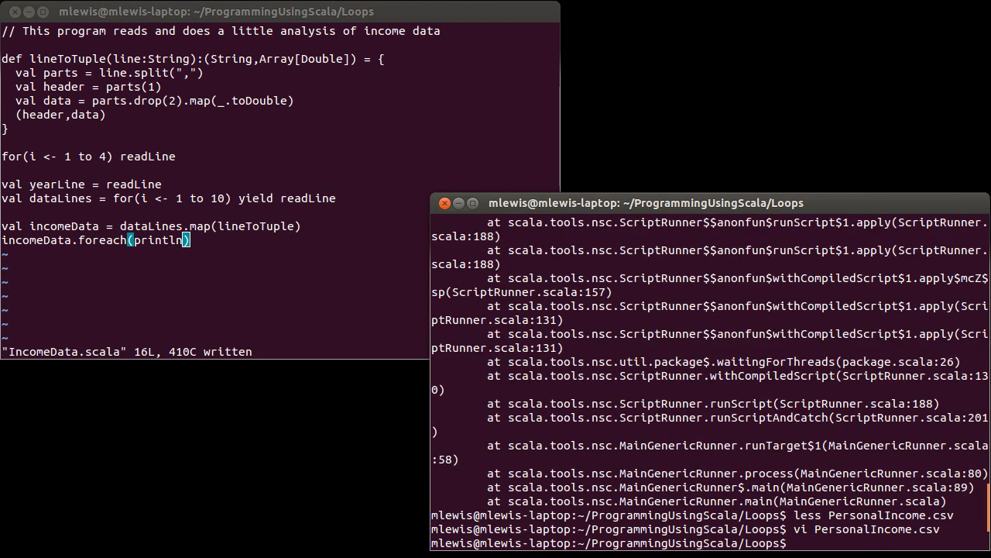
{"action": "type", "text": "scala IncomeData.scala < PersonalIncome.csv"}
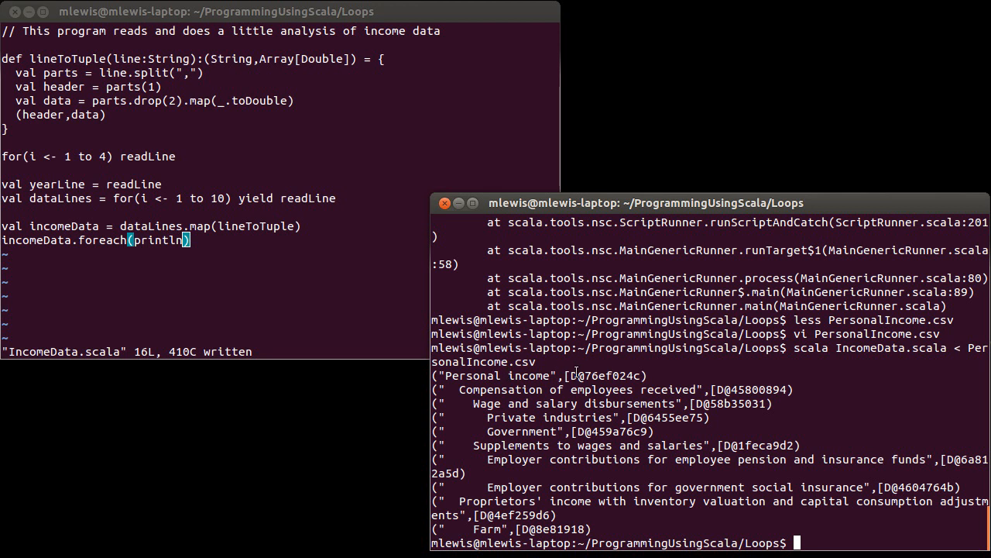
- Select the unreadable array reference '[D@76ef024c' printed for Personal income
{"action": "double_click", "coordinate": [604, 376]}
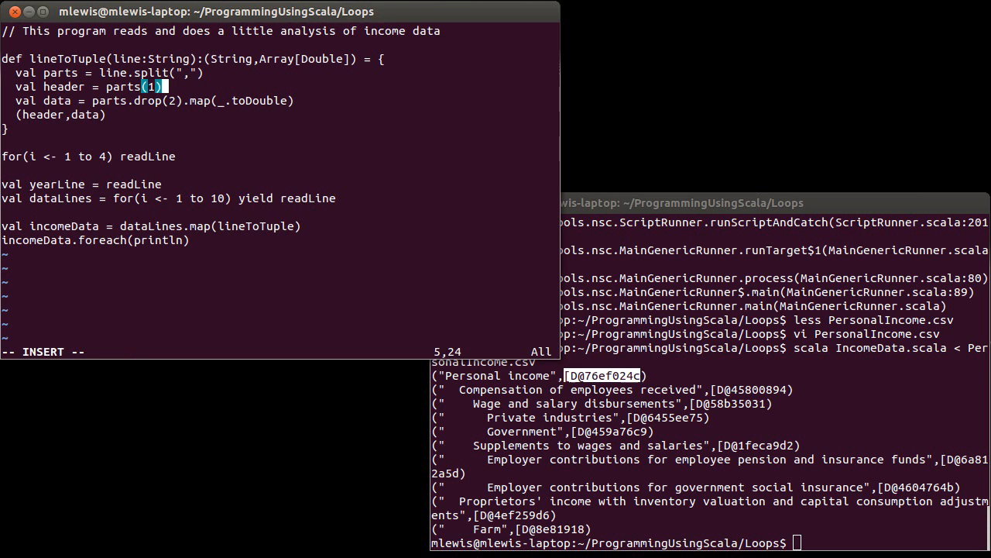
- Add .trim to parts(1) and print id.header followed by id.data.mkString(",")
{"action": "type", "text": ".trim"}
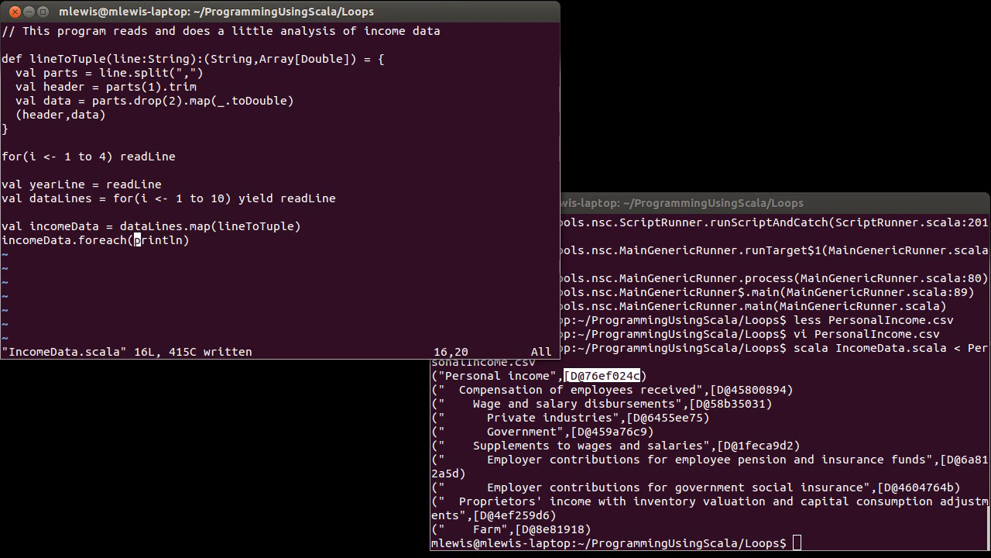
{"action": "type", "text": "id =>"}
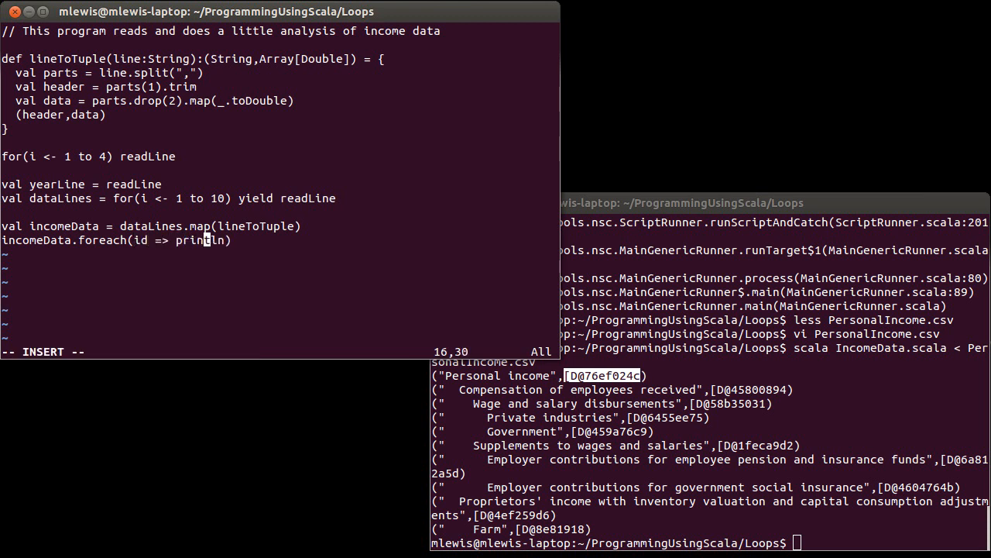
{"action": "type", "text": "(i)"}
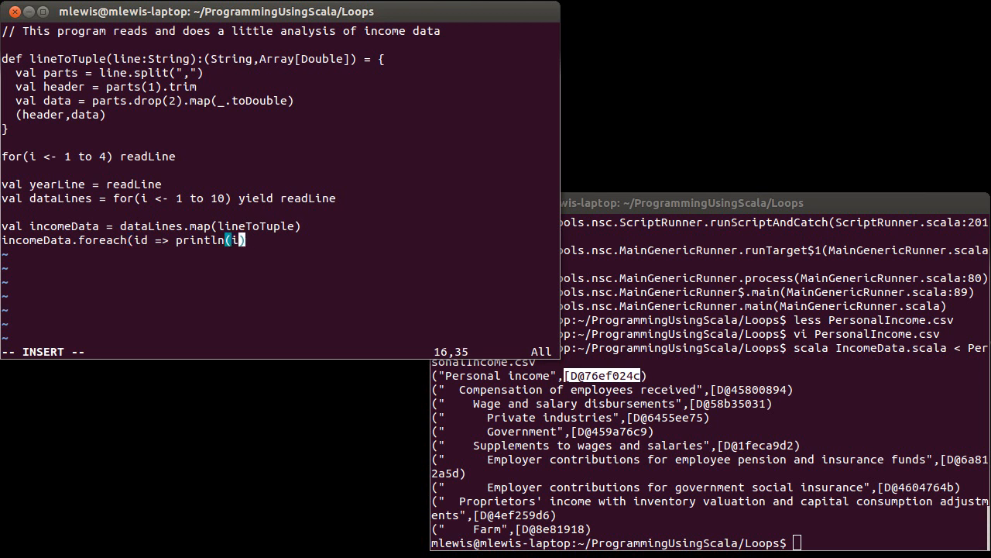
{"action": "type", "text": ".header"}
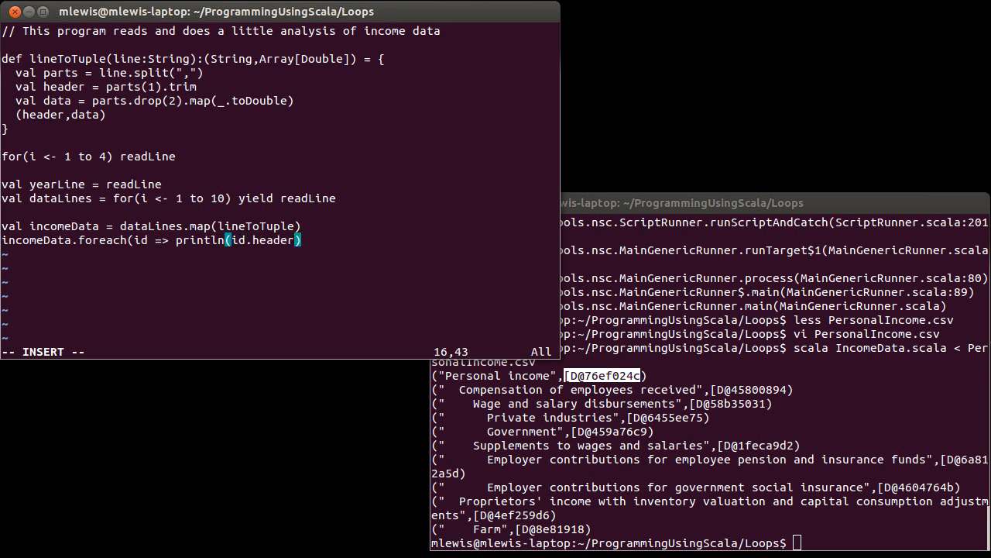
{"action": "type", "text": "+\" \"+"}
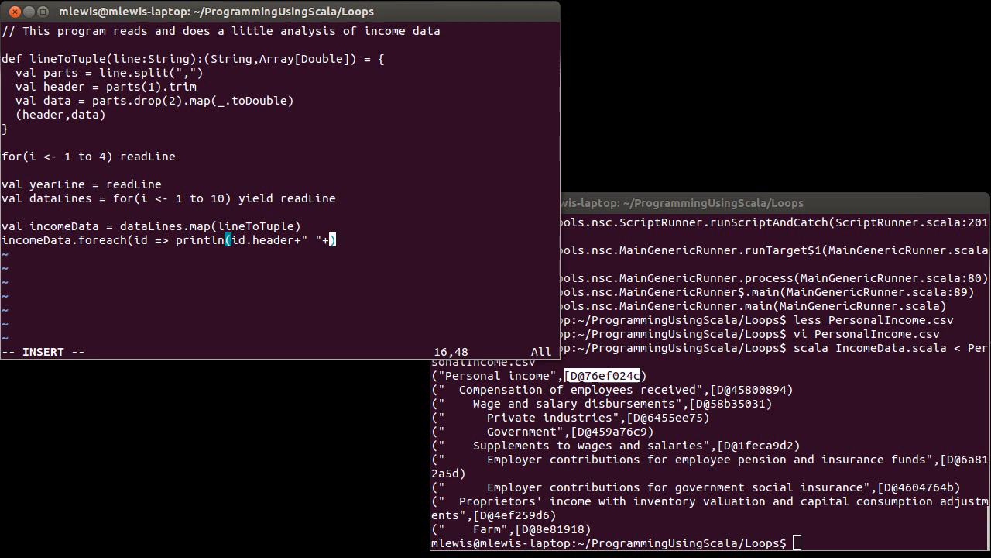
{"action": "type", "text": "id.da"}
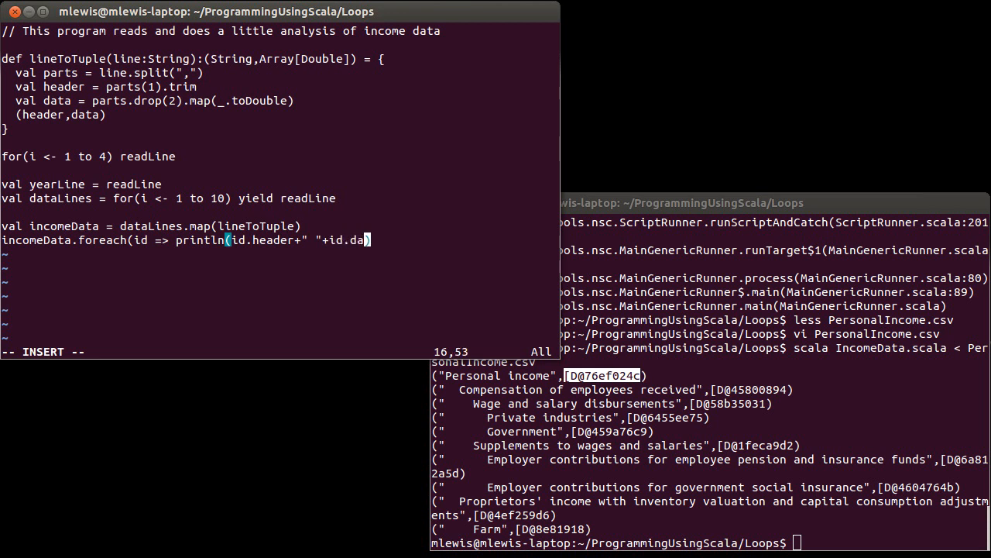
{"action": "type", "text": "ta.mkString(\","}
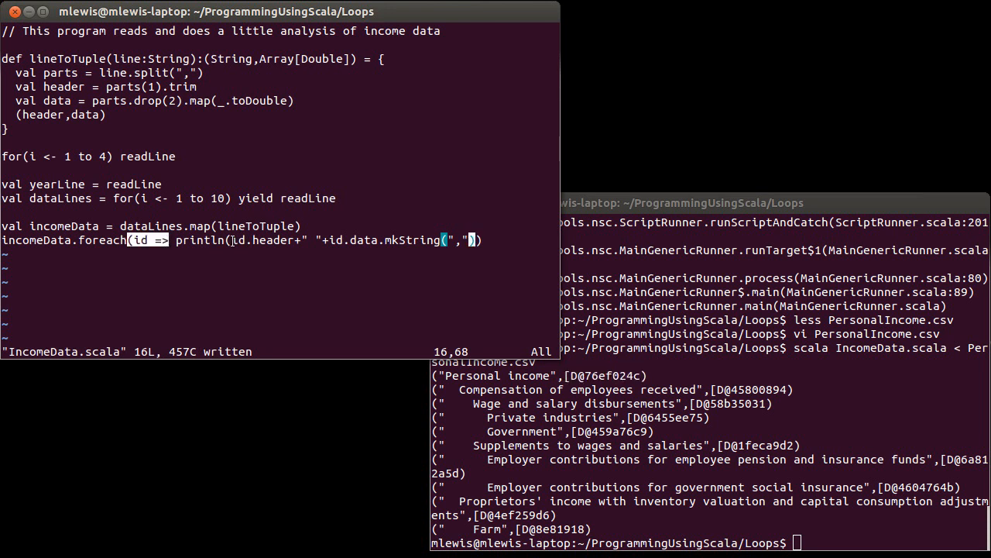
{"action": "mouse_move", "coordinate": [374, 239]}
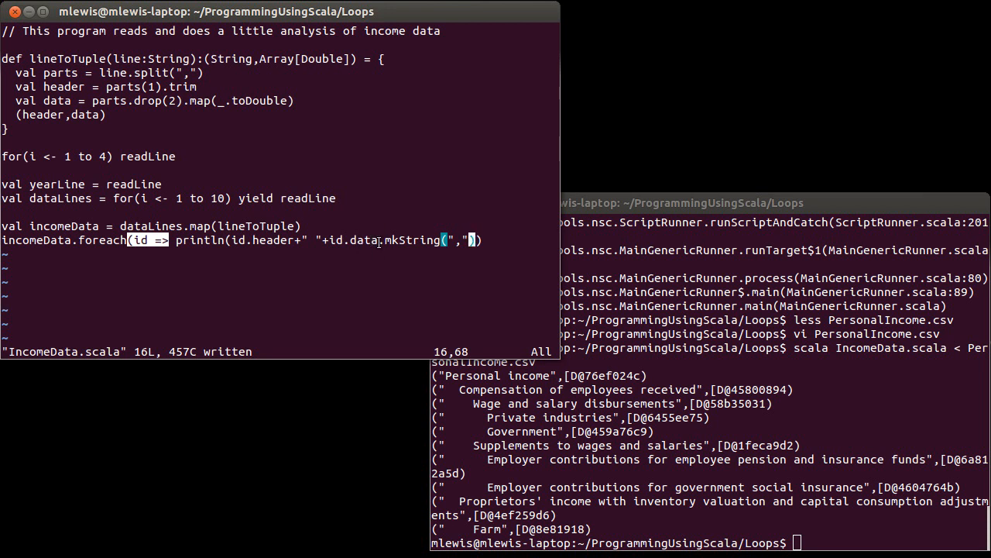
{"action": "mouse_move", "coordinate": [648, 303]}
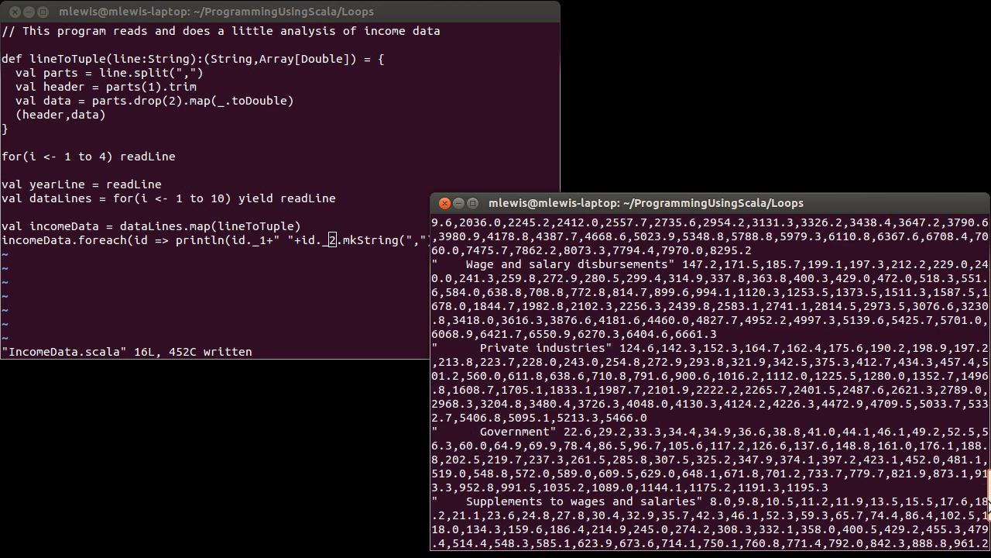
- Prefix the incomeData.foreach println line with // to comment it out
{"action": "scroll", "scroll_direction": "down", "scroll_amount": 3}
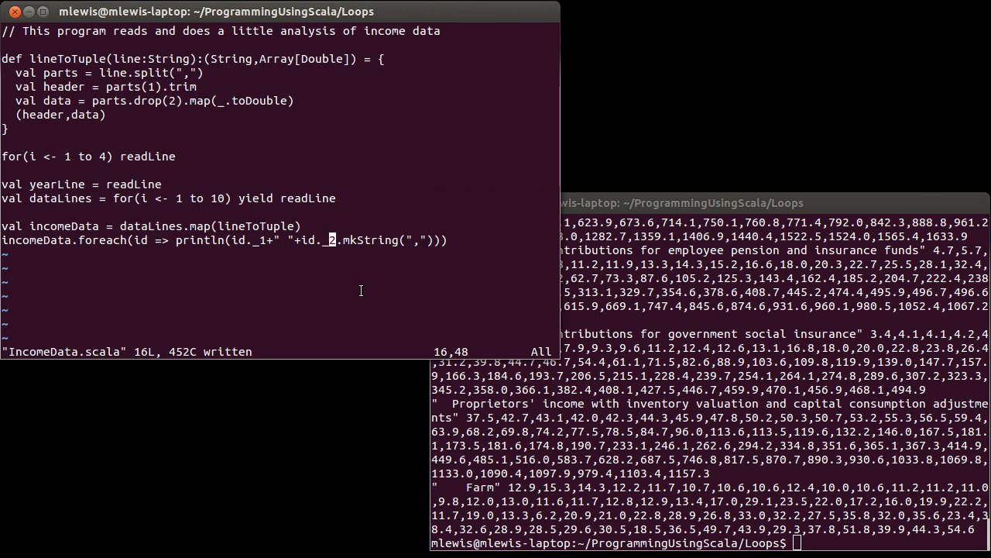
{"action": "type", "text": "//"}
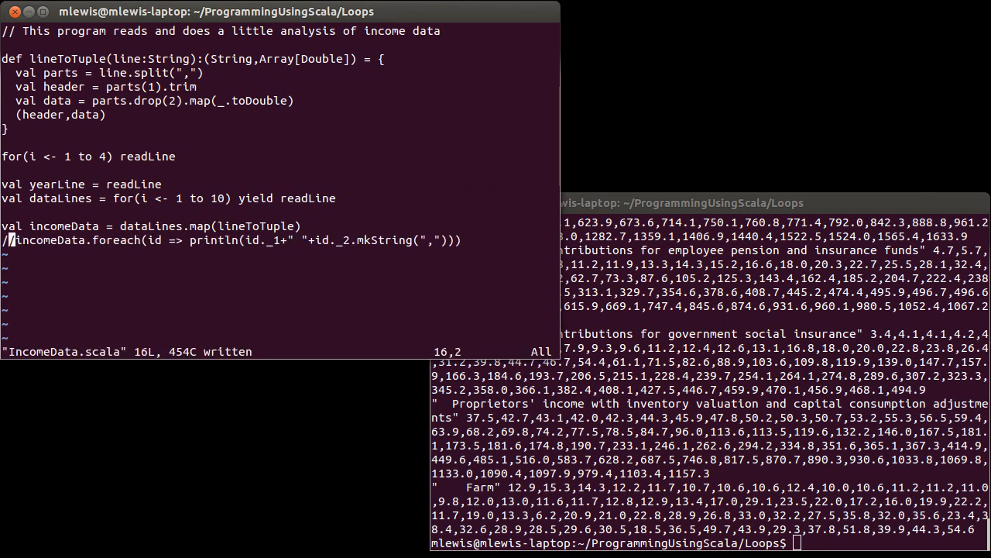
- Start a fresh line below the commented-out print statement for new code
{"action": "key", "text": "i"}
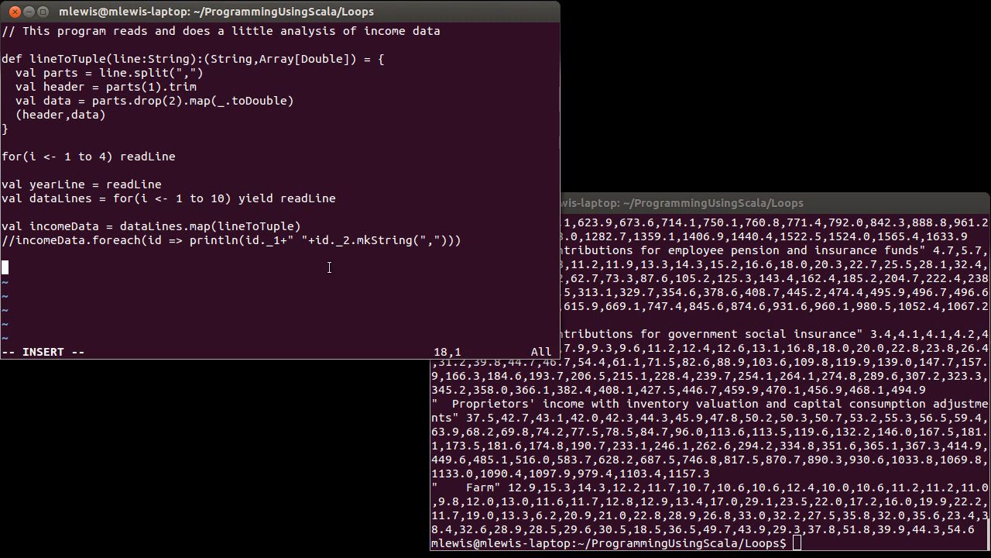
{"action": "double_click", "coordinate": [341, 240]}
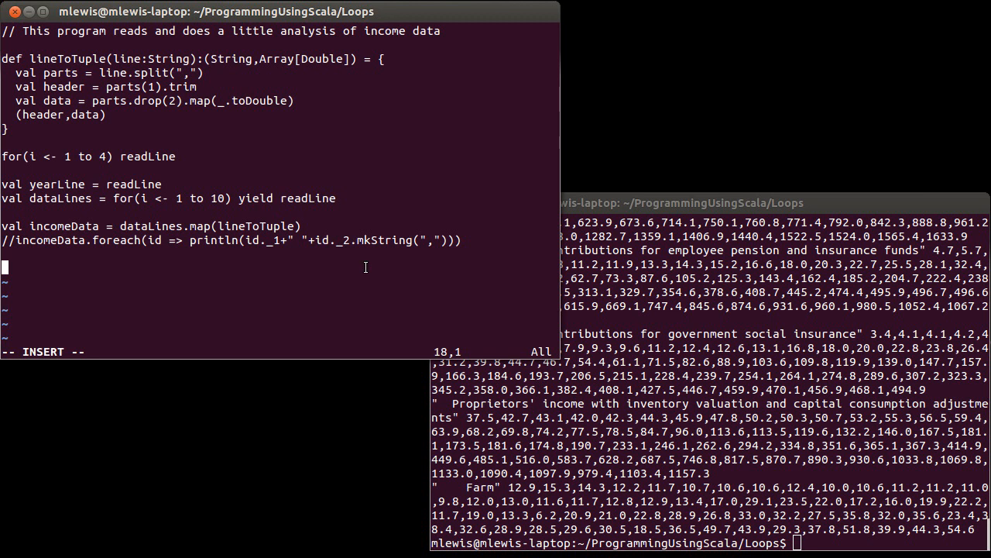
{"action": "type", "text": "i"}
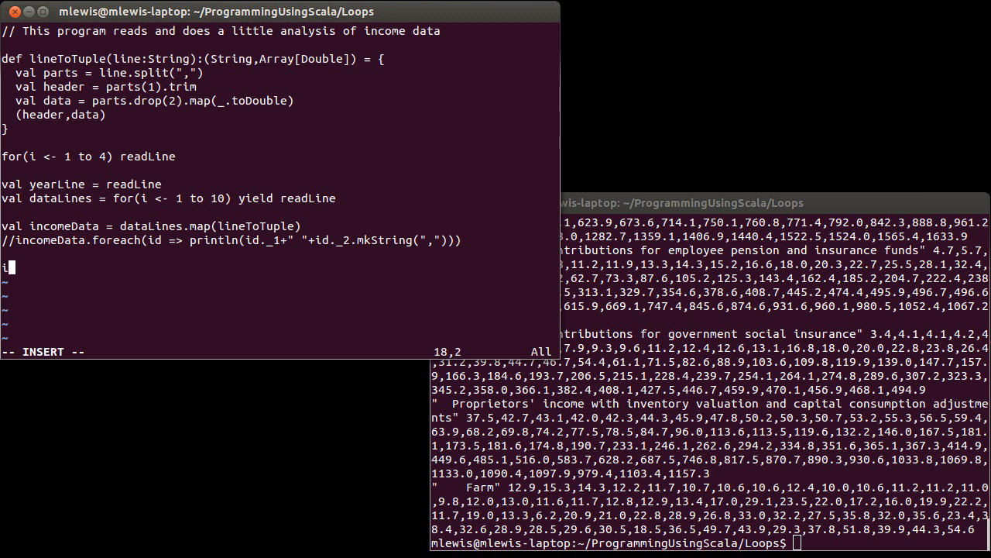
- Write the loop header 'for((h,data) <- incomeData)', fixing a mistyped start
{"action": "type", "text": "or"}
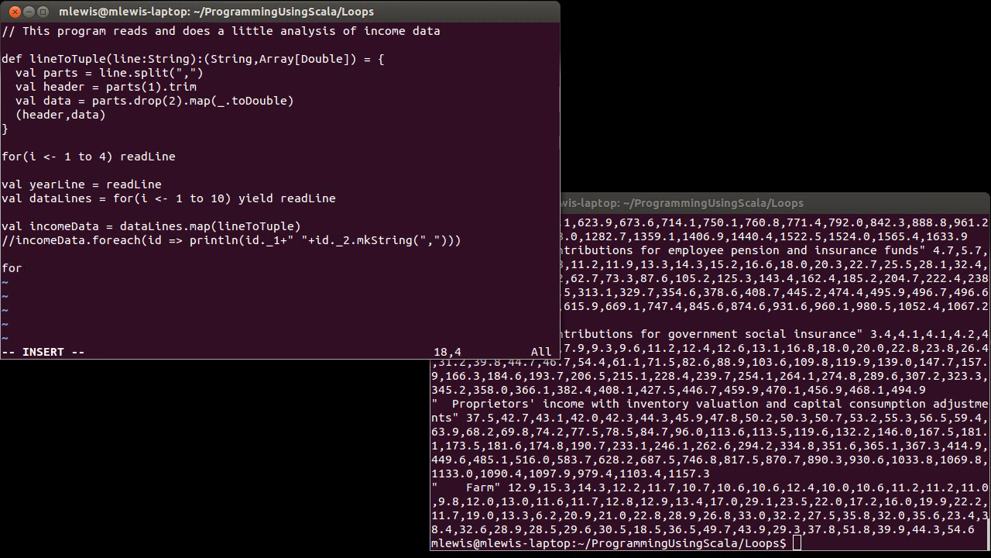
{"action": "type", "text": "("}
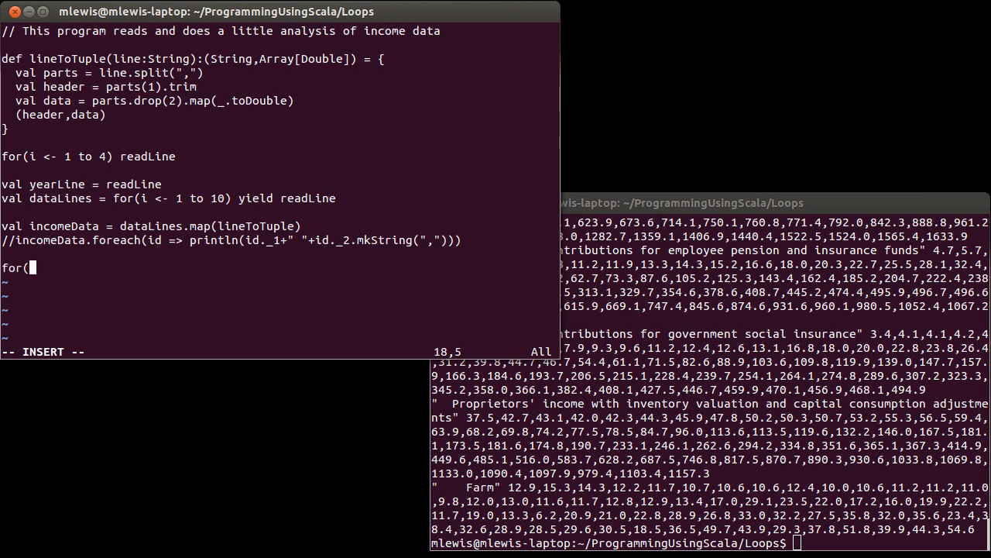
{"action": "key", "text": "BackSpace"}
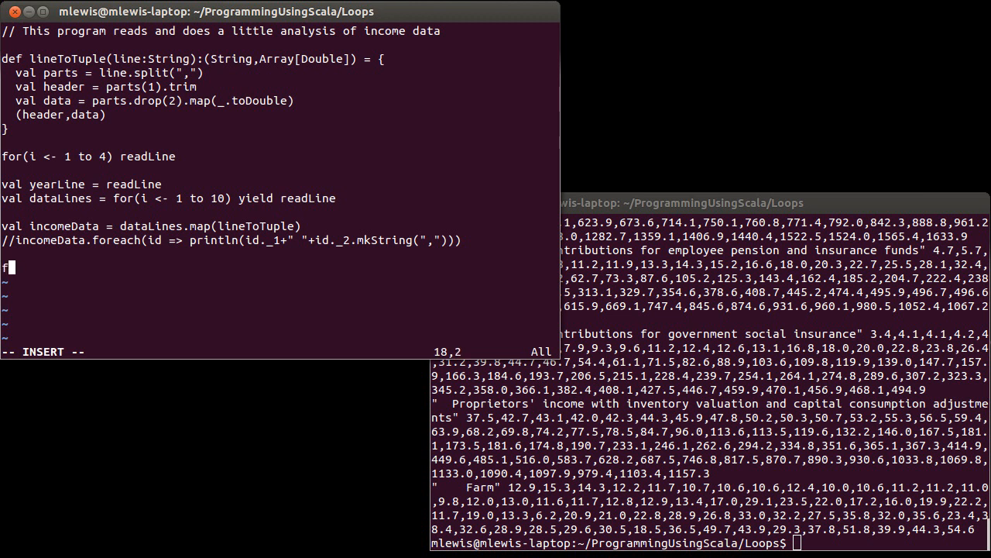
{"action": "type", "text": "or(("}
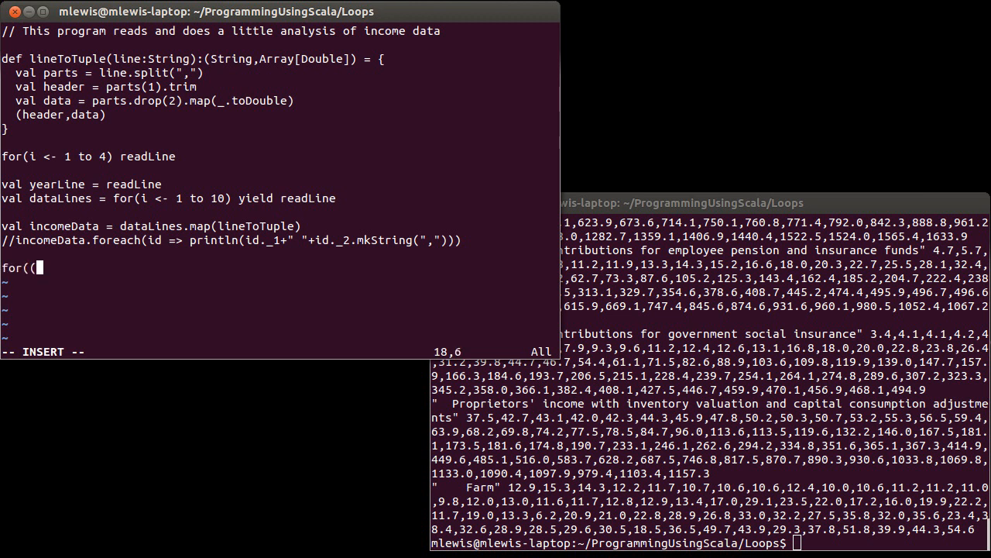
{"action": "type", "text": "h,"}
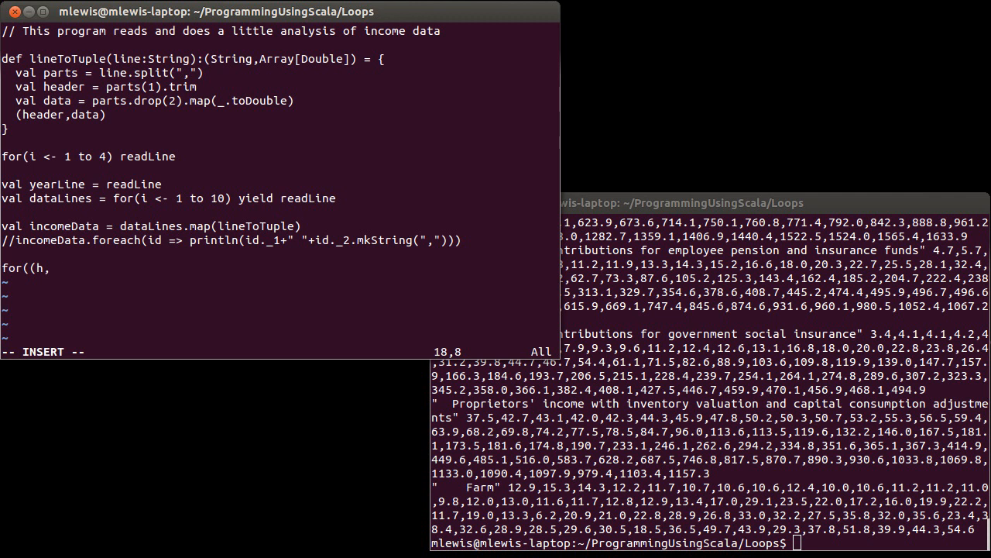
{"action": "type", "text": "dat"}
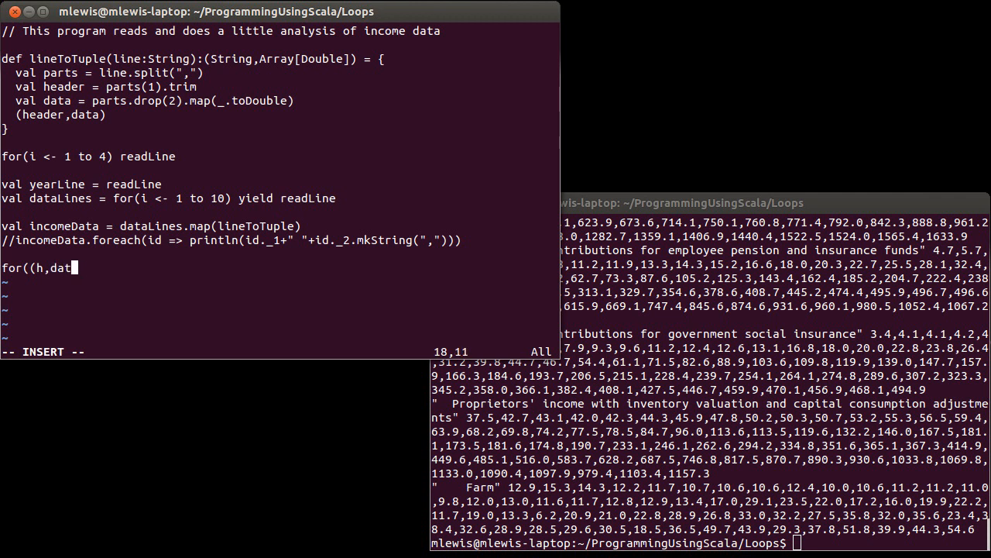
{"action": "type", "text": "a) <-"}
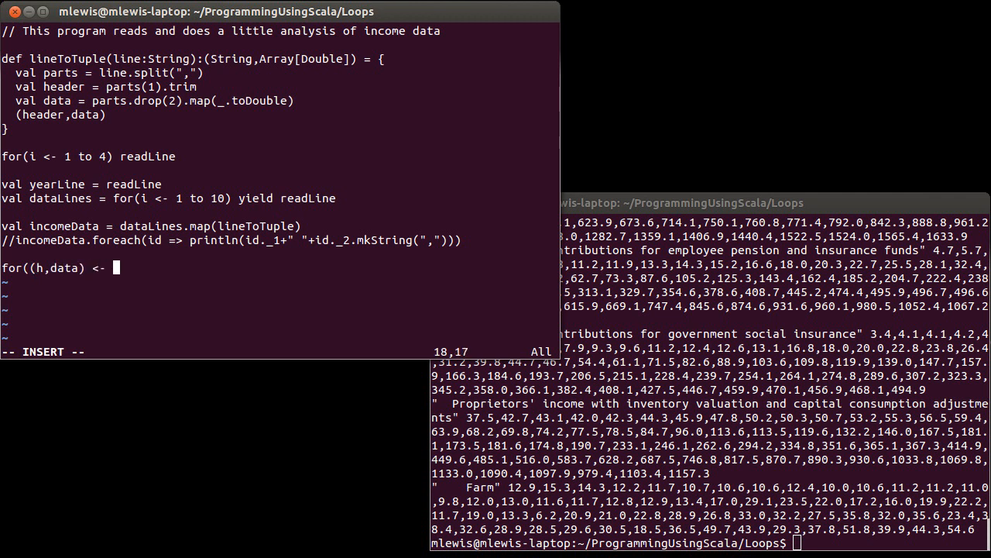
{"action": "type", "text": "incomeData"}
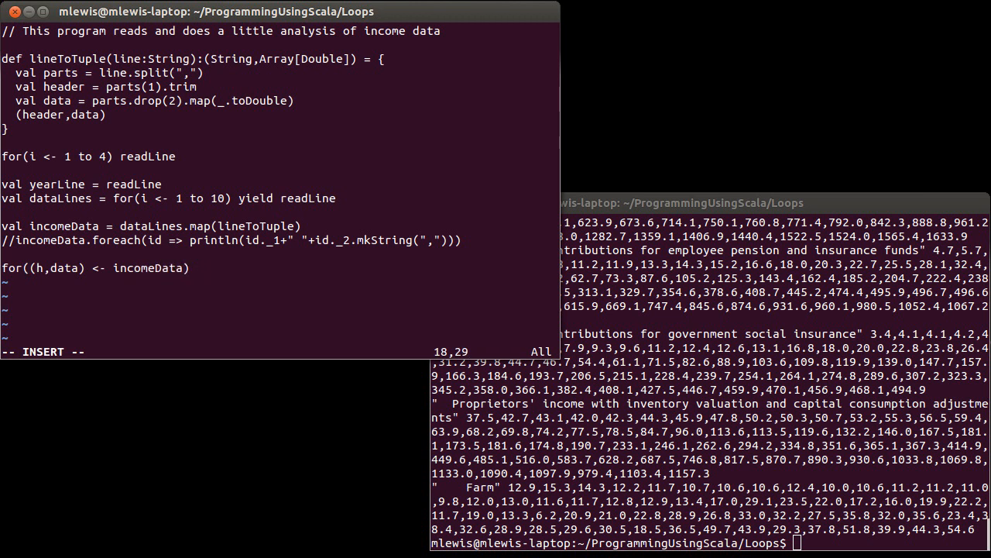
- Wrap it as 'val diffs = ... yield {' ending with (h,diff), leaving a blank line above the tuple
{"action": "type", "text": "val diffs"}
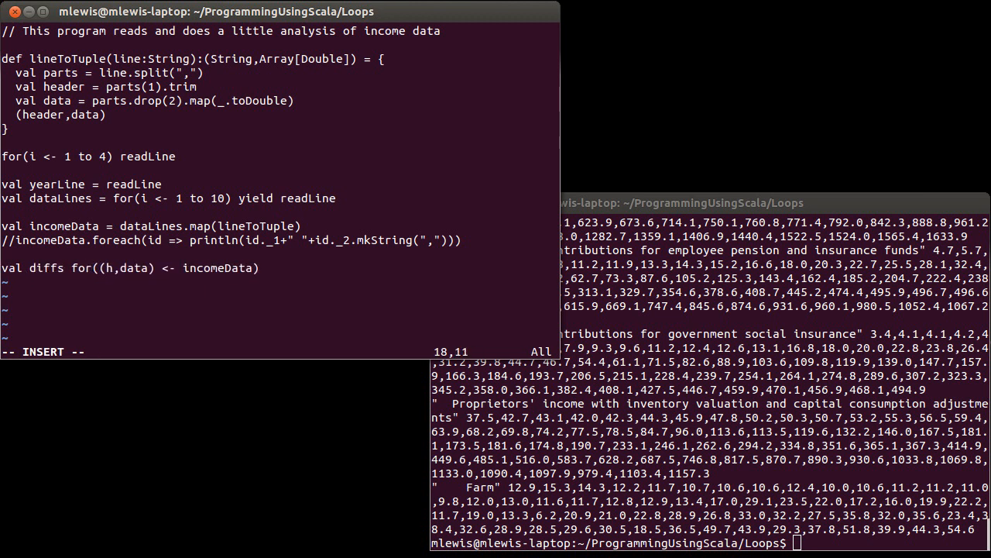
{"action": "type", "text": "="}
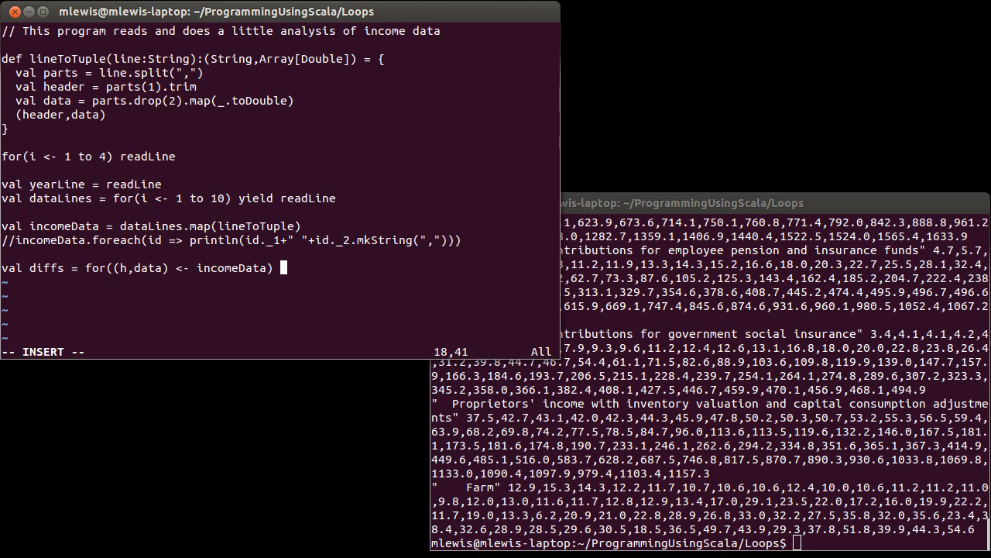
{"action": "type", "text": "yield {"}
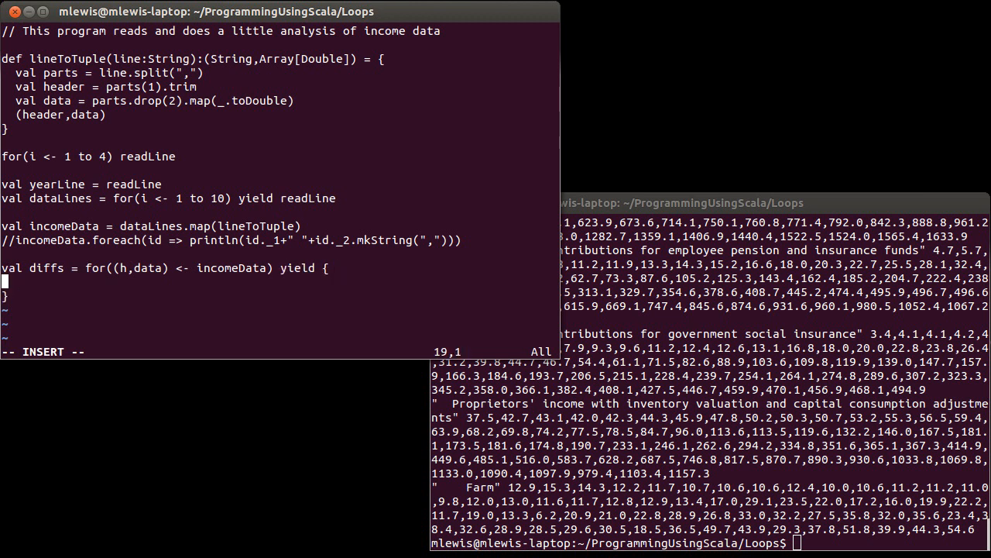
{"action": "type", "text": "\"  \""}
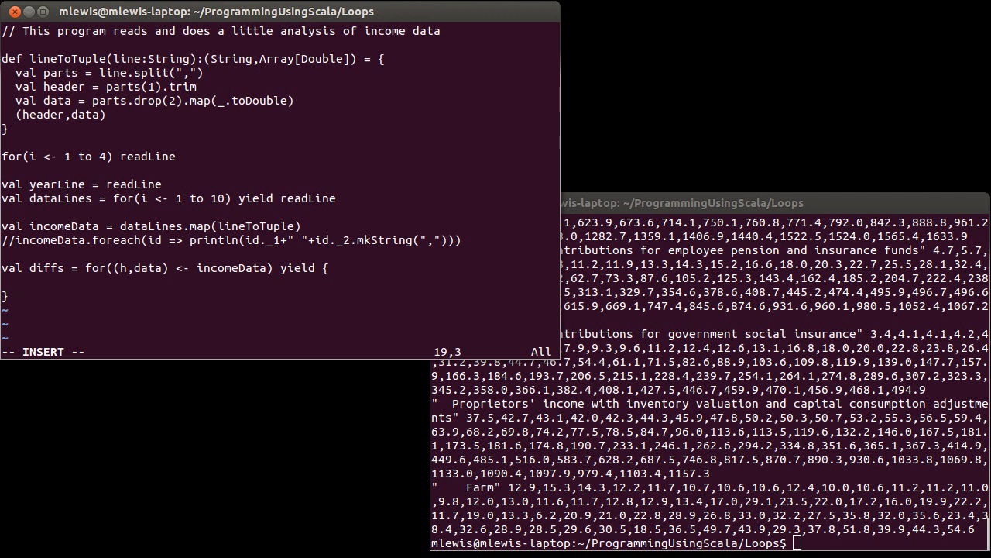
{"action": "type", "text": "(h"}
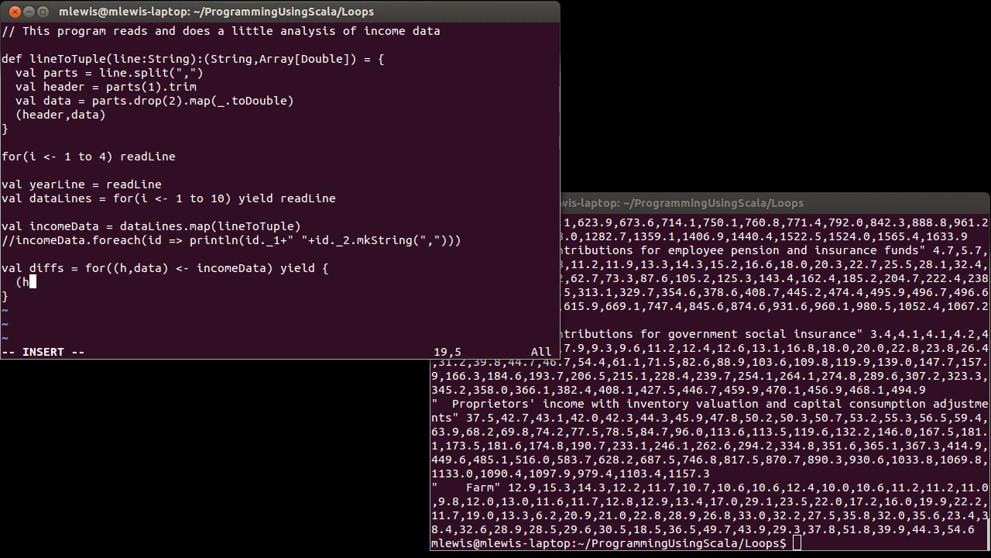
{"action": "type", "text": ",diffs"}
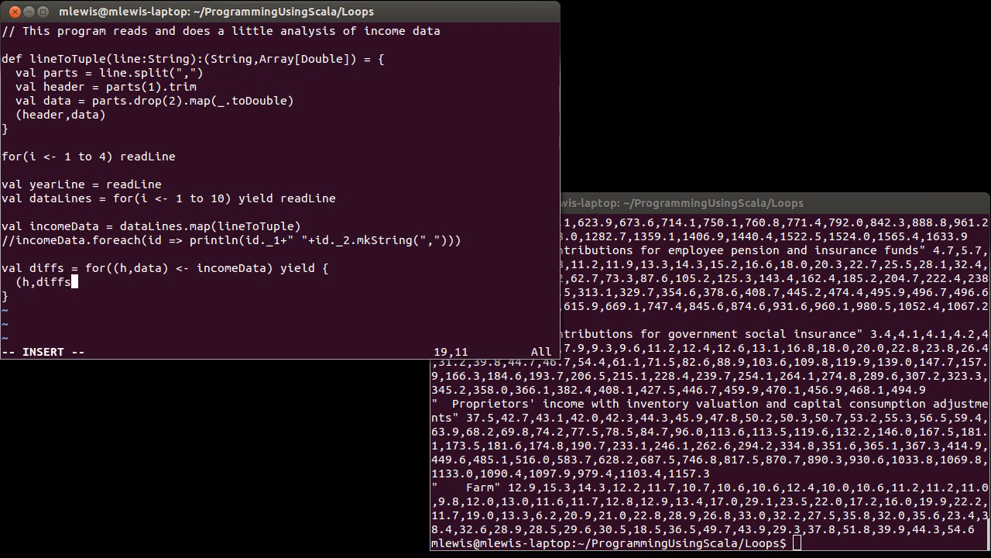
{"action": "key", "text": "BackSpace"}
{"action": "type", "text": ")"}
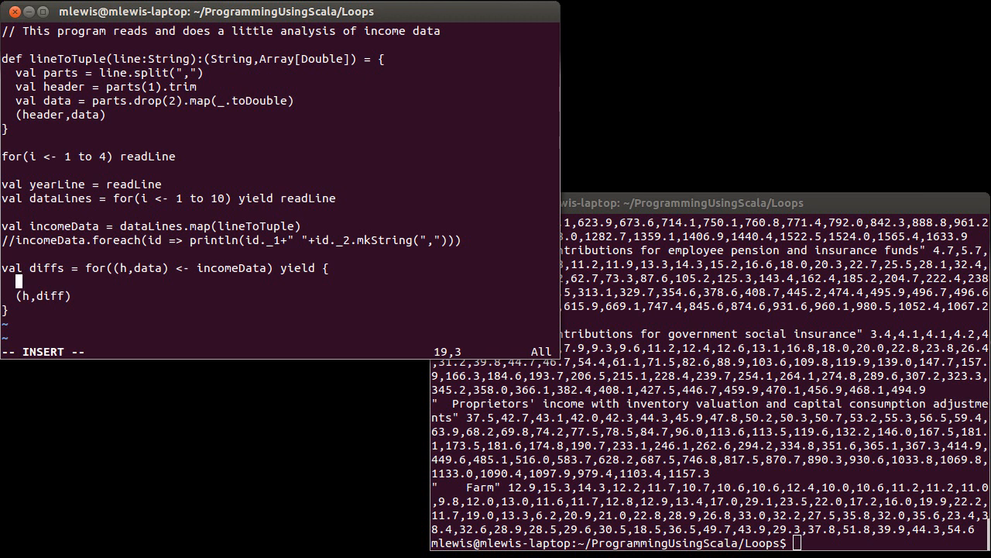
- Write the indexed loop 'for(i <- 0 until data.length-1)'
{"action": "type", "text": "for(i"}
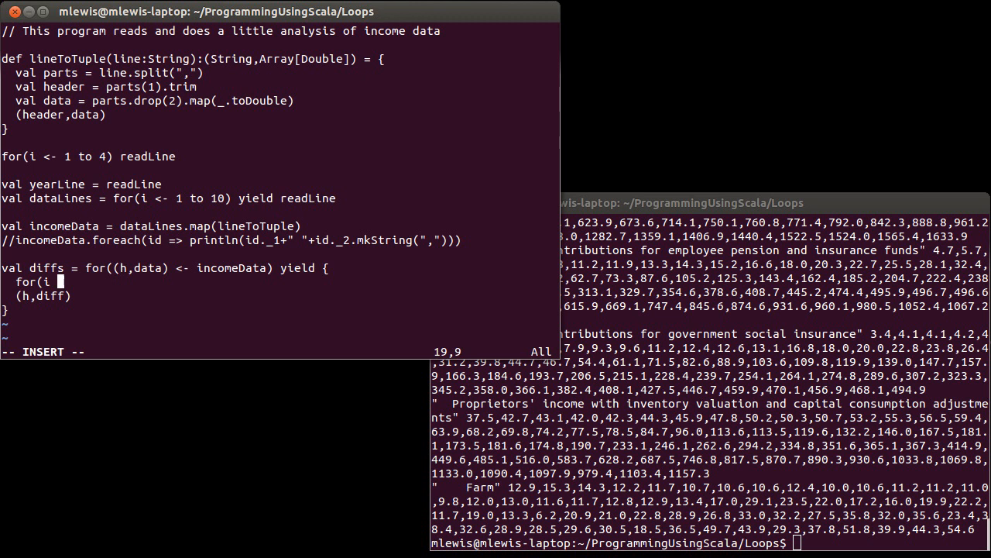
{"action": "type", "text": "<-"}
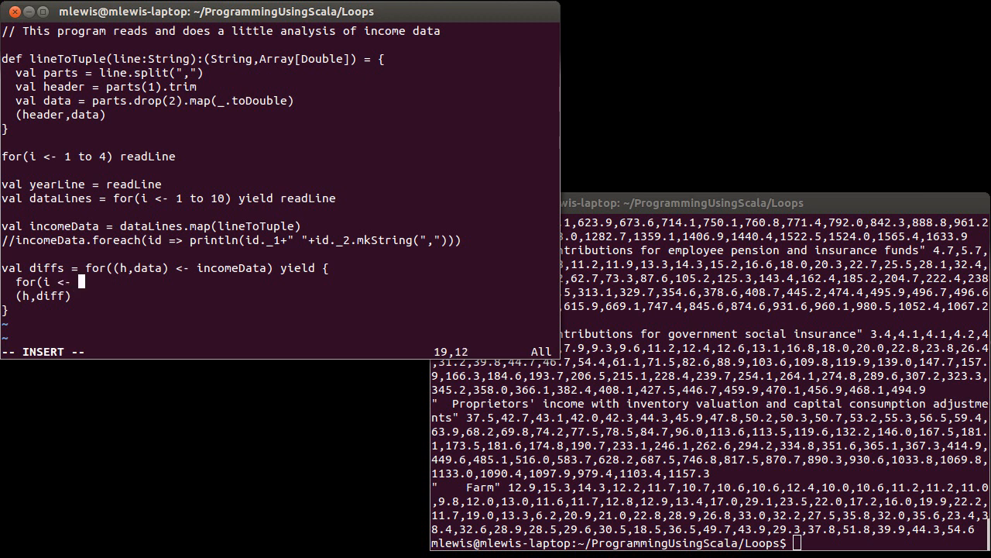
{"action": "type", "text": "0"}
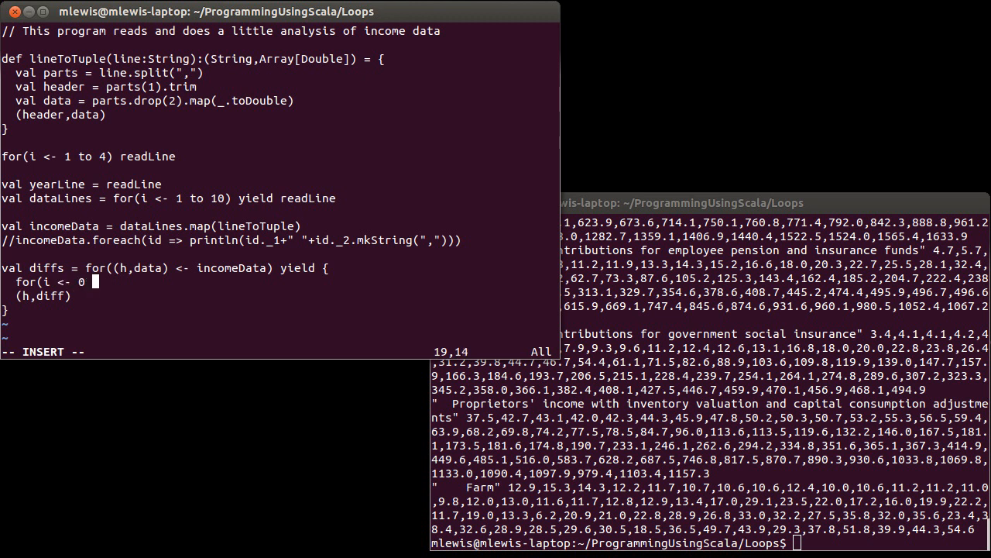
{"action": "type", "text": "until d"}
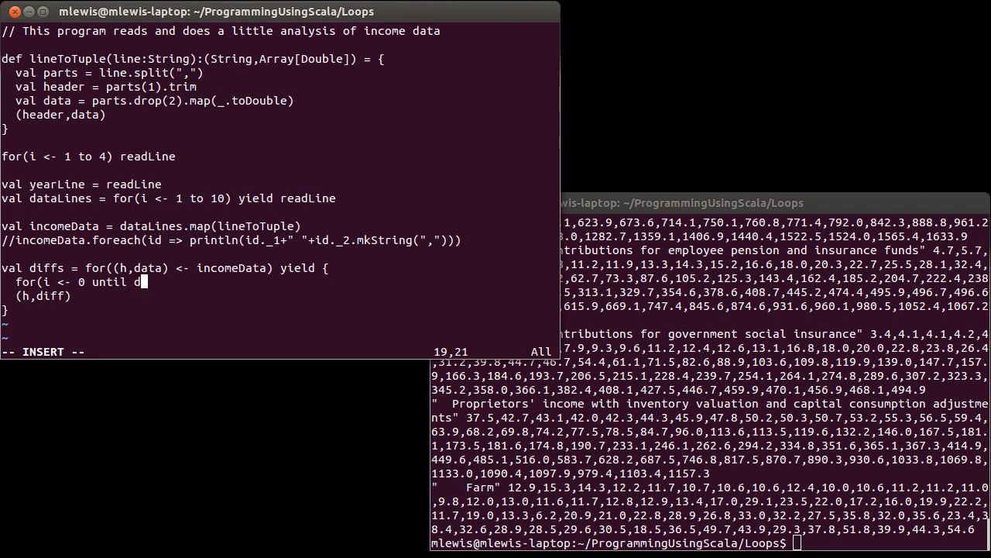
{"action": "type", "text": "ata.length-1)"}
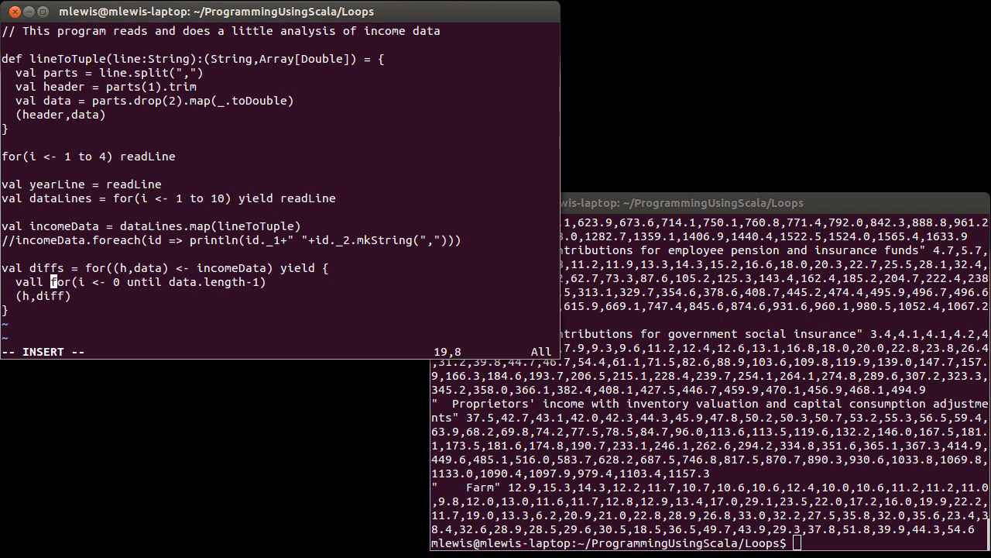
- Name it 'val diff' and yield data(i+1)-data(i) for each index
{"action": "type", "text": "diff ="}
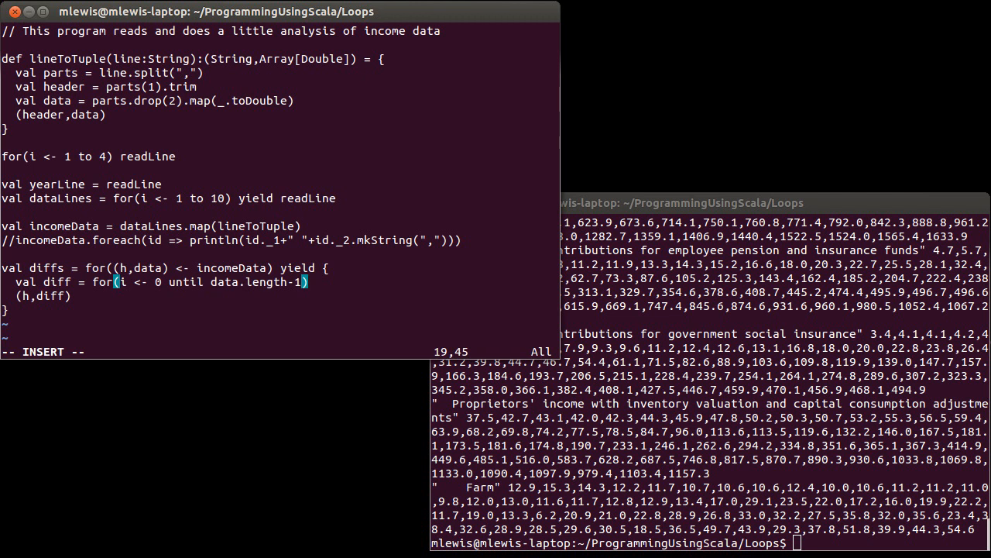
{"action": "type", "text": "yield"}
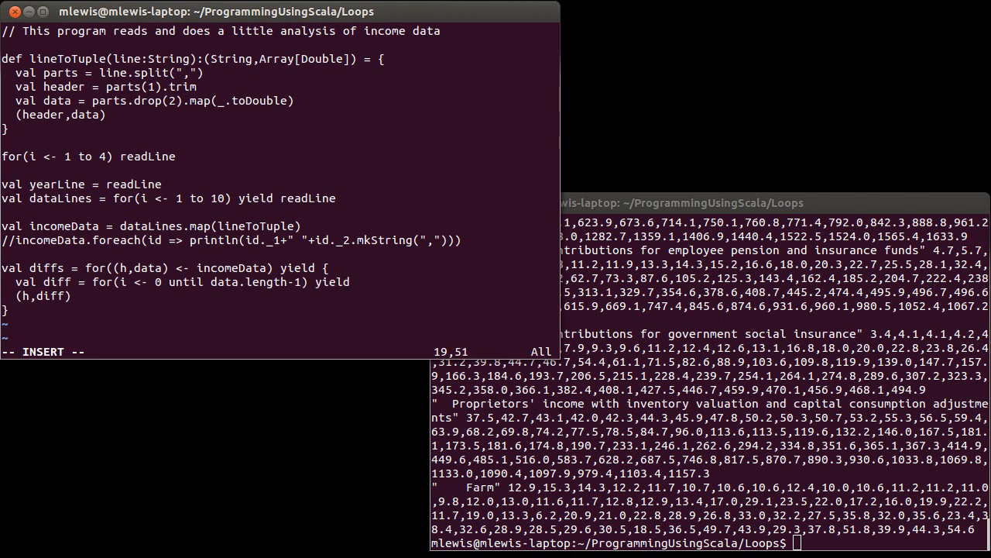
{"action": "type", "text": "data("}
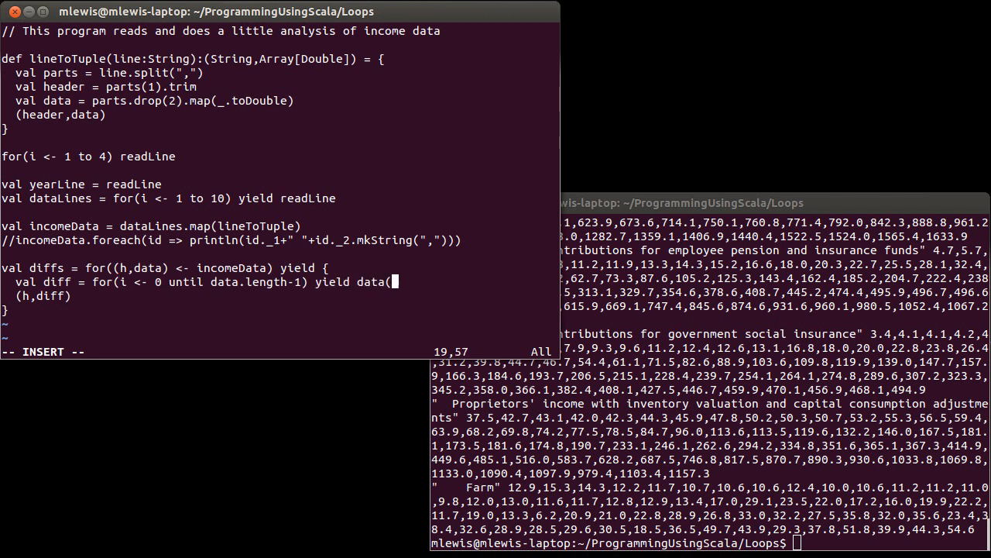
{"action": "type", "text": "i+1)"}
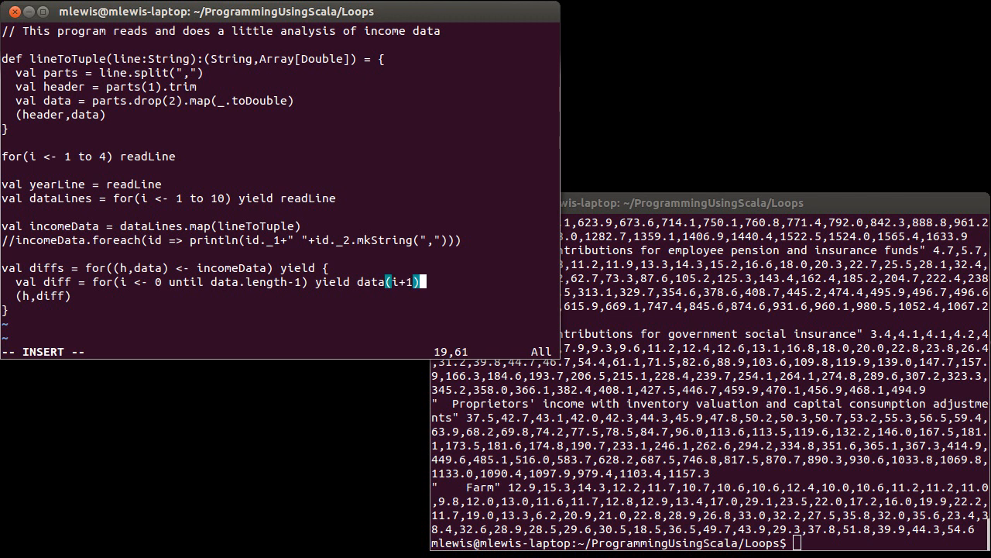
{"action": "type", "text": "-data("}
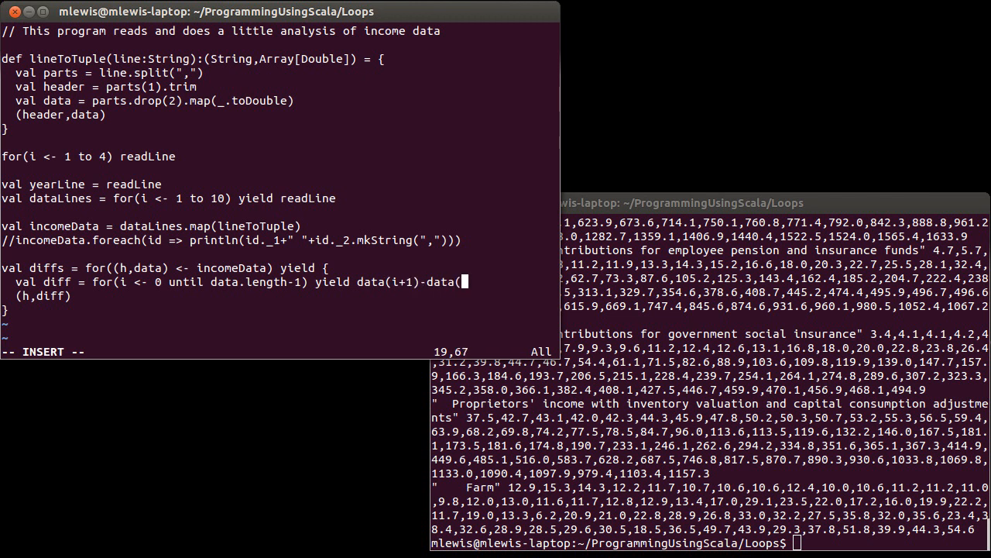
{"action": "type", "text": "i)"}
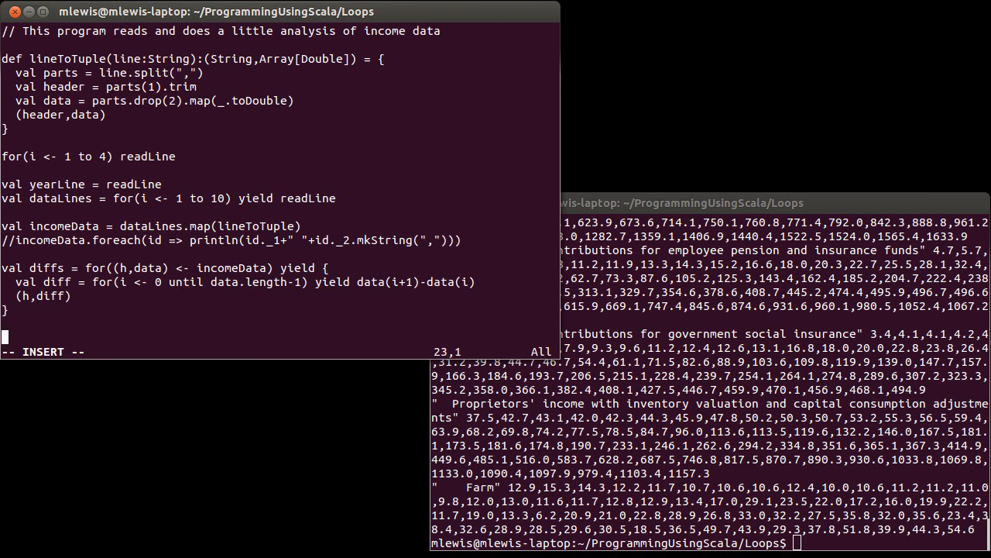
- Add println(diffs(0)._2.mkString(", ")) and save IncomeData.scala
{"action": "type", "text": "println("}
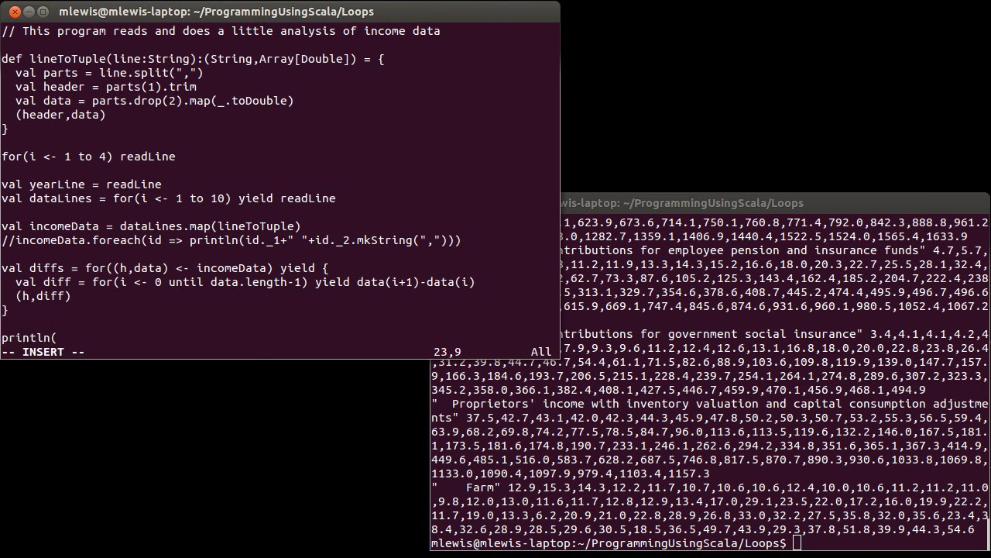
{"action": "type", "text": "dif"}
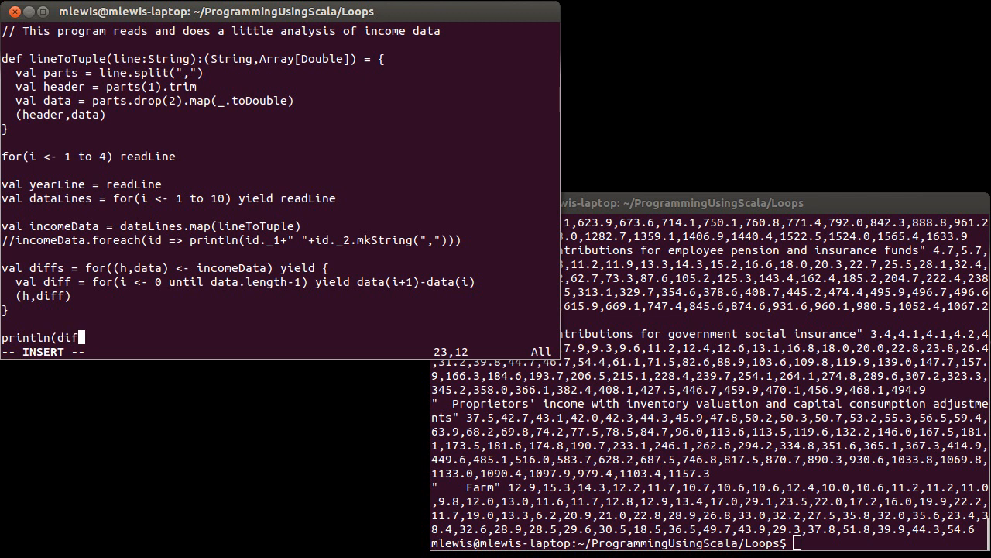
{"action": "type", "text": "fs(0)"}
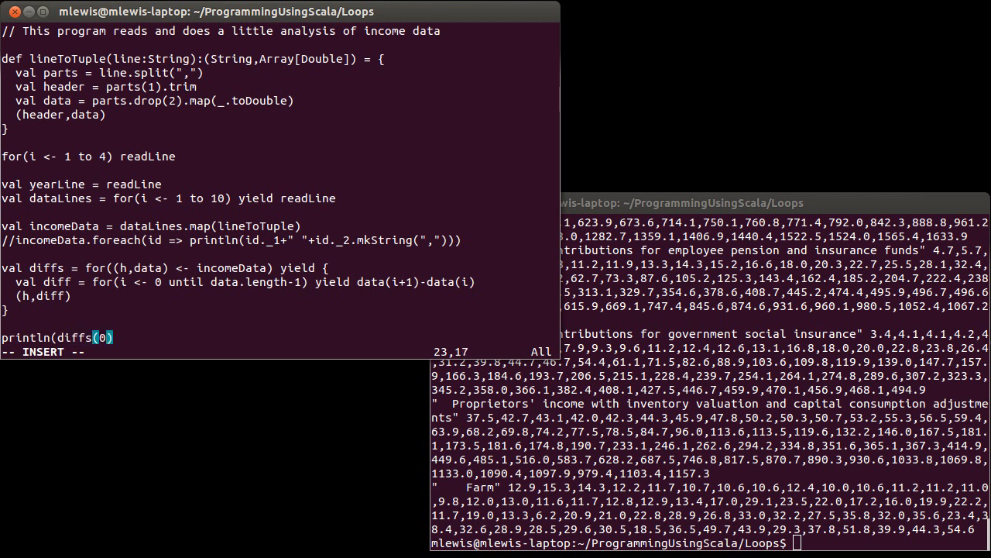
{"action": "type", "text": "._2"}
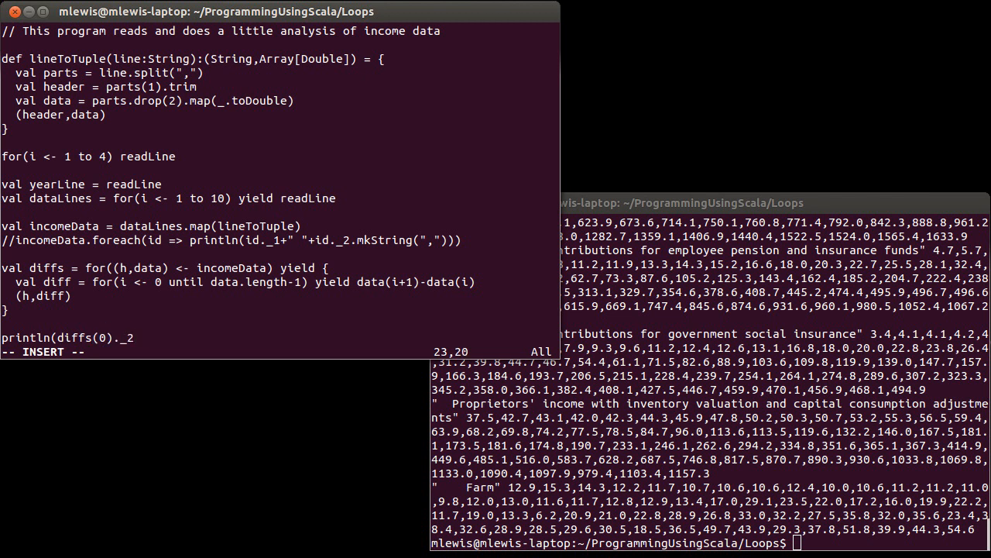
{"action": "type", "text": ".mk"}
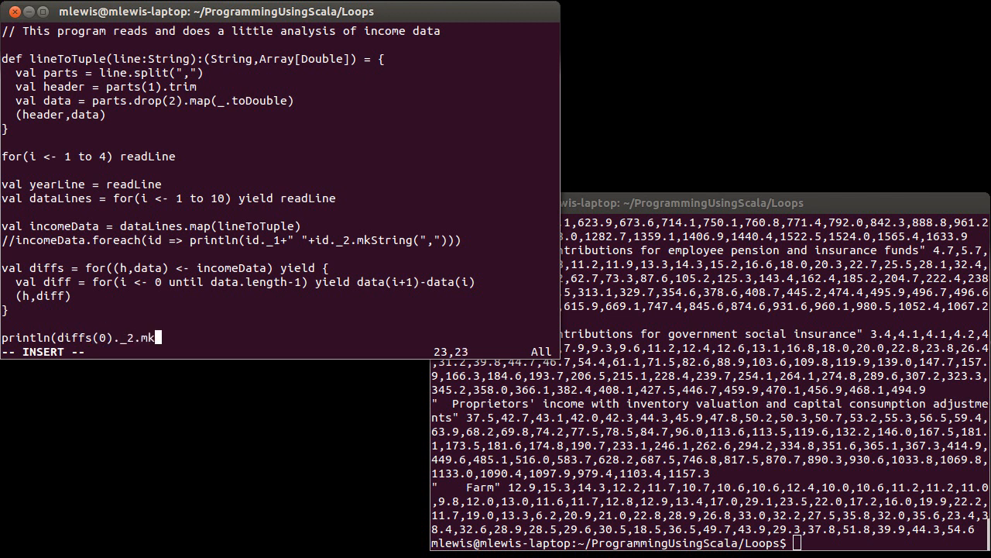
{"action": "type", "text": "String(\","}
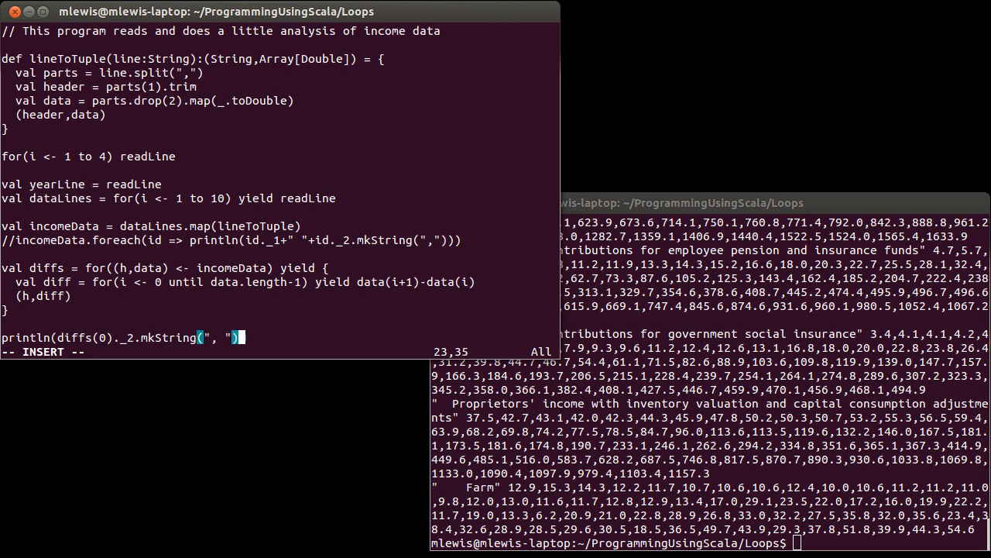
{"action": "key", "text": "Escape"}
{"action": "type", "text": "scala IncomeData.scala < PersonalIncome.csv"}
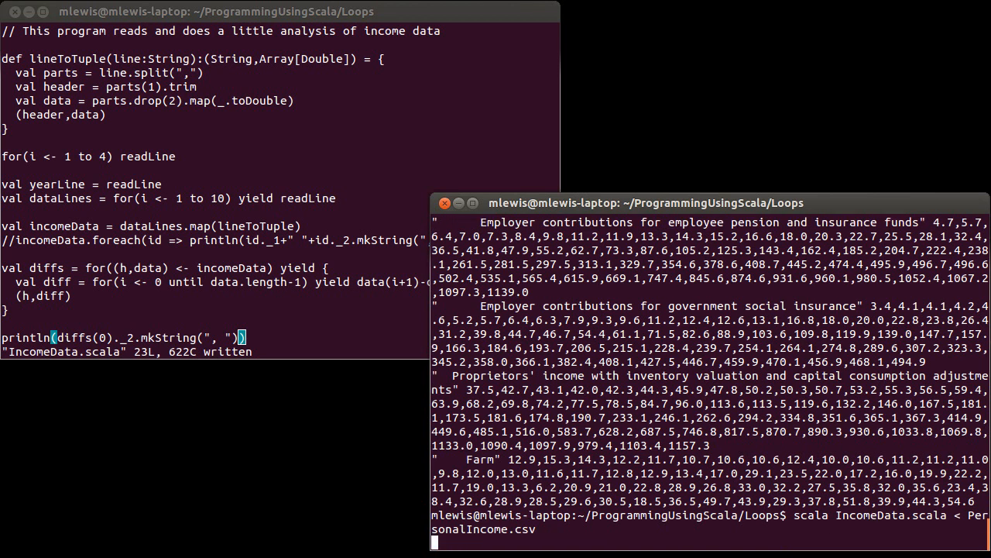
- Run 'scala IncomeData.scala < PersonalIncome.csv' to print the first category's year-to-year differences
{"action": "key", "text": "Return"}
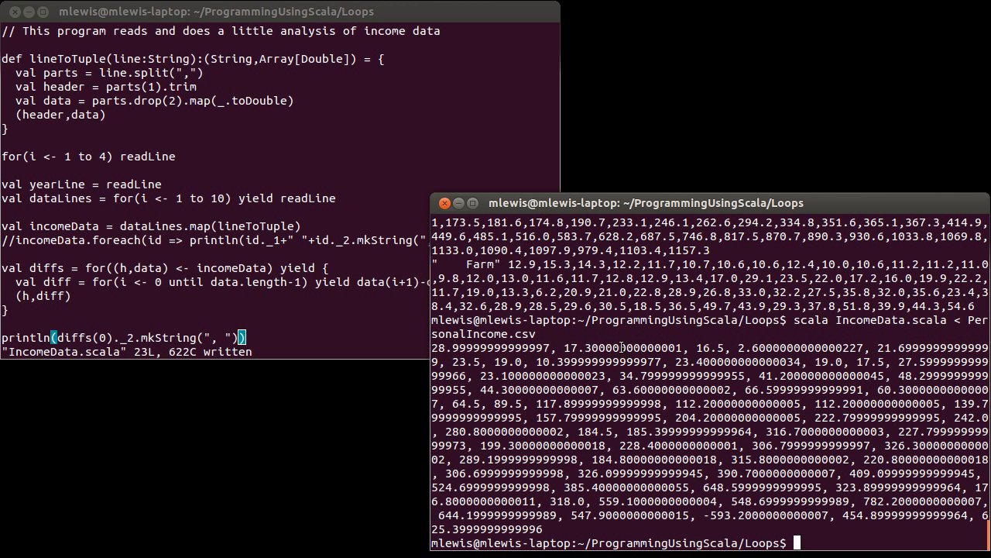
{"action": "mouse_move", "coordinate": [781, 360]}
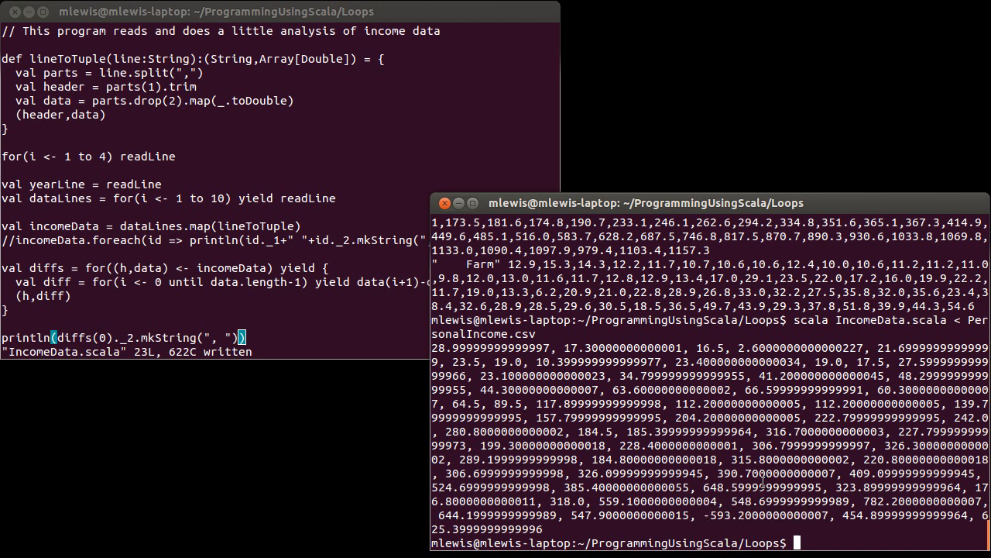
{"action": "mouse_move", "coordinate": [756, 481]}
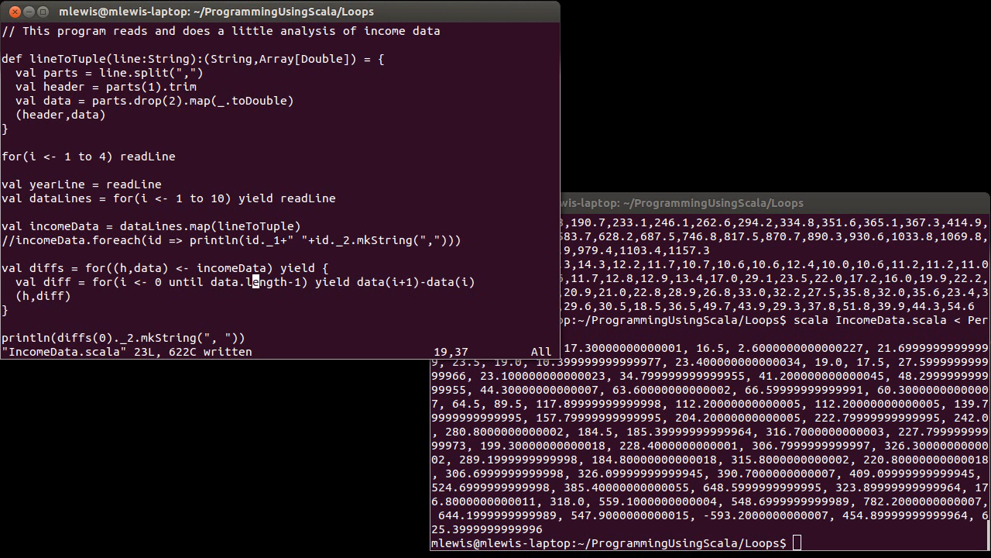
- Begin a new 'val diff = for((y1,y2) <- data.' line below the commented indexed loop
{"action": "key", "text": "i"}
{"action": "type", "text": "//  "}
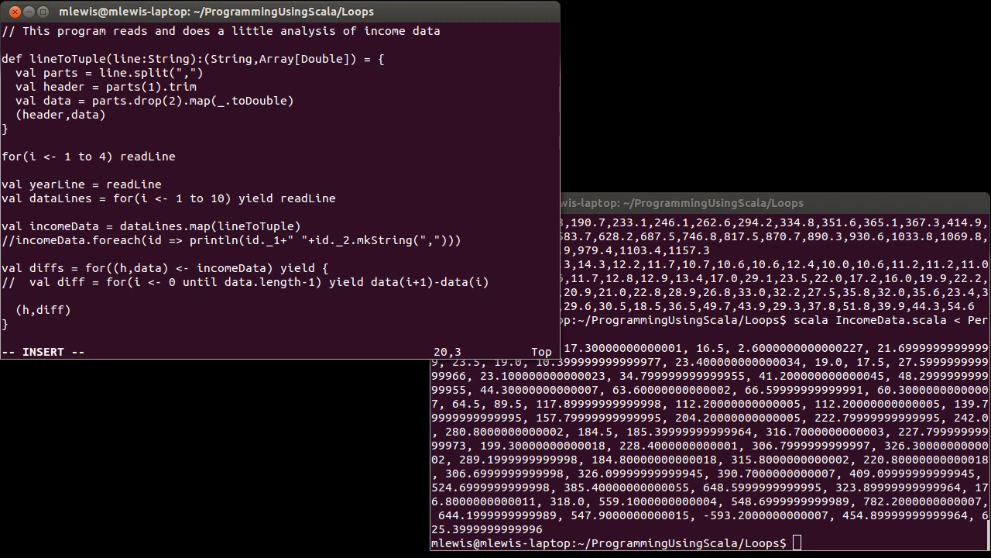
{"action": "type", "text": "val diff ="}
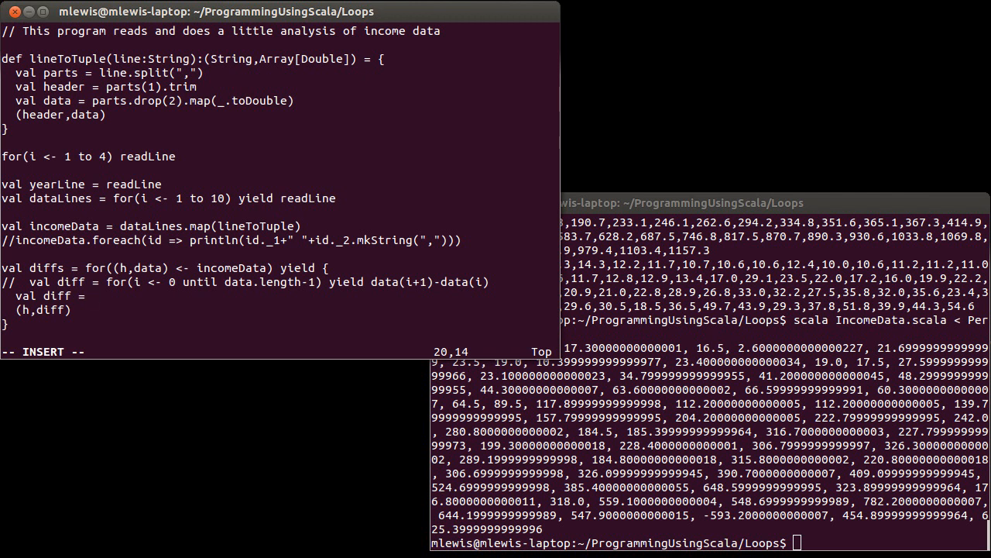
{"action": "type", "text": "for("}
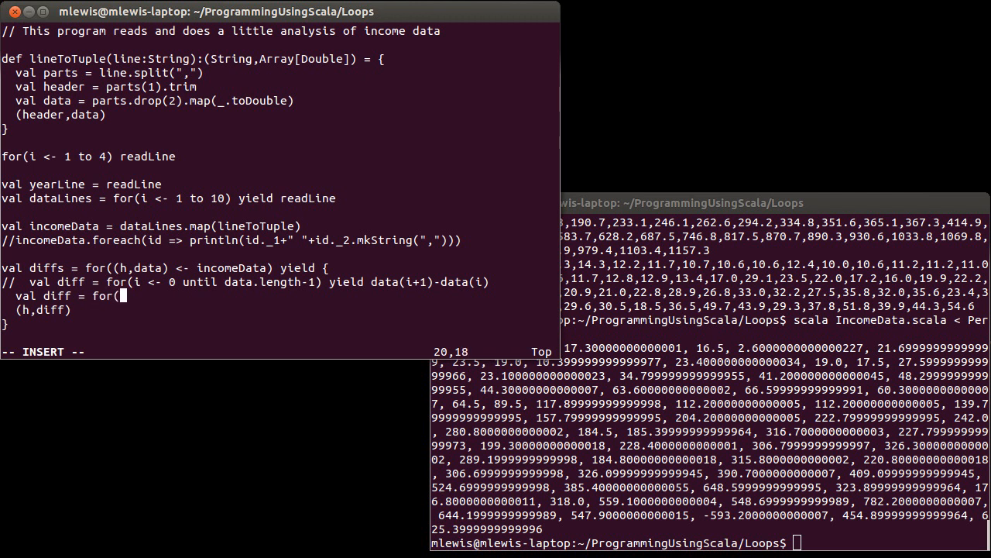
{"action": "type", "text": "("}
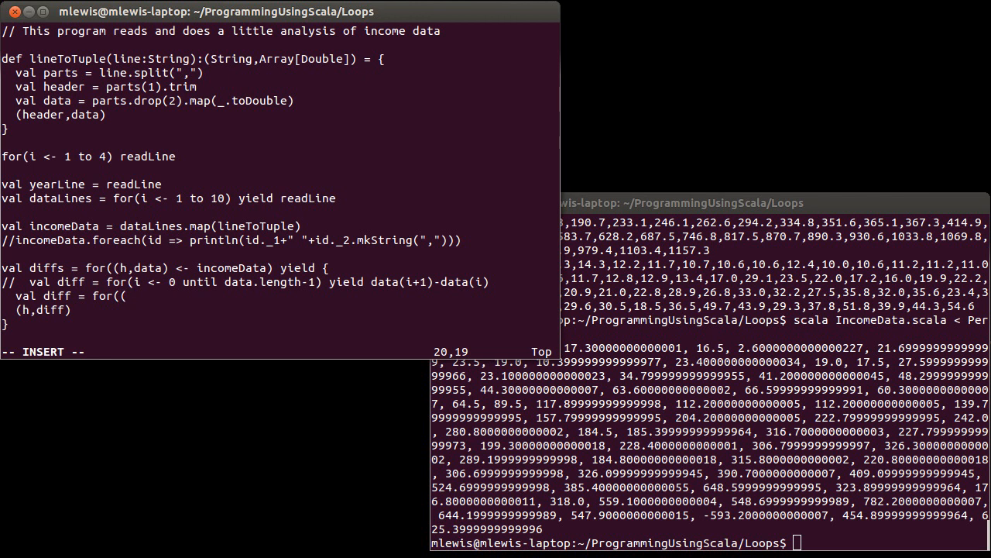
{"action": "type", "text": "(y1,y2) <-"}
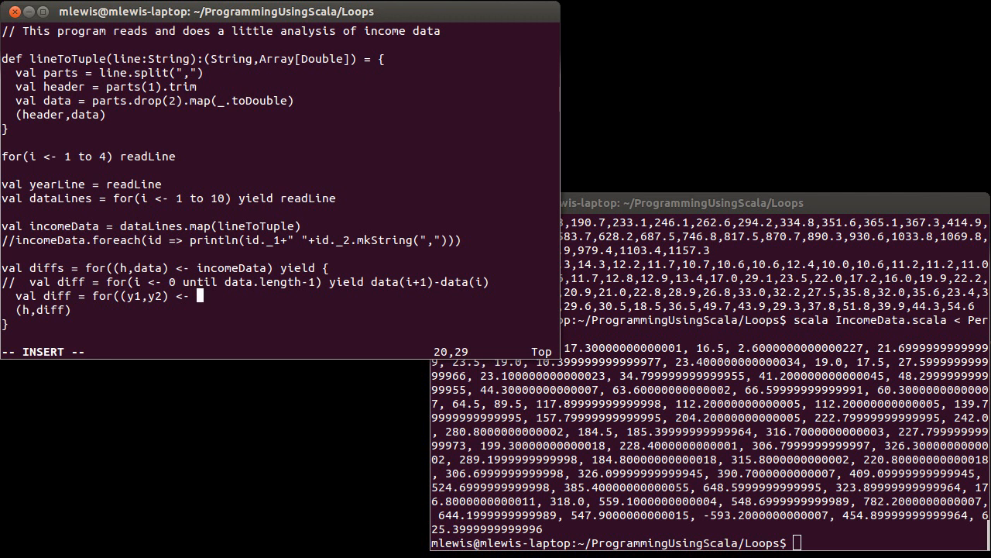
{"action": "type", "text": "d"}
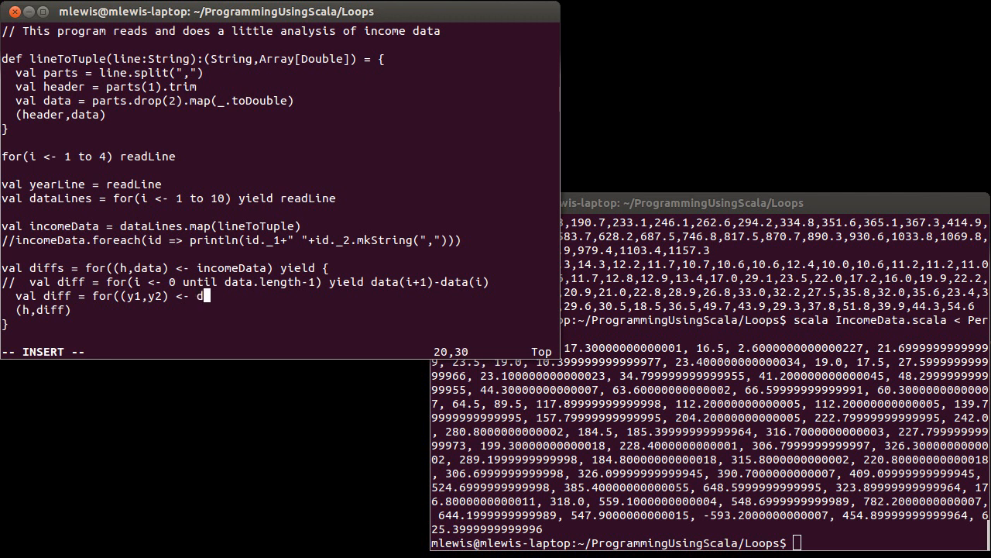
{"action": "type", "text": "ata."}
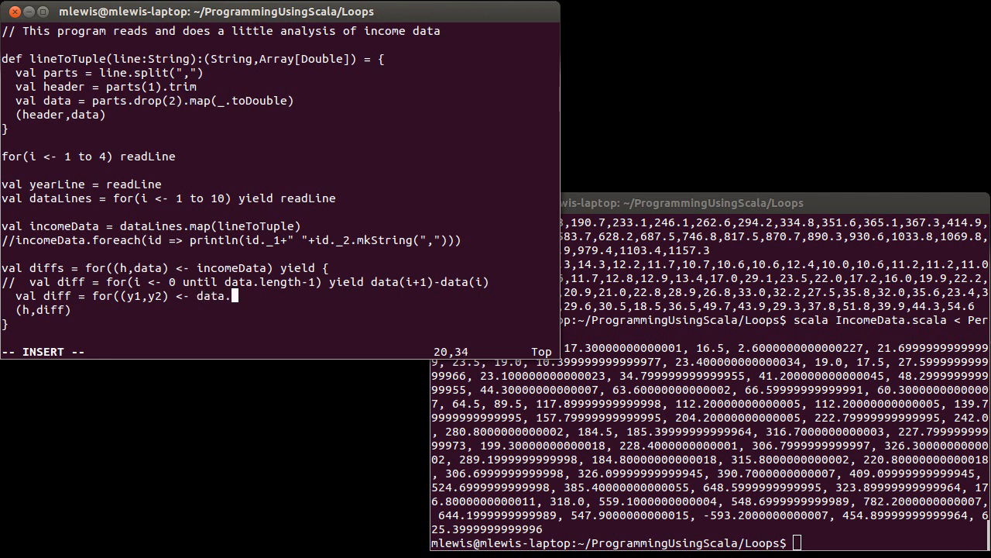
- Complete it as data.zip(data.tail)) yield y2-y1
{"action": "type", "text": "zipWith"}
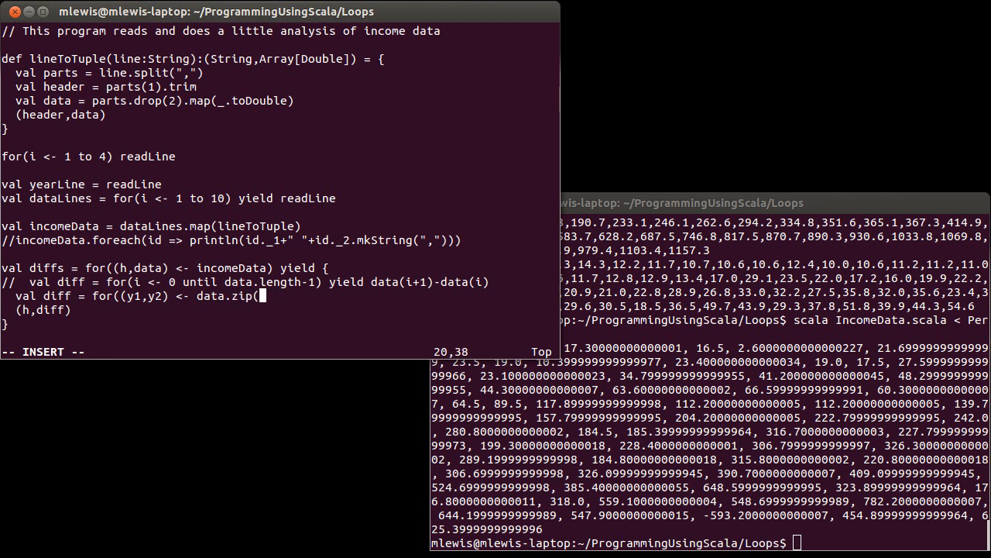
{"action": "type", "text": "data.tai"}
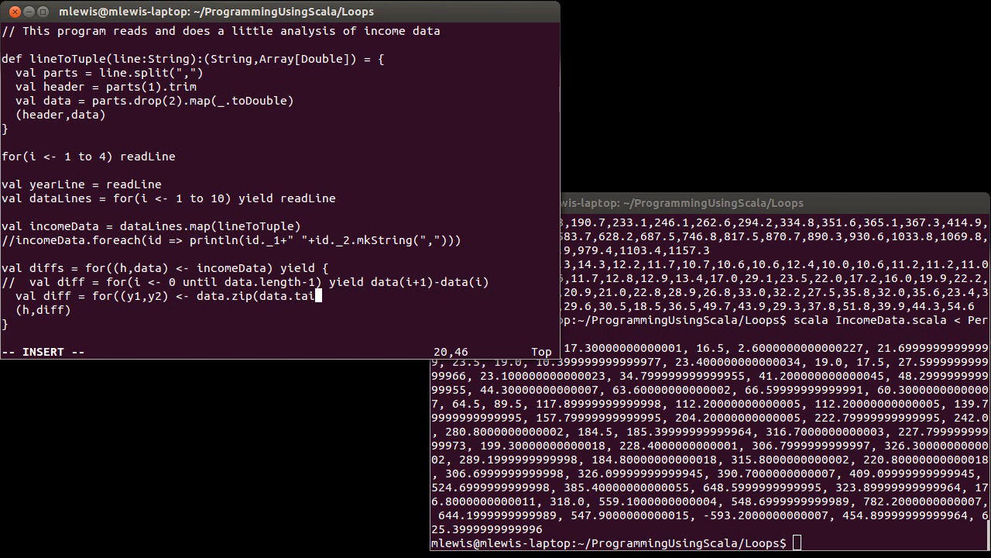
{"action": "type", "text": "l)"}
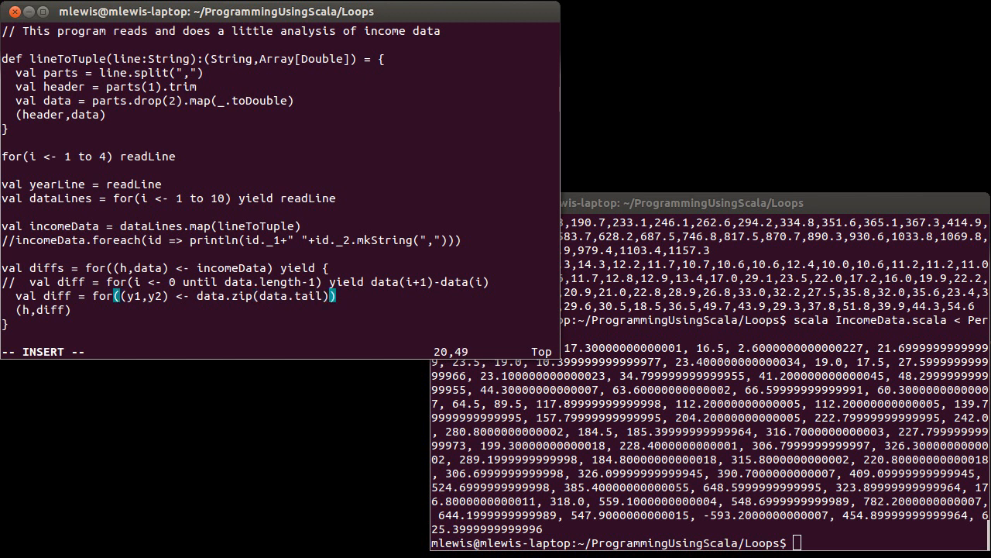
{"action": "type", "text": "yield"}
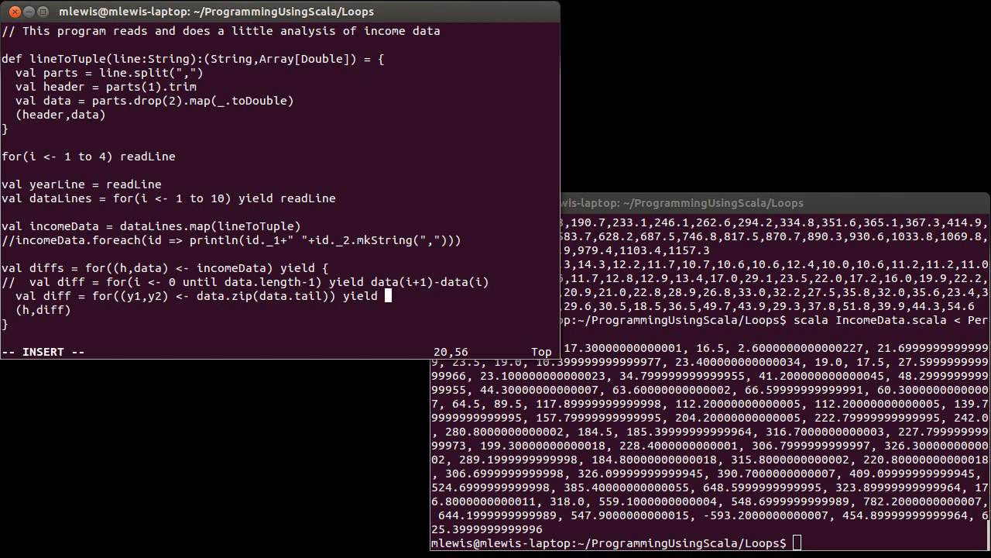
{"action": "type", "text": "y2-y1"}
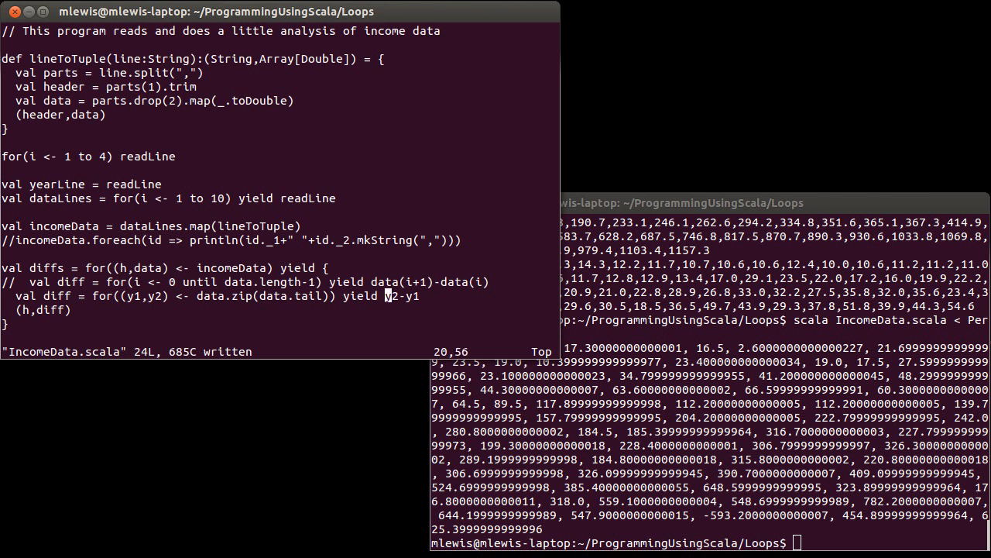
- Rerun scala IncomeData.scala and add println(diffs(0)._2.mkString(", ")) for the zip version
{"action": "left_click", "coordinate": [682, 203]}
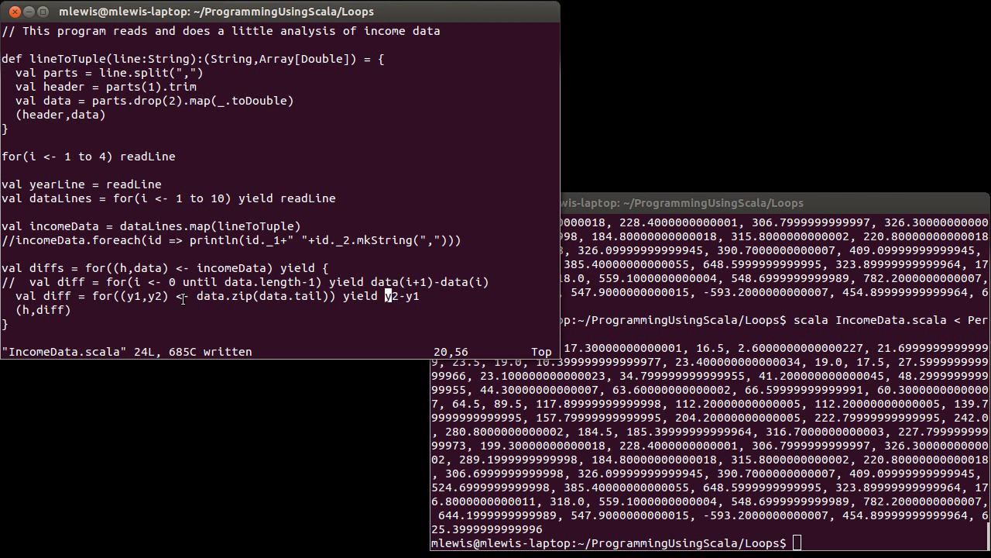
{"action": "mouse_move", "coordinate": [139, 350]}
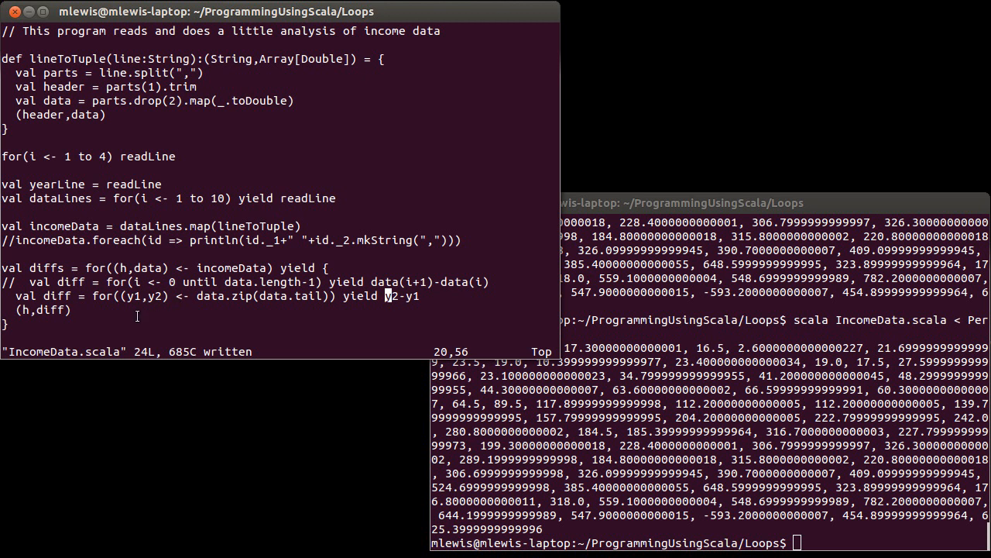
{"action": "type", "text": "println(diffs(0)._2.mkString(\", \"))"}
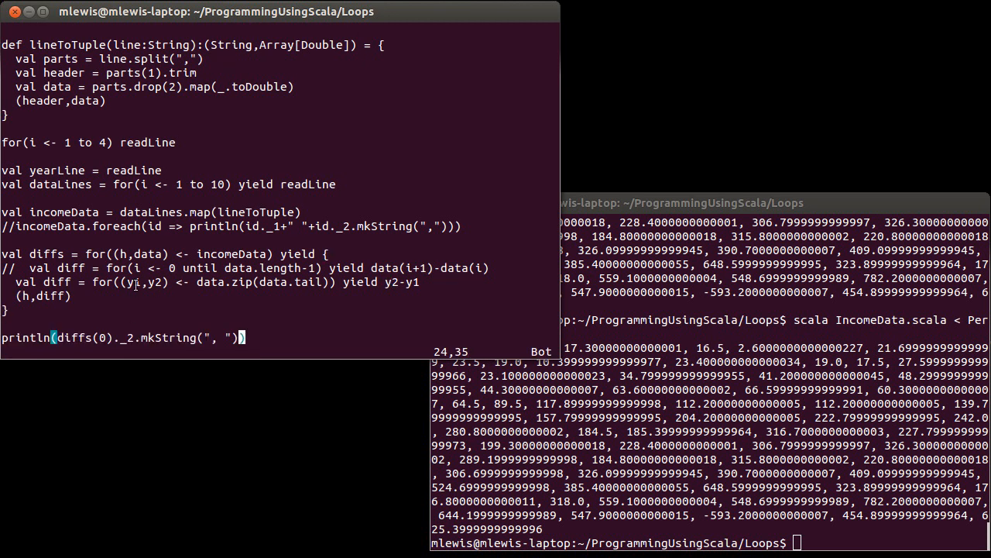